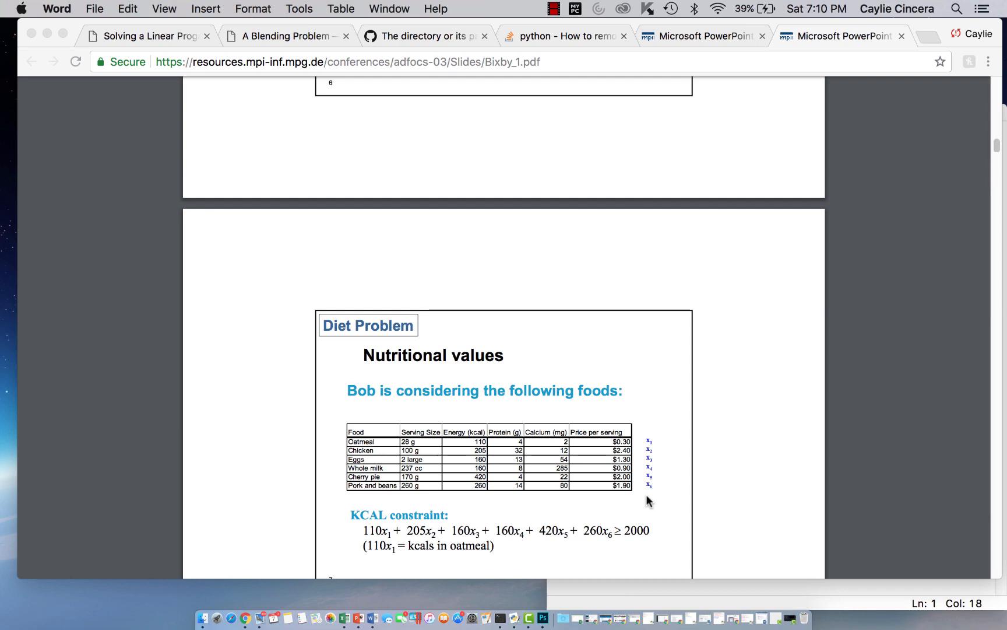
Step: Scroll through the reference document to review the diet problem's food data
scroll("up", 3)
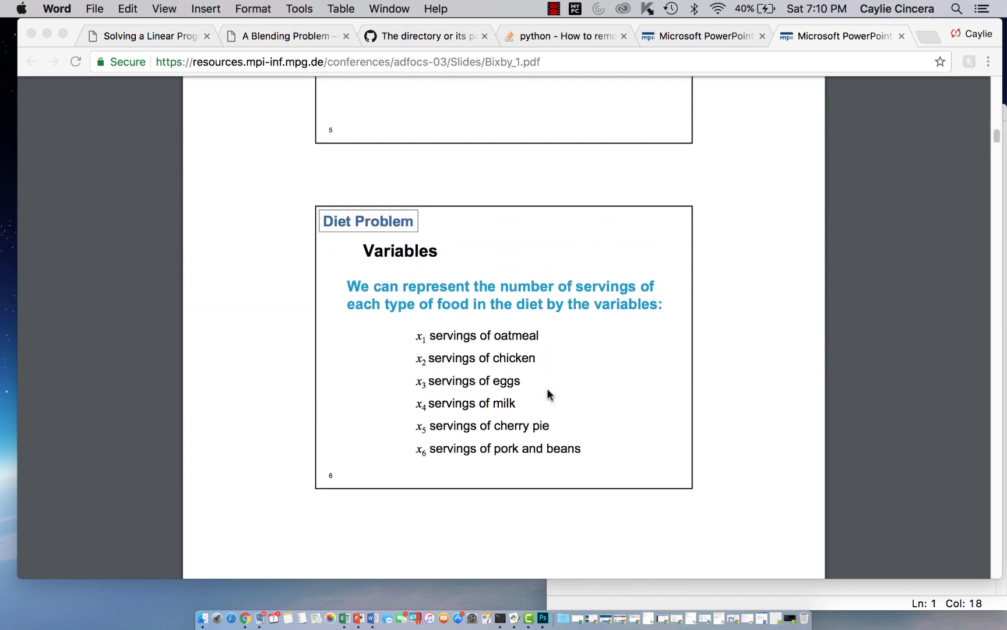
scroll("up", 3)
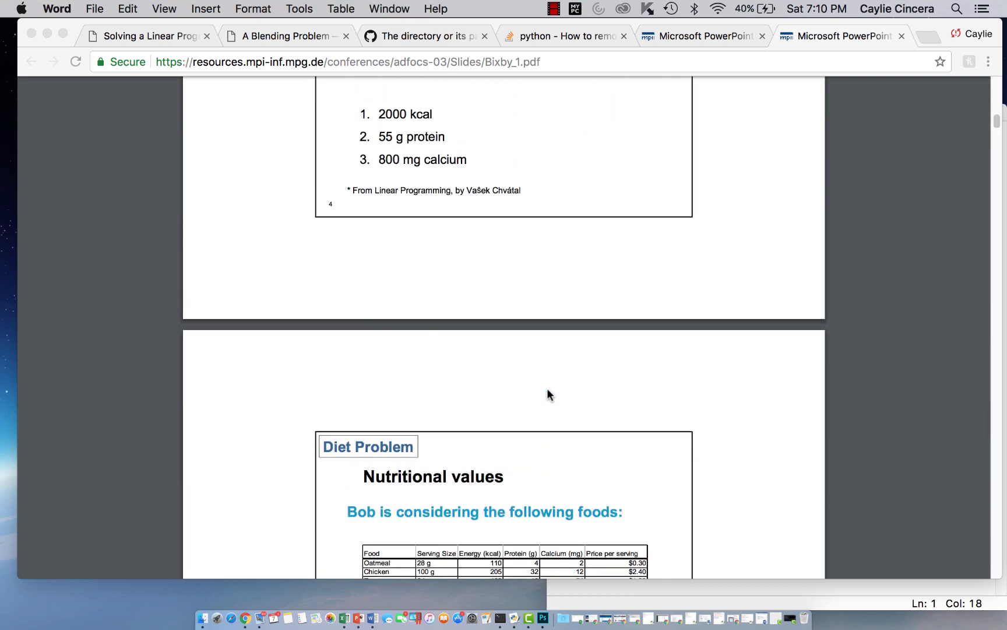
scroll("down", 3)
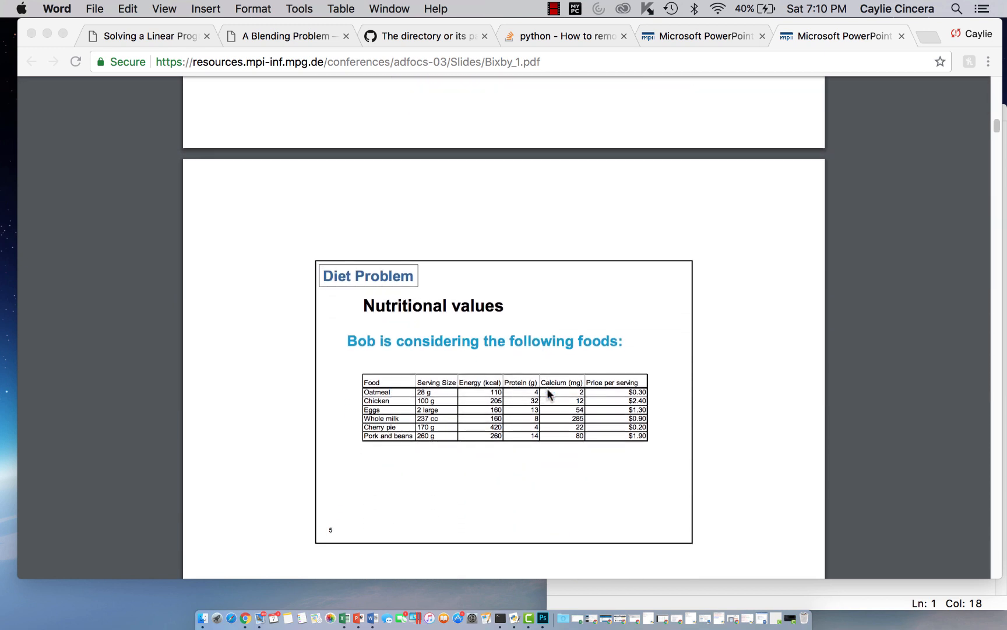
mouse_move(393, 424)
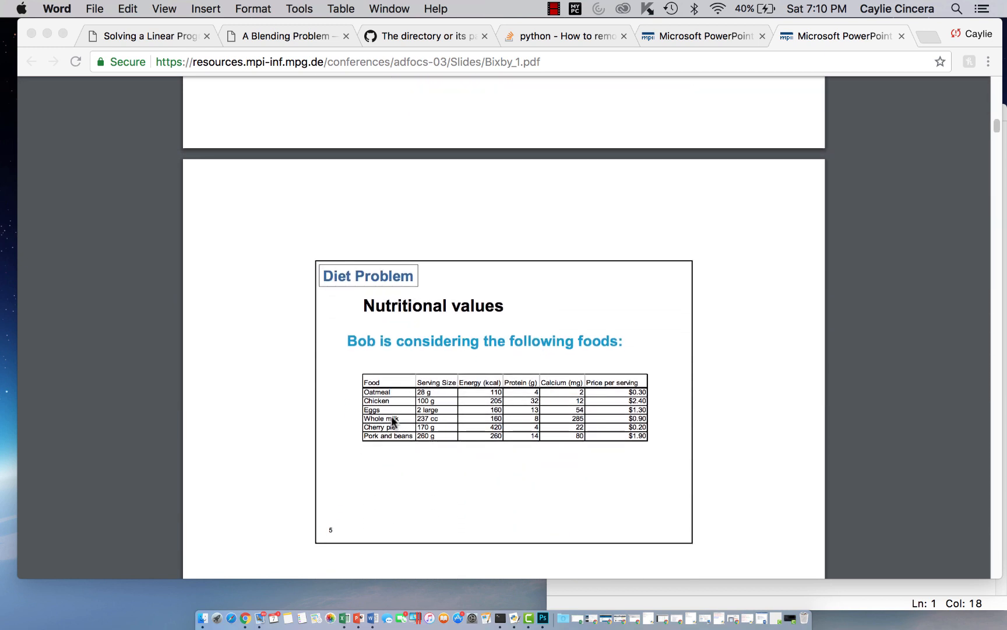
mouse_move(391, 423)
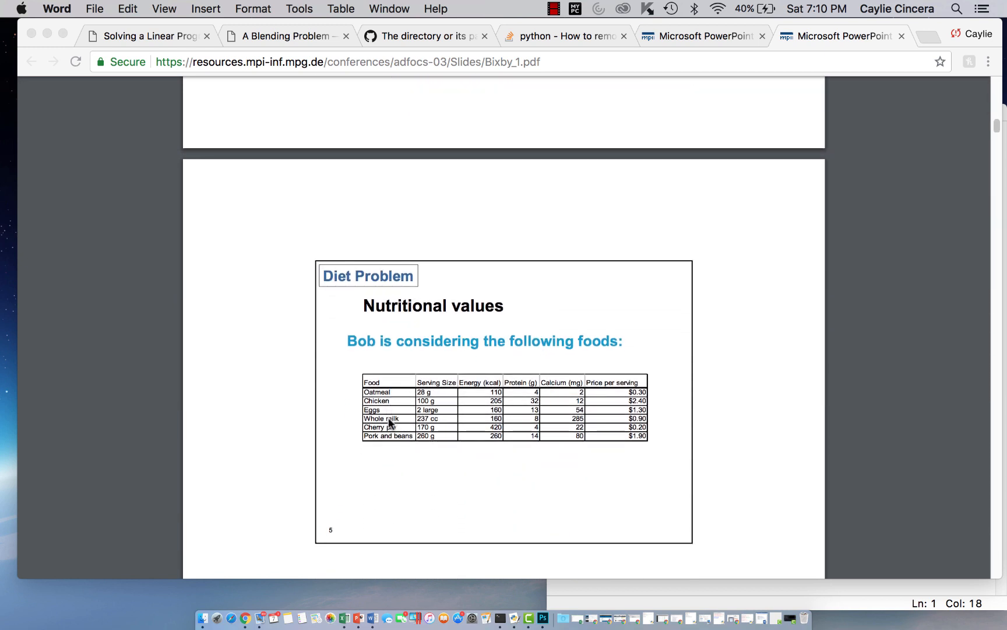
mouse_move(407, 345)
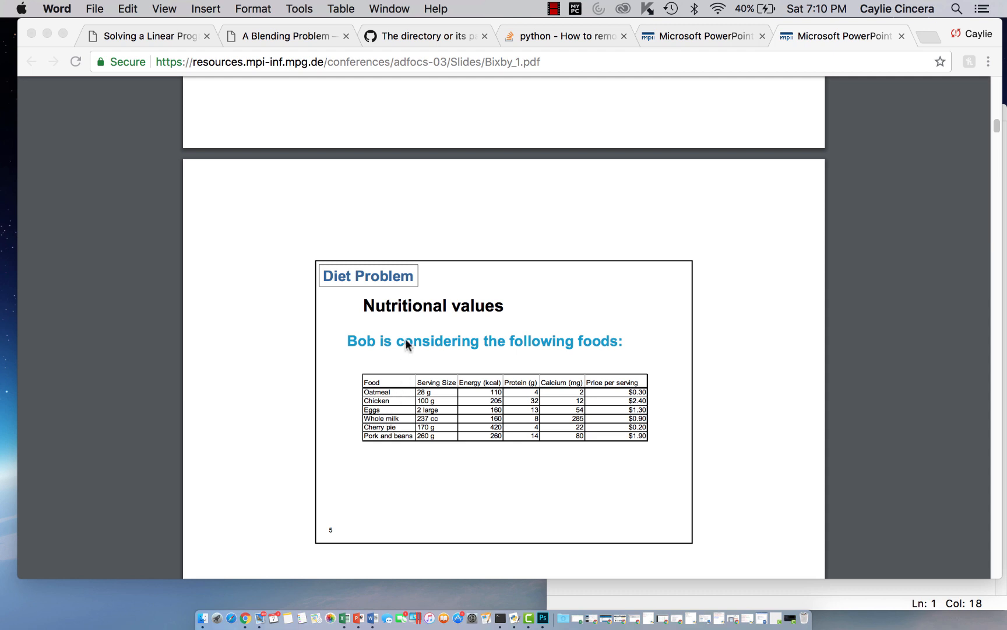
mouse_move(436, 403)
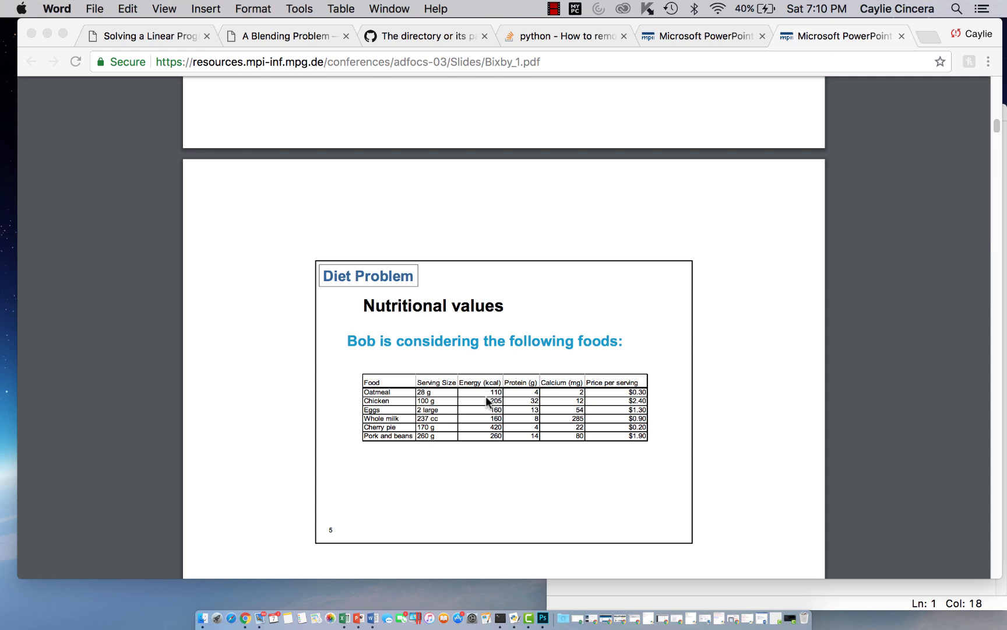
mouse_move(542, 421)
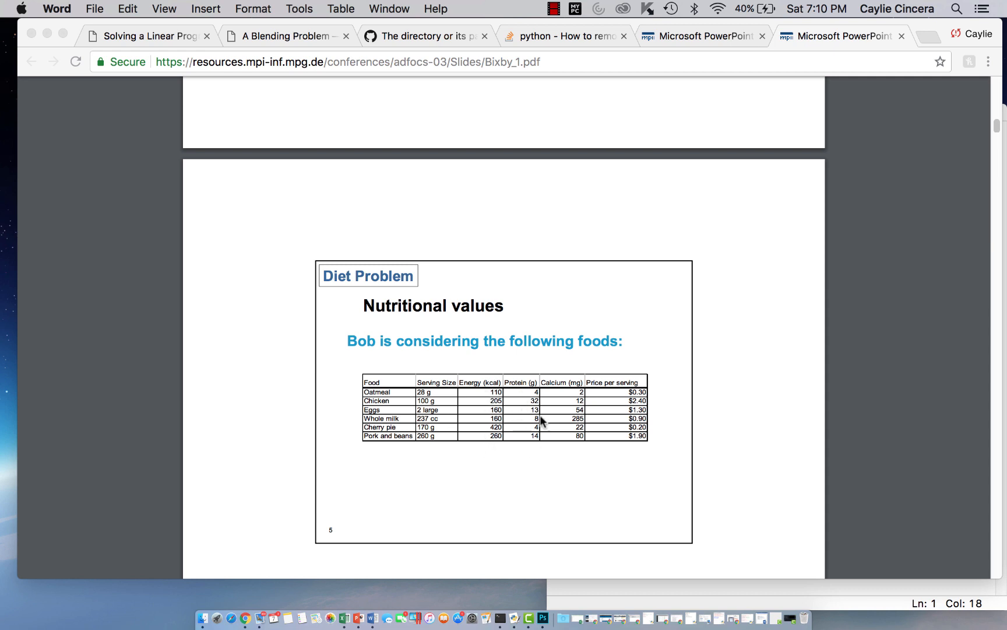
scroll("up", 3)
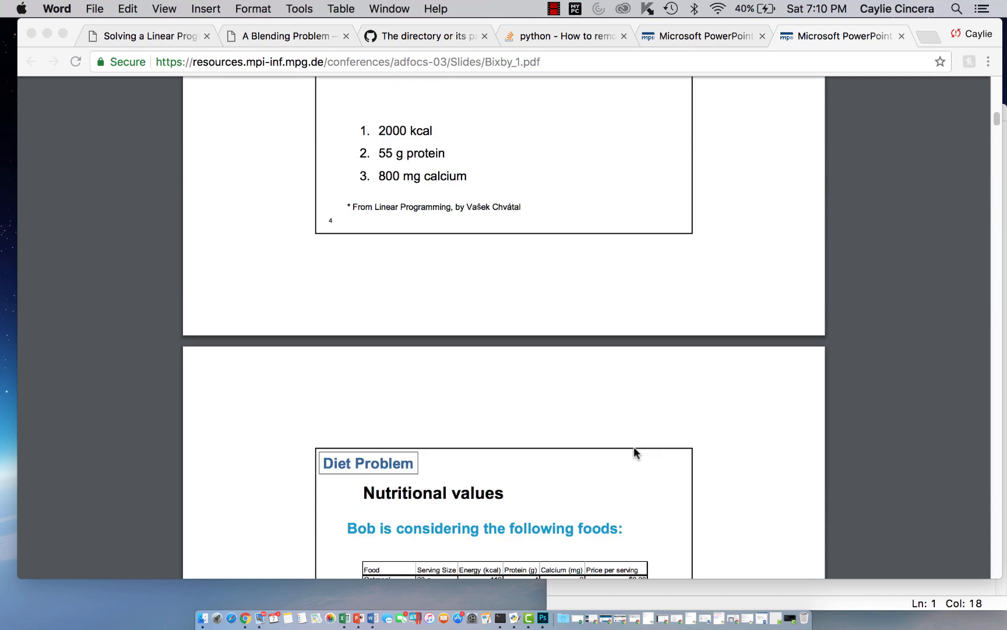
scroll("up", 3)
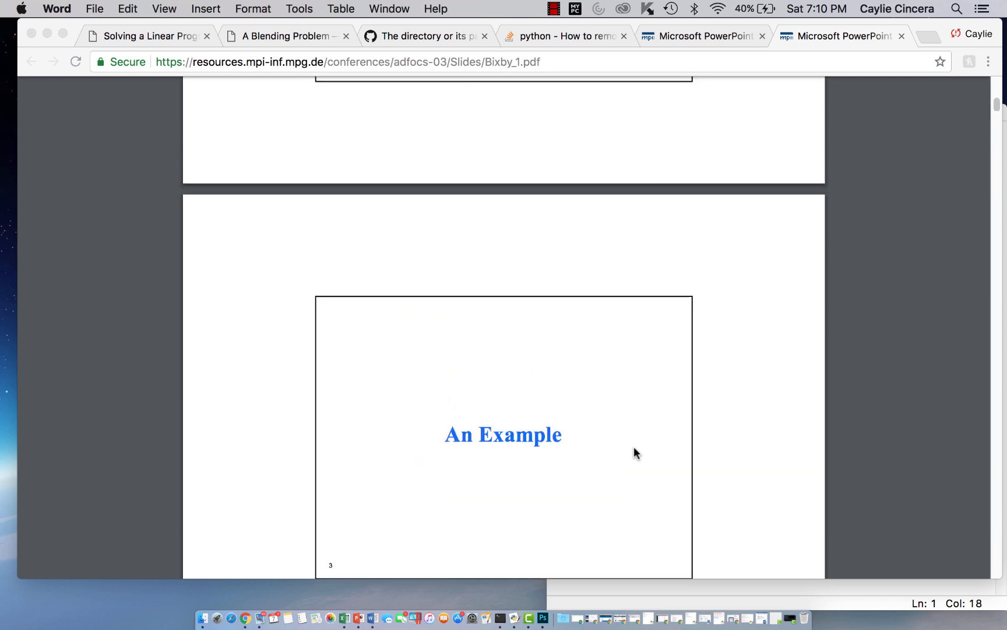
scroll("down", 3)
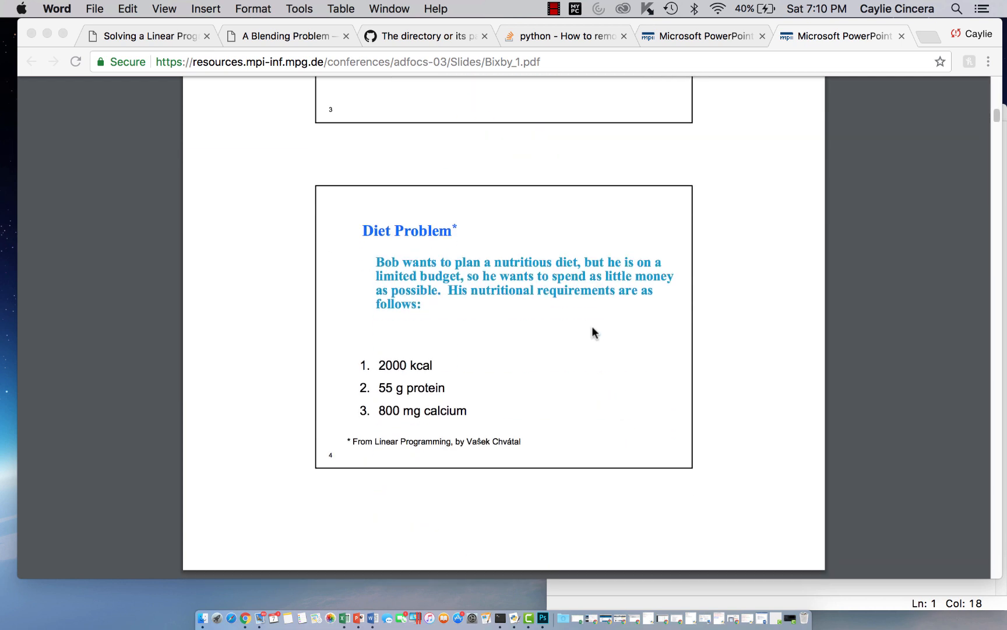
scroll("down", 3)
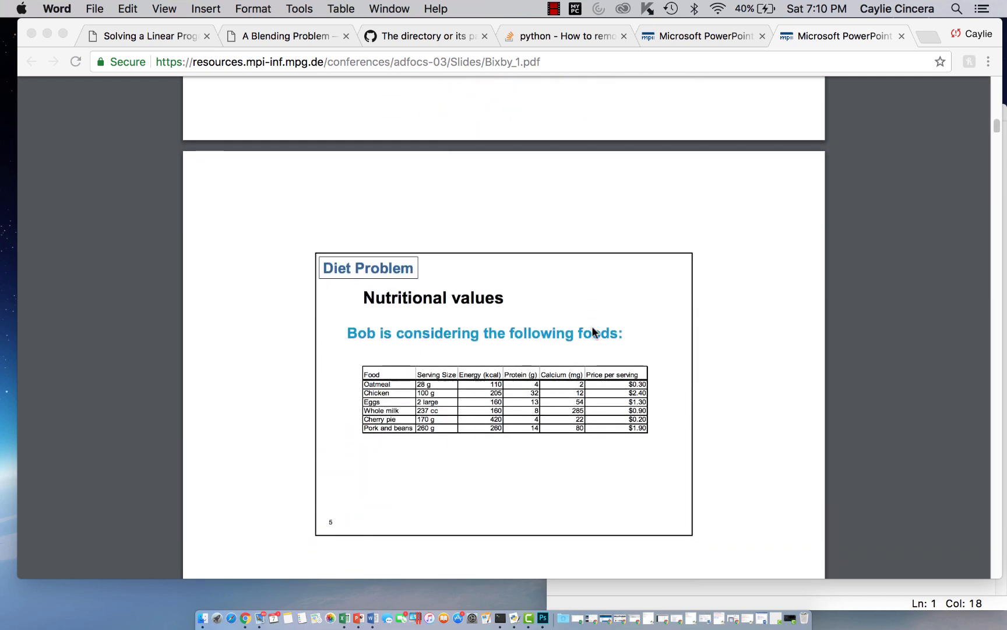
scroll("down", 3)
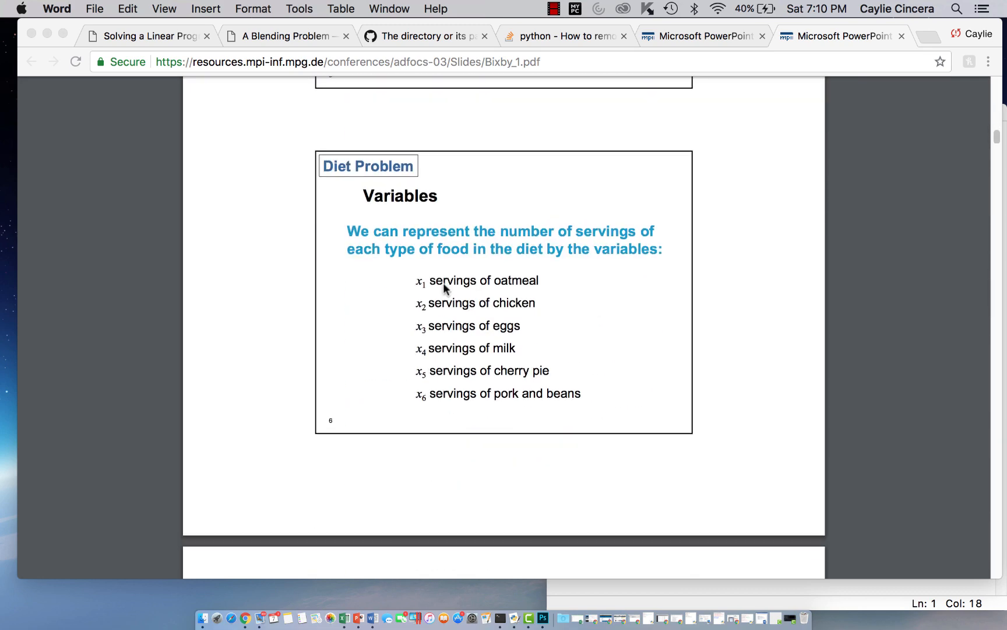
mouse_move(520, 261)
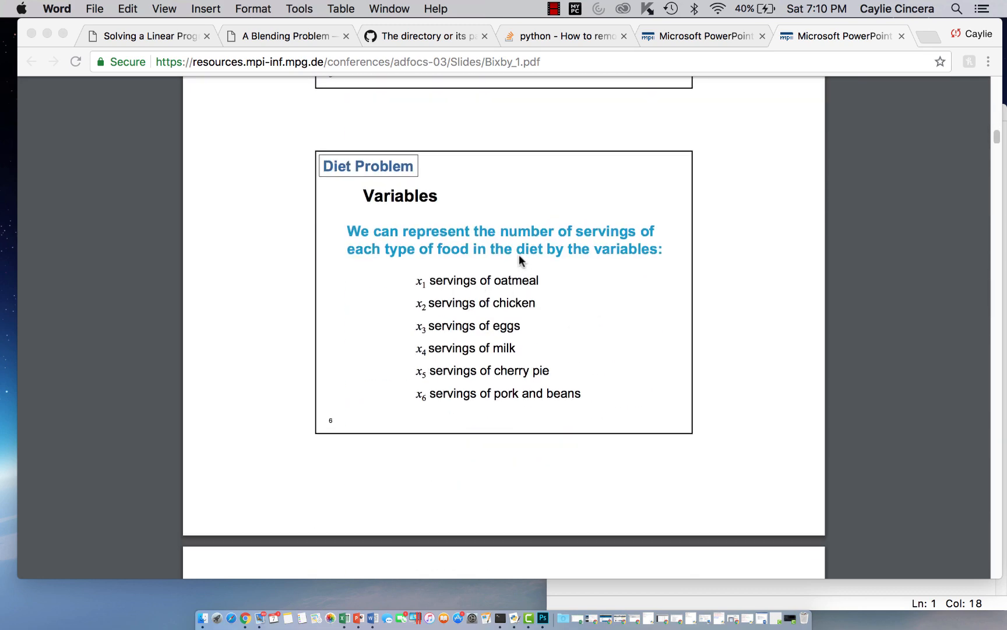
scroll("up", 3)
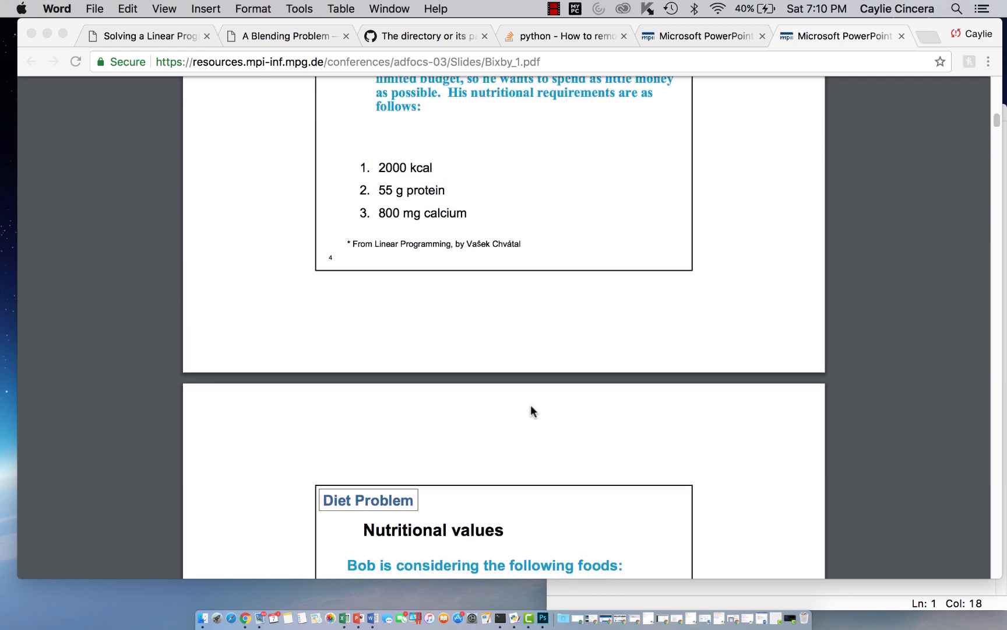
scroll("up", 3)
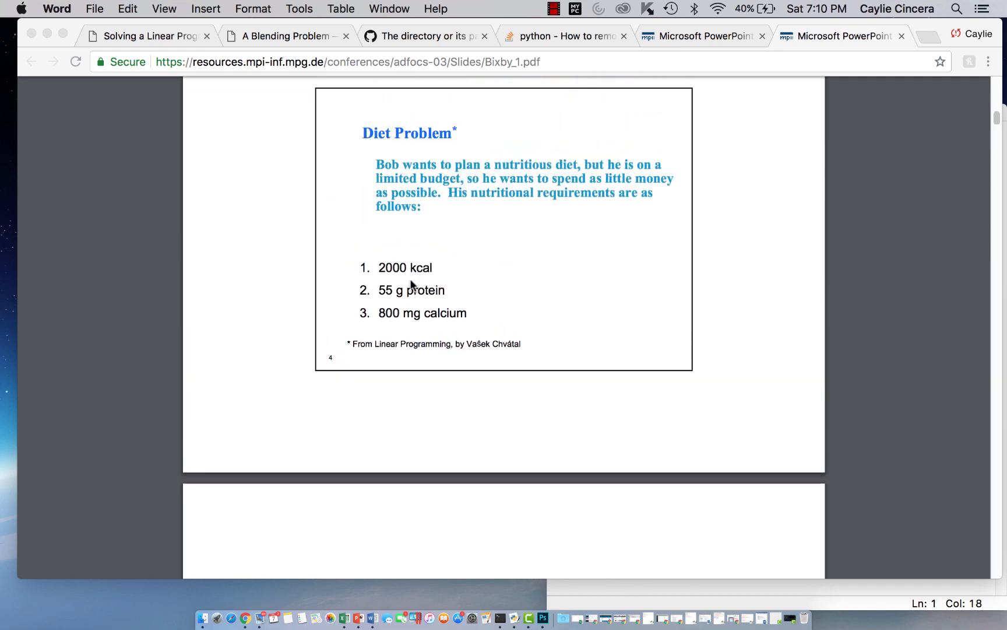
mouse_move(589, 194)
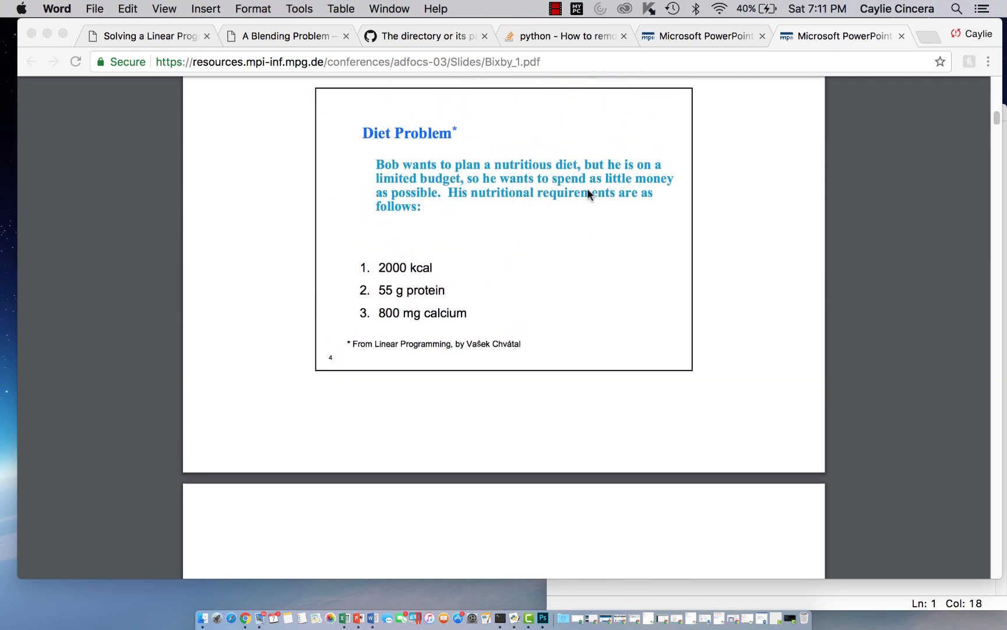
scroll("down", 3)
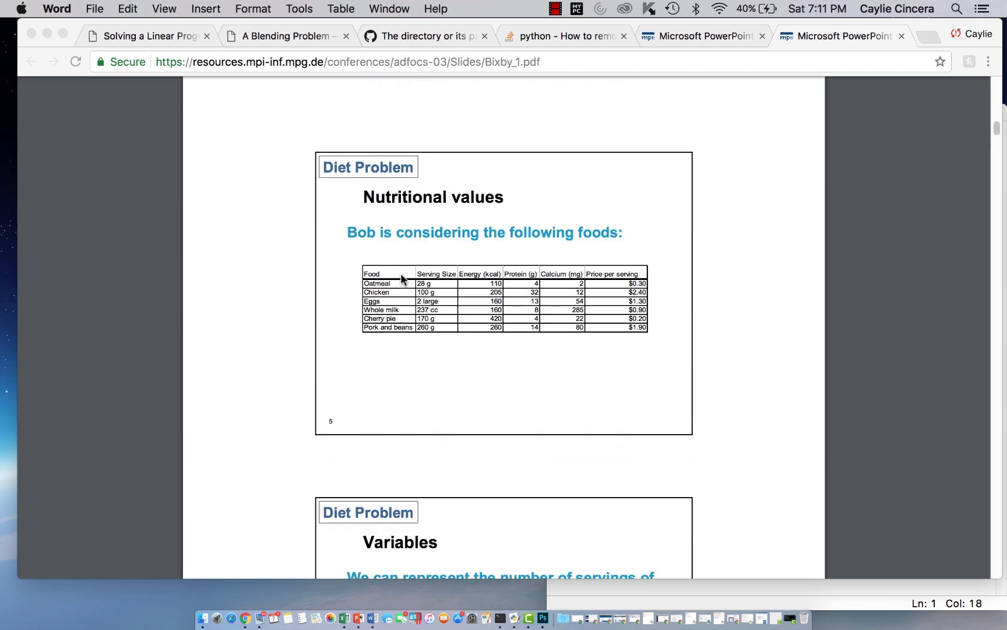
scroll("up", 3)
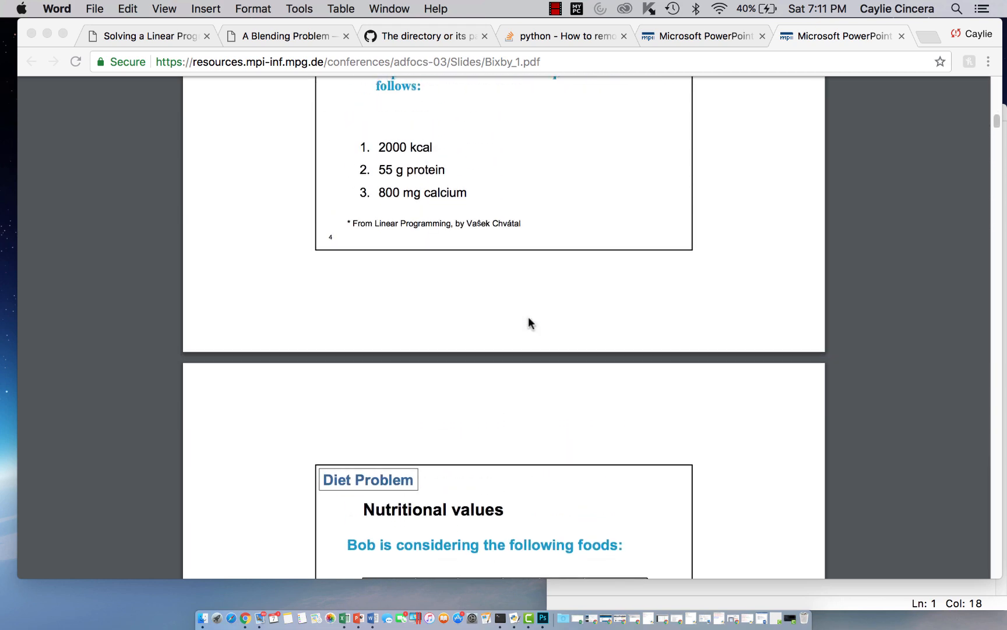
scroll("down", 3)
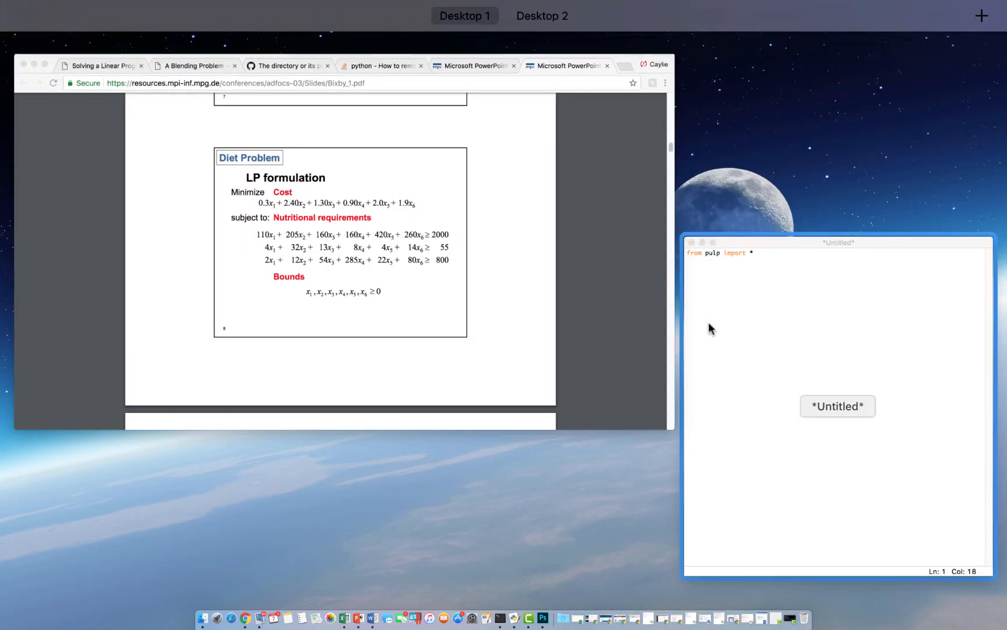
Step: Begin the data section in the script with a '#CREATE LIST OF INGREDIENTS' comment
left_click(771, 321)
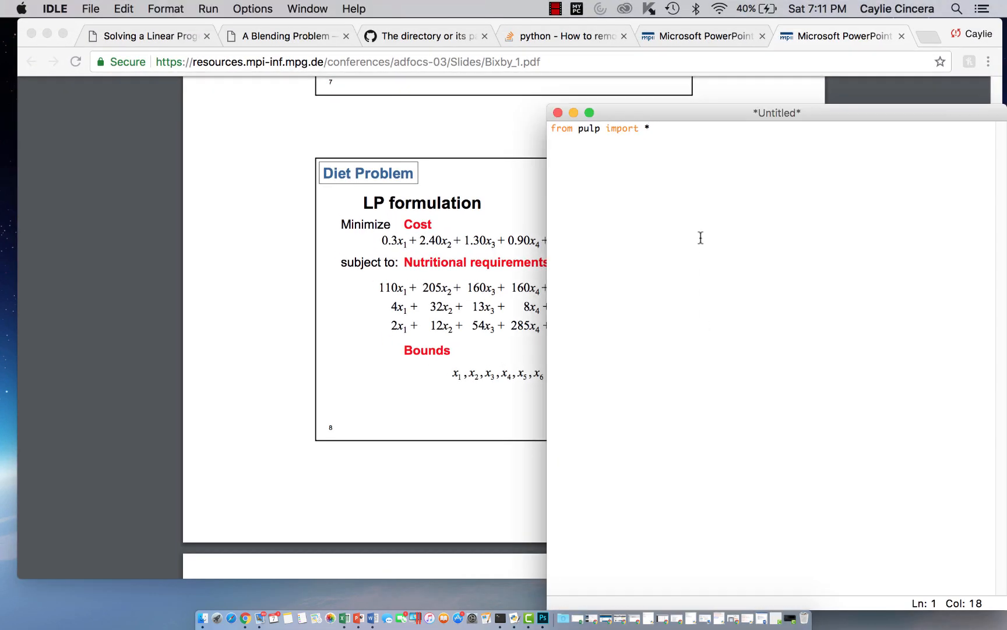
type("#CREATE LIST OF INGREDIENTS")
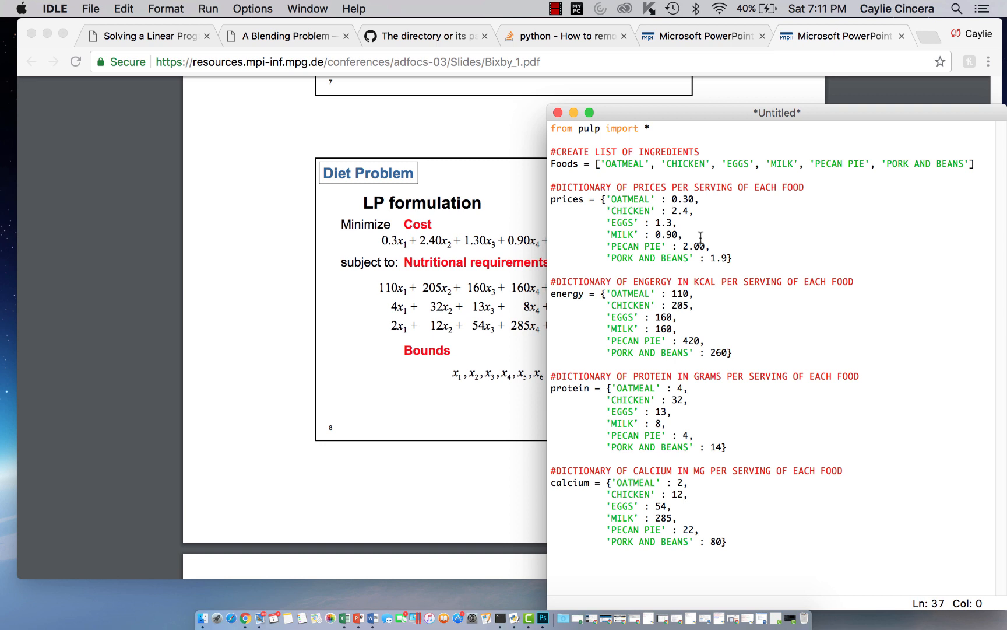
left_click(551, 553)
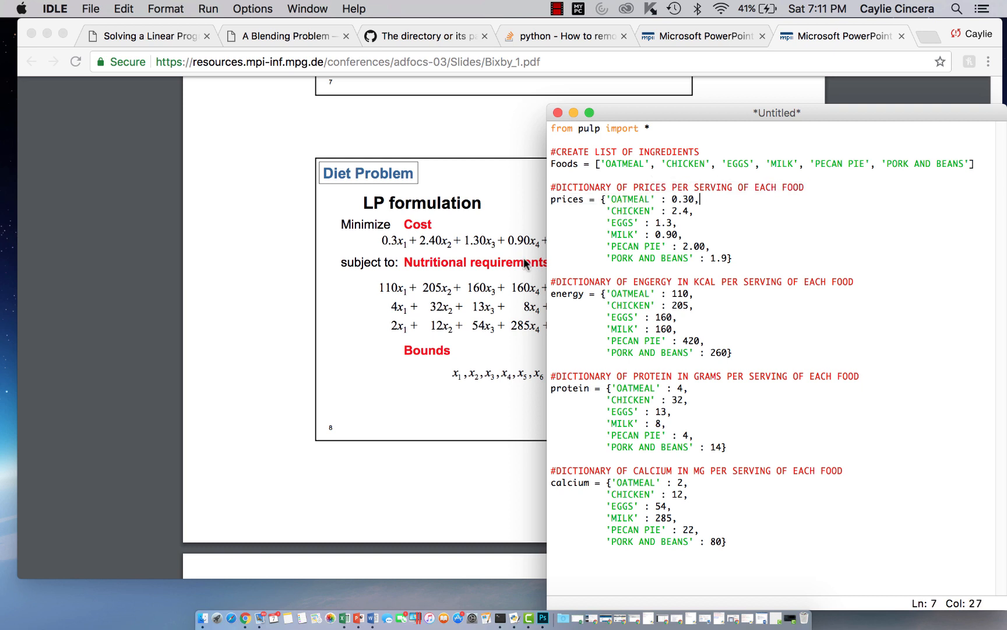
mouse_move(617, 306)
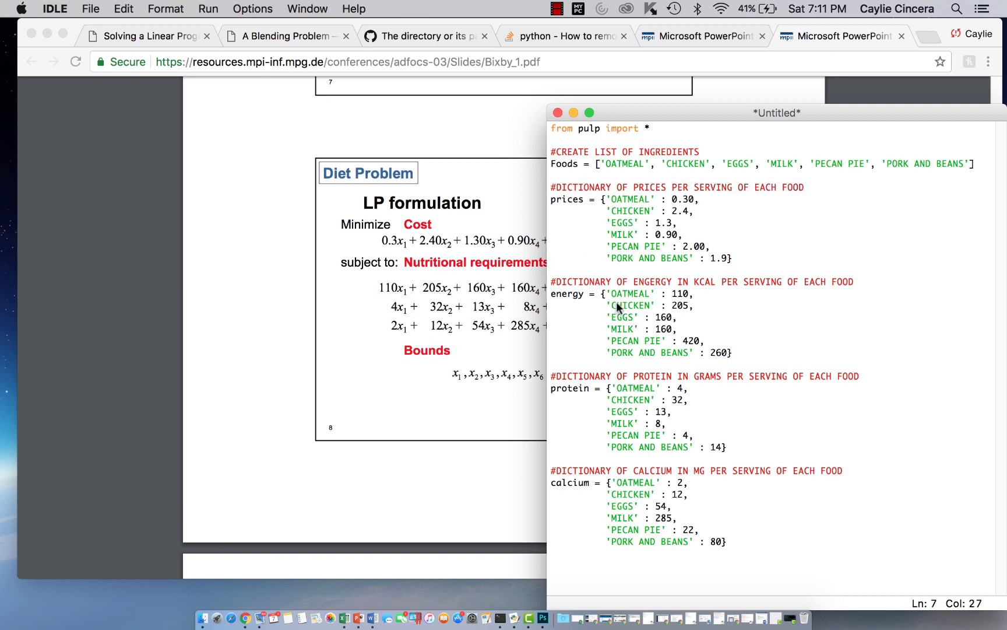
mouse_move(704, 290)
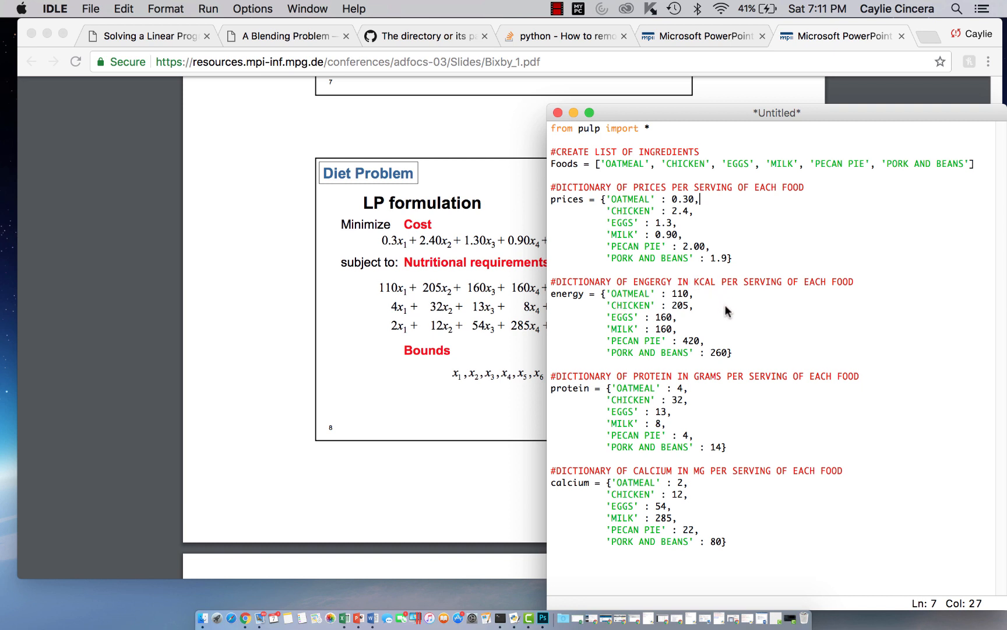
mouse_move(684, 343)
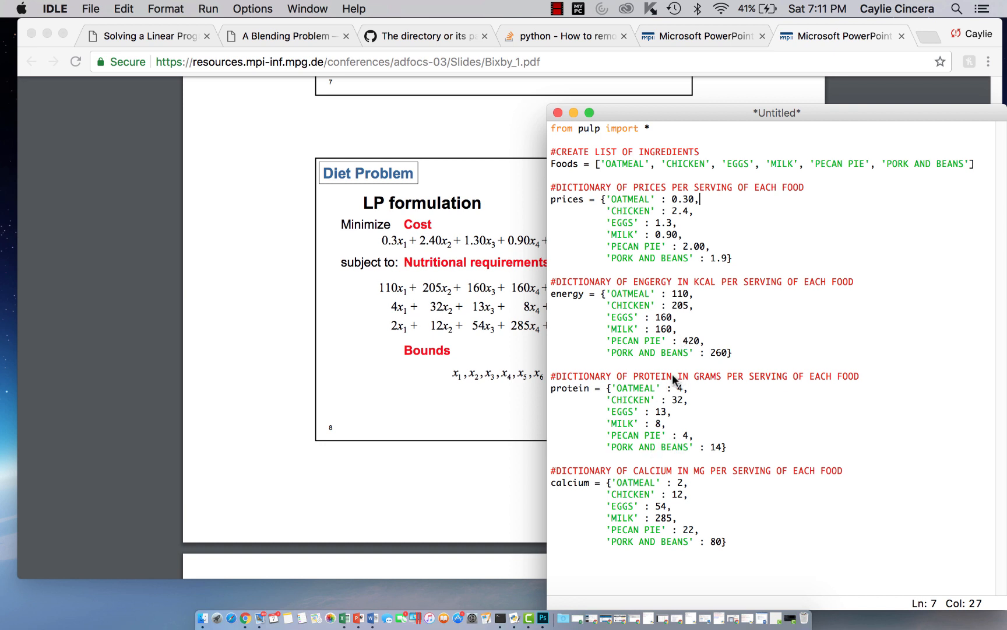
mouse_move(653, 443)
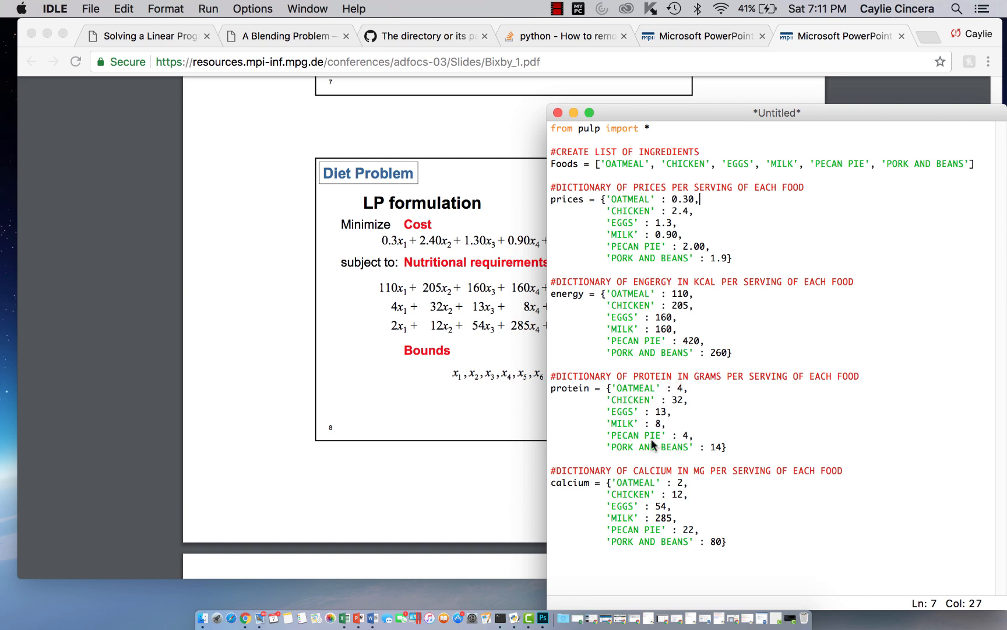
mouse_move(583, 142)
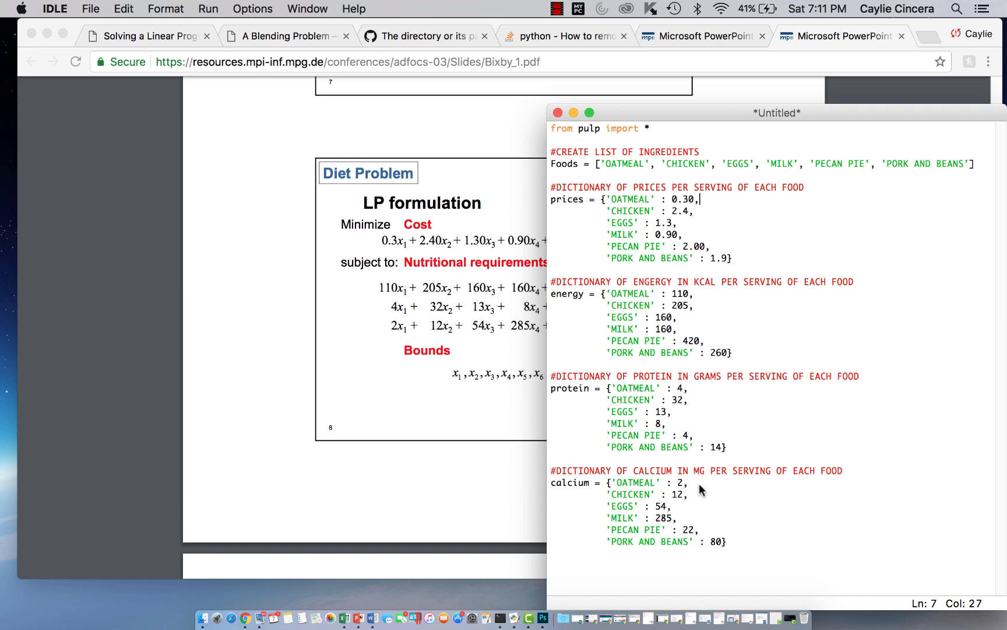
mouse_move(709, 523)
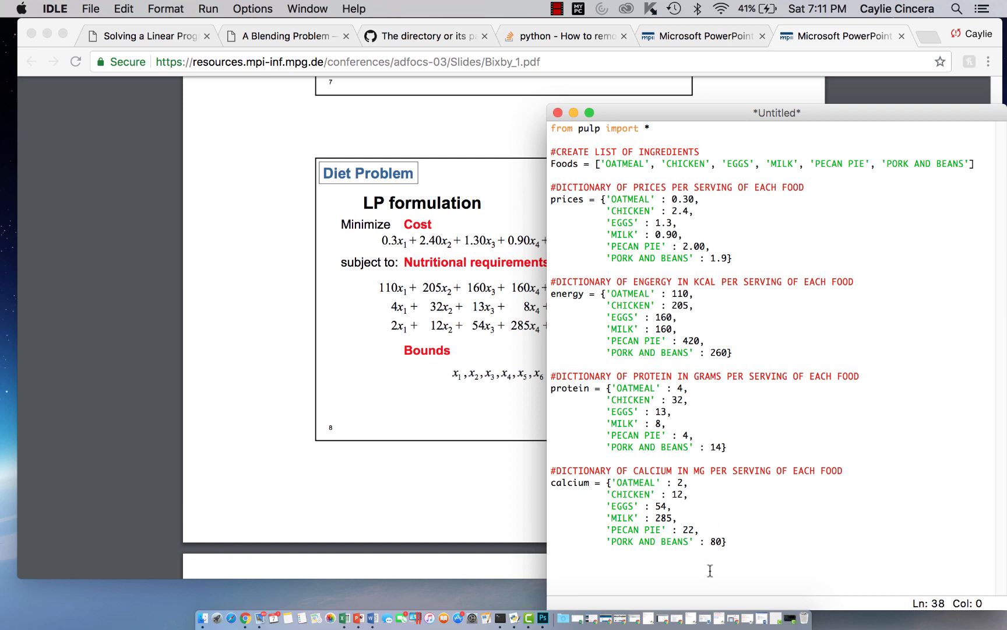
Step: Create prob = LpProblem("DietProblem", LpMinimize)
type("prob =")
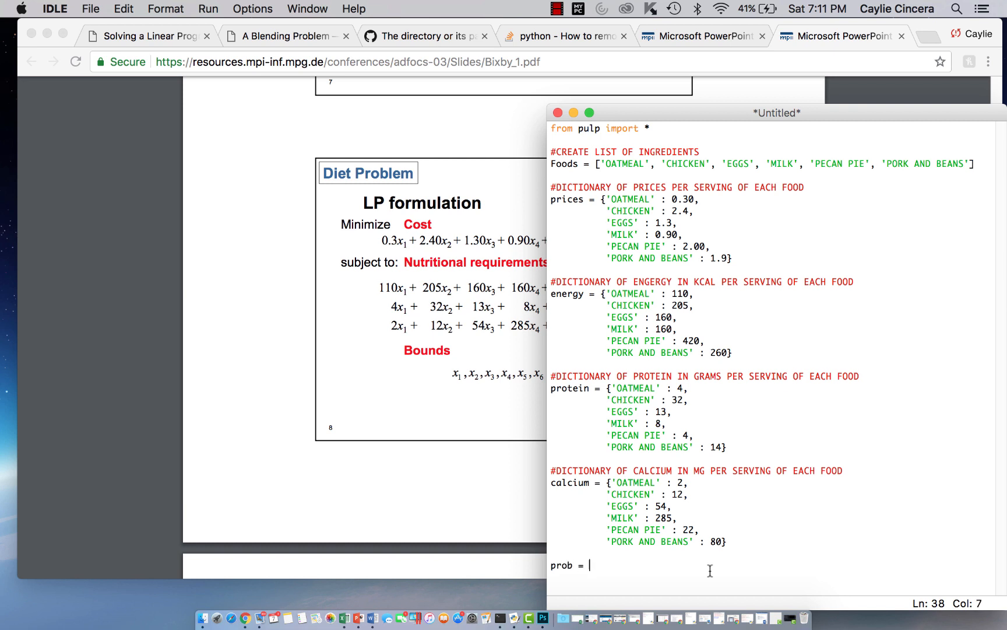
type("L")
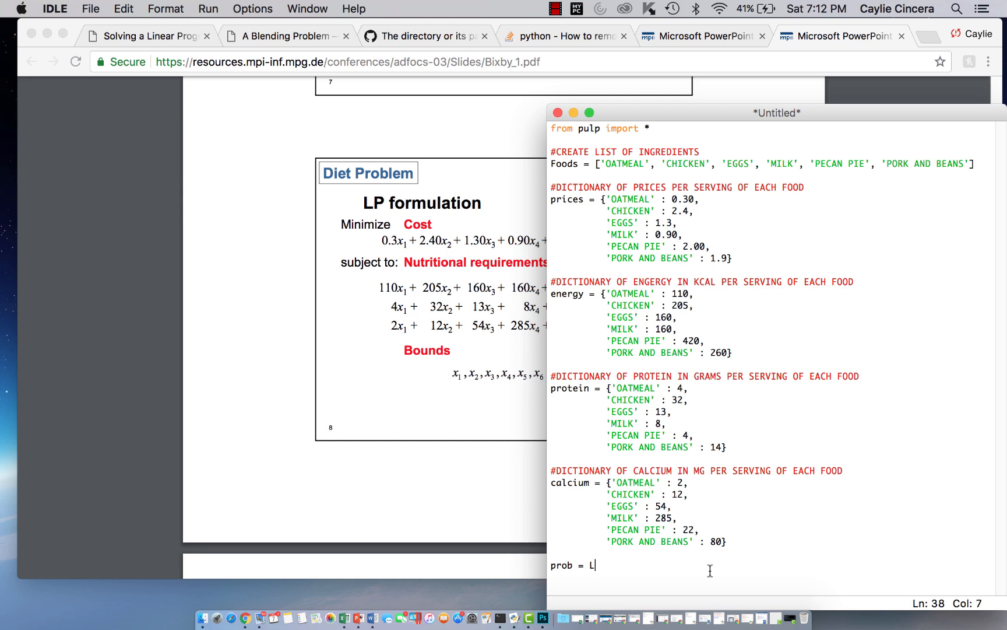
type("pProblem")
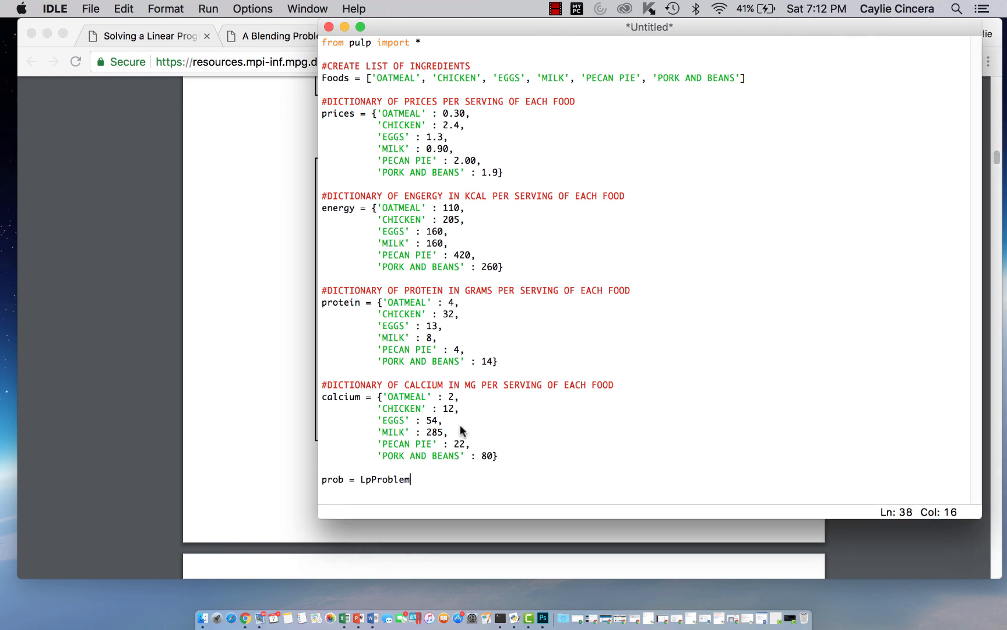
type("(\"Diet")
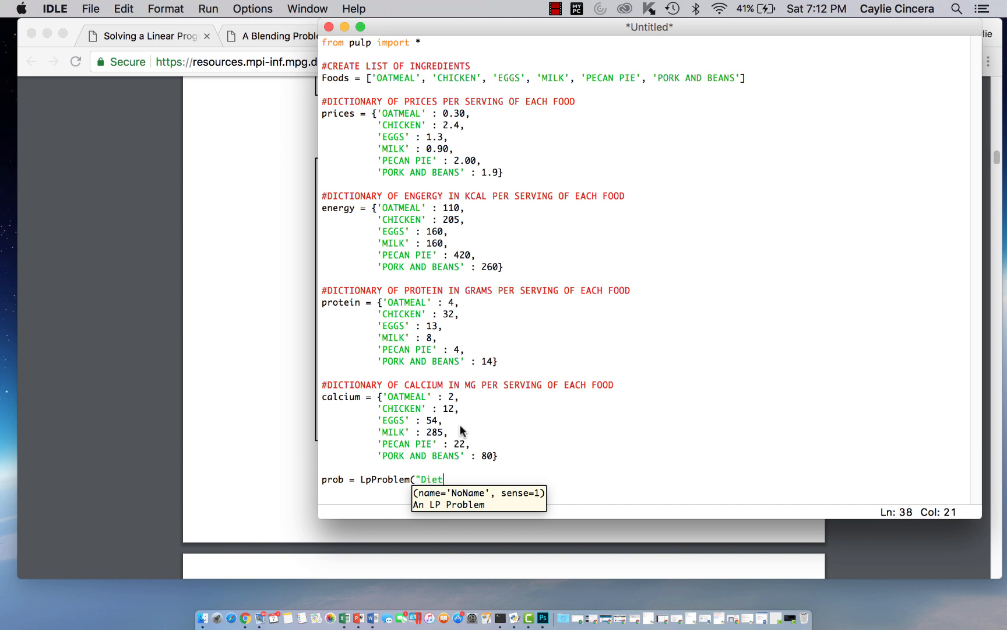
type("Problem")
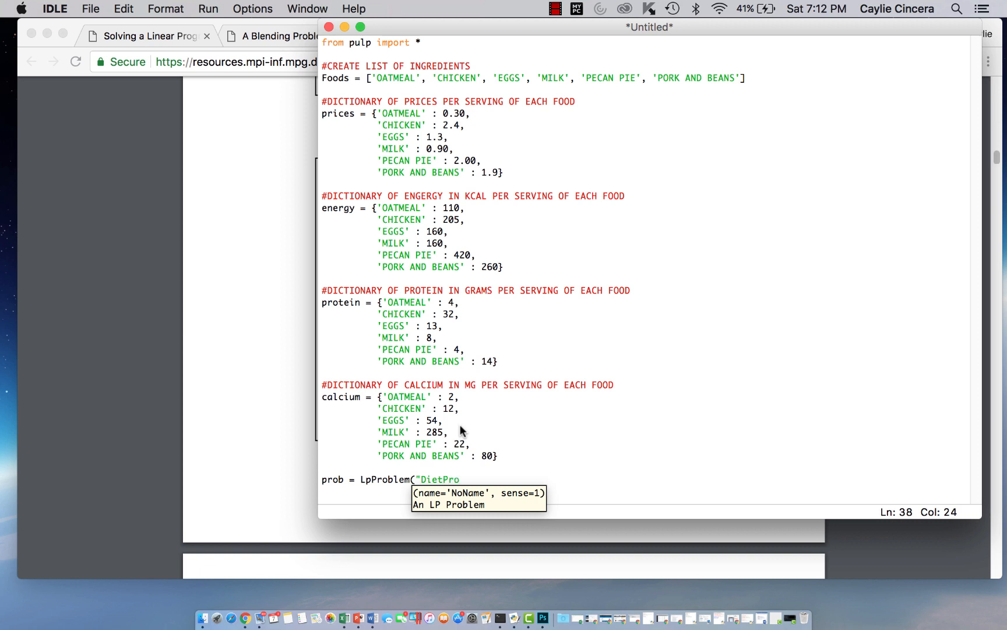
type("blem\"")
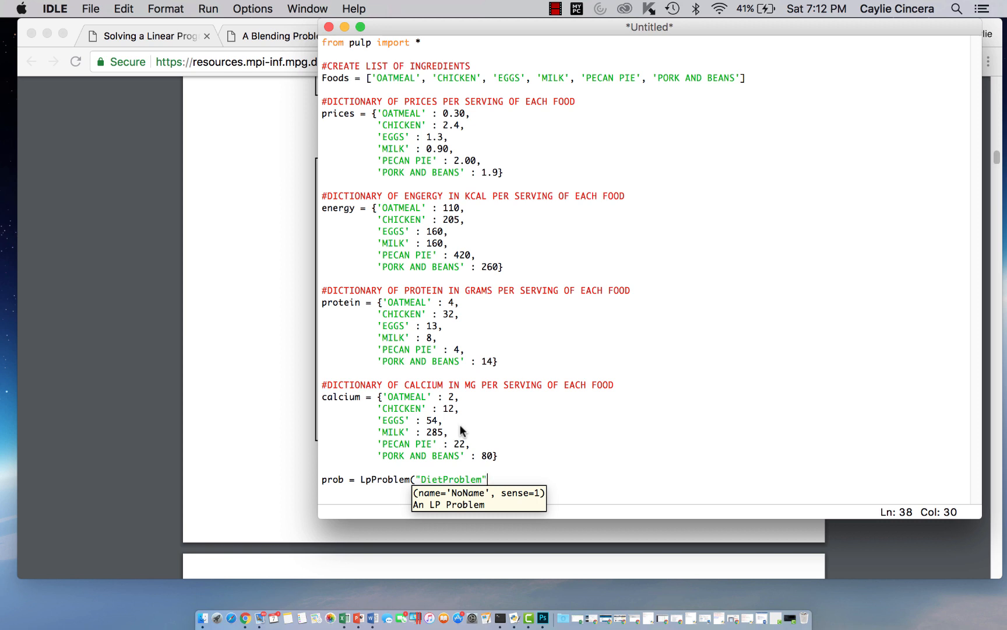
type("\"")
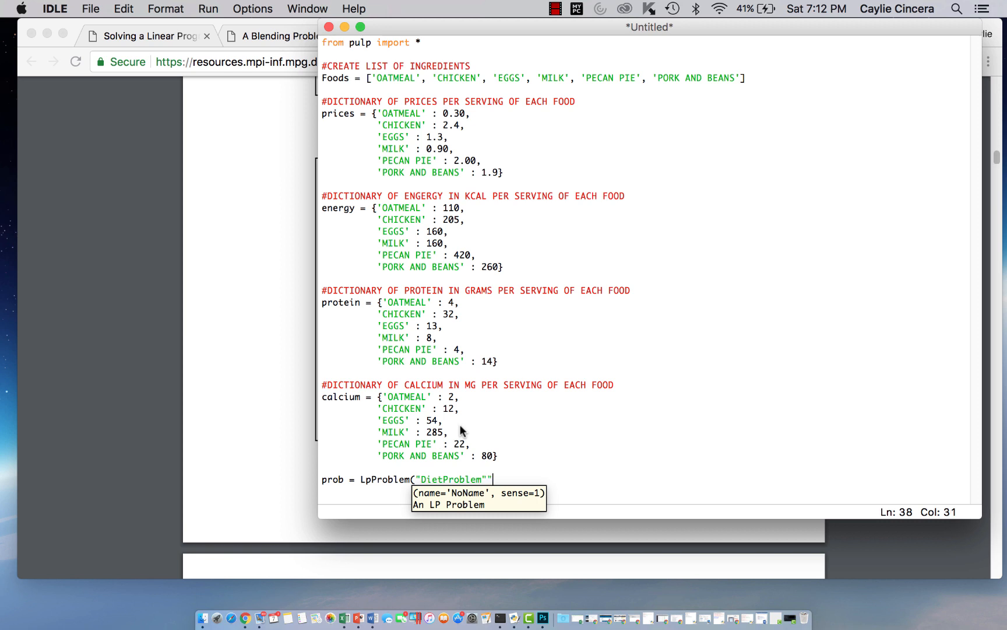
type(",")
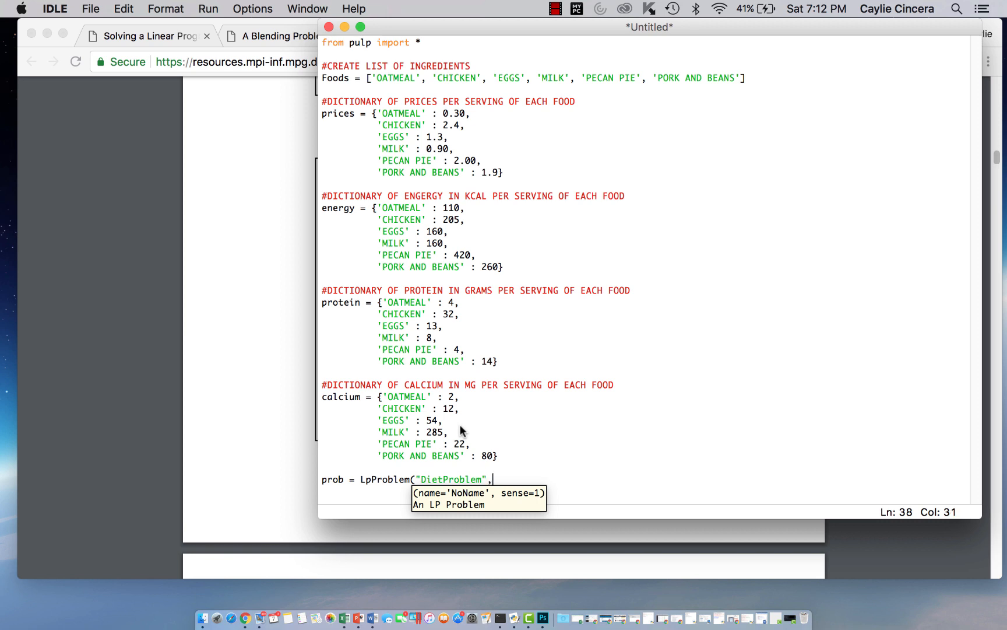
type("LpMinimize")
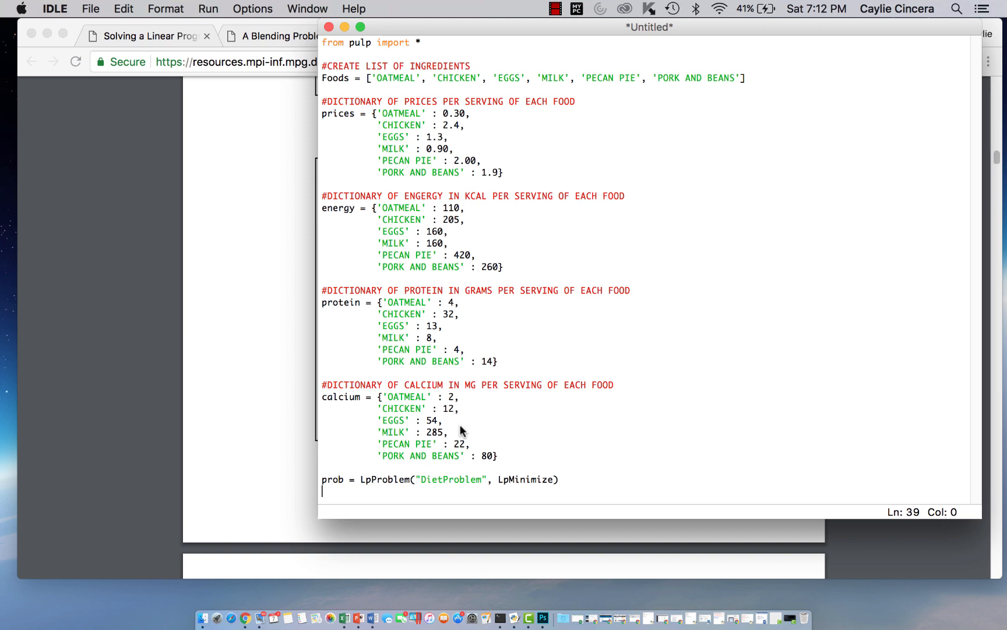
Step: Under '#Decision Variable', define food_vars = LpVariable.dicts("ServingAmount", Foods, 0)
type("#Dec")
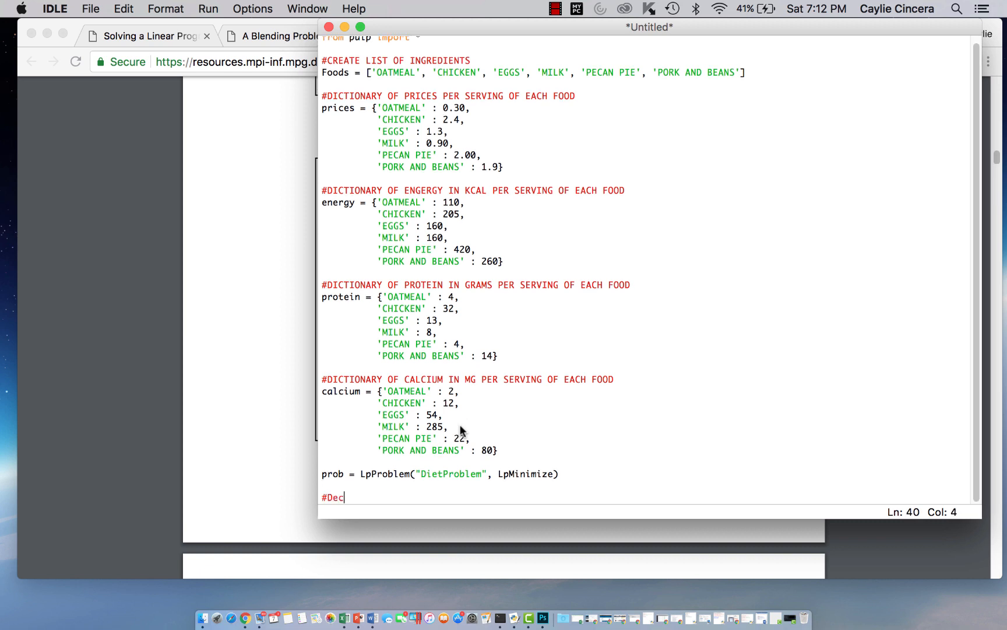
type("ision Var")
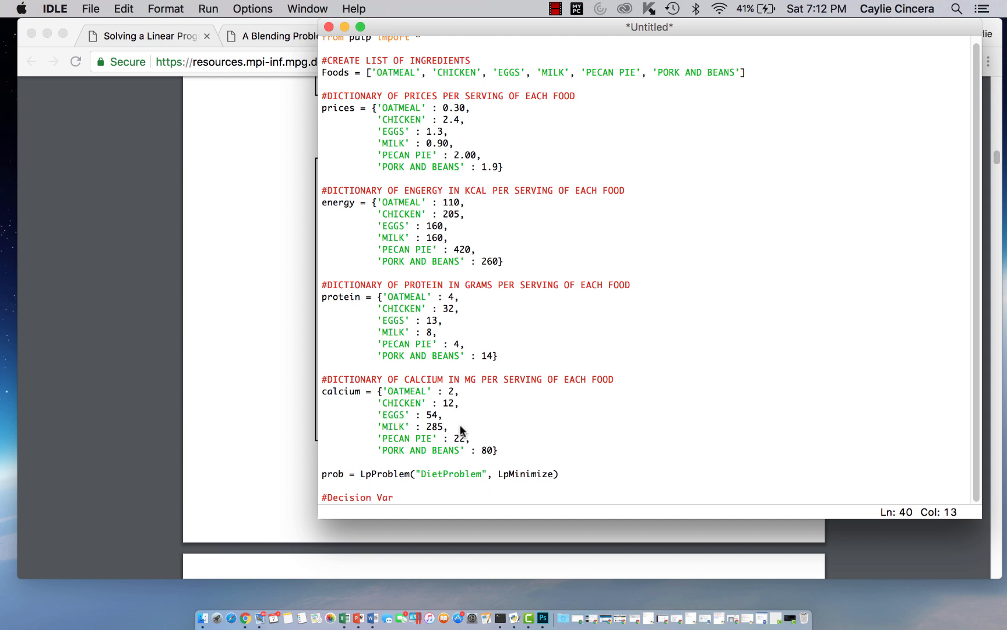
type("iable")
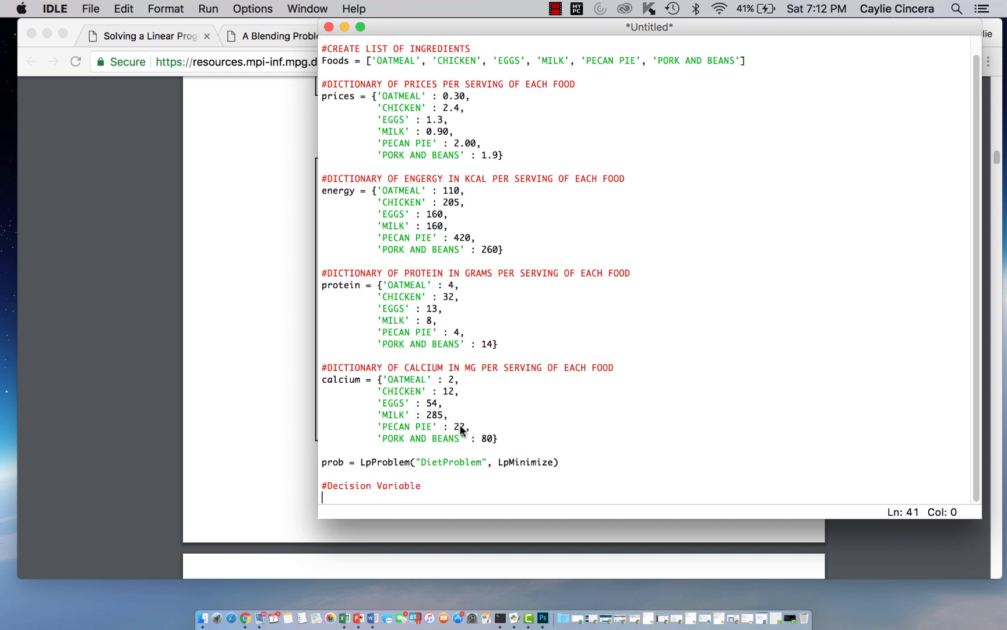
type("foo")
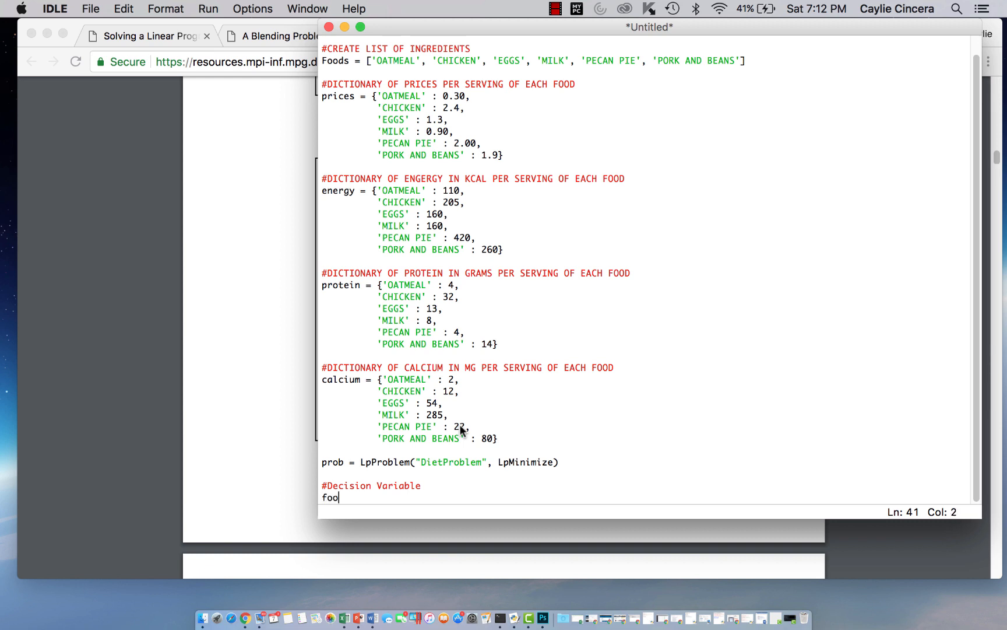
type("d_vars")
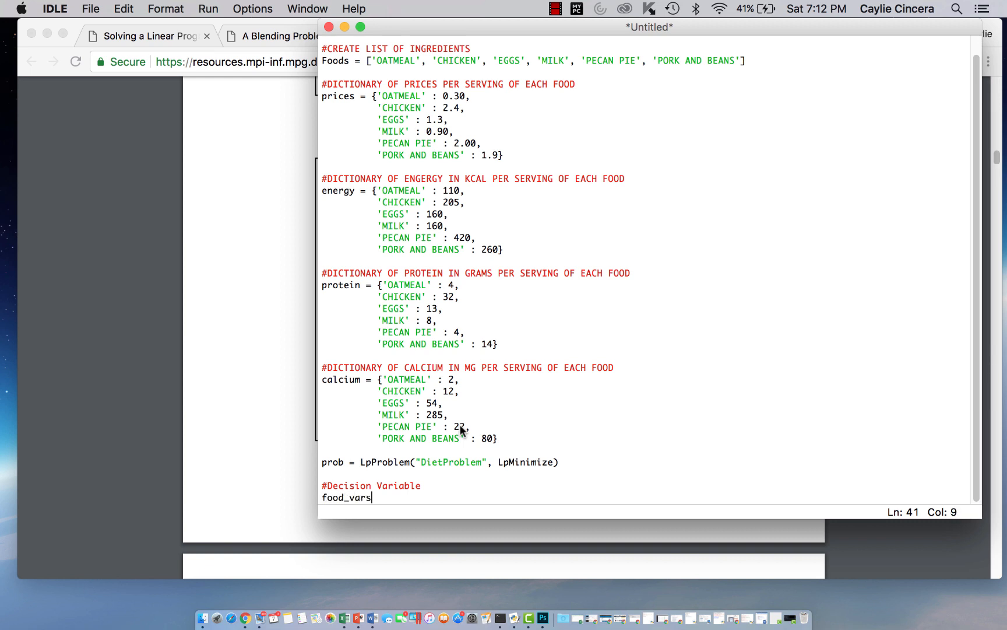
type("=")
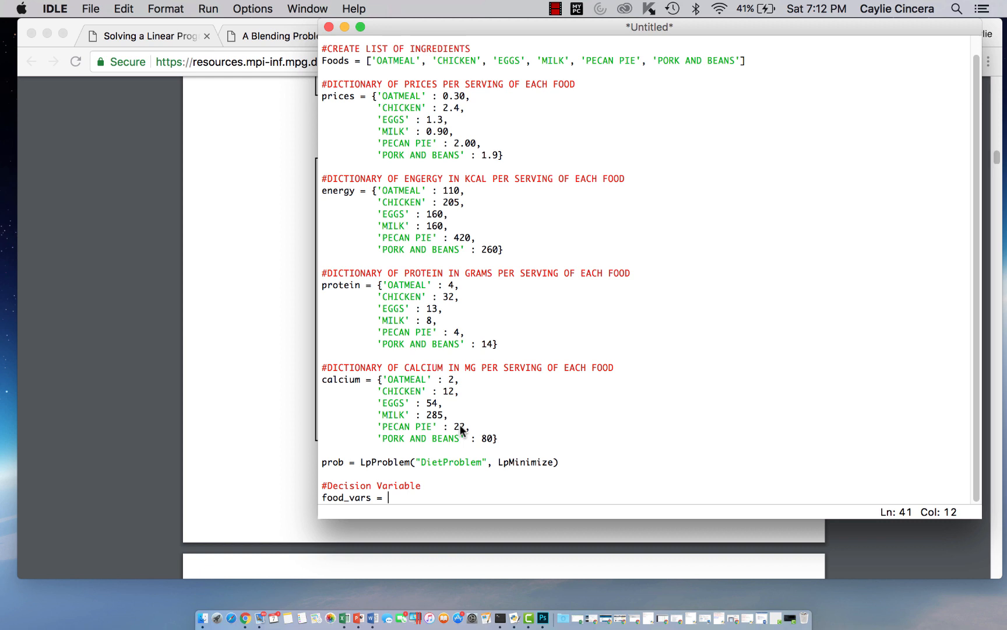
type("LpV")
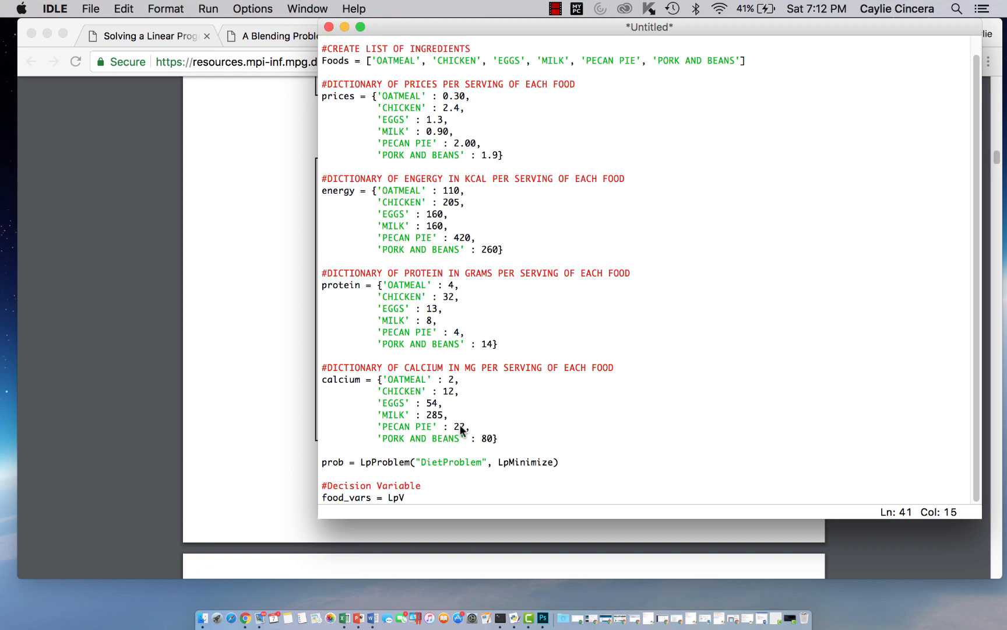
type("ara")
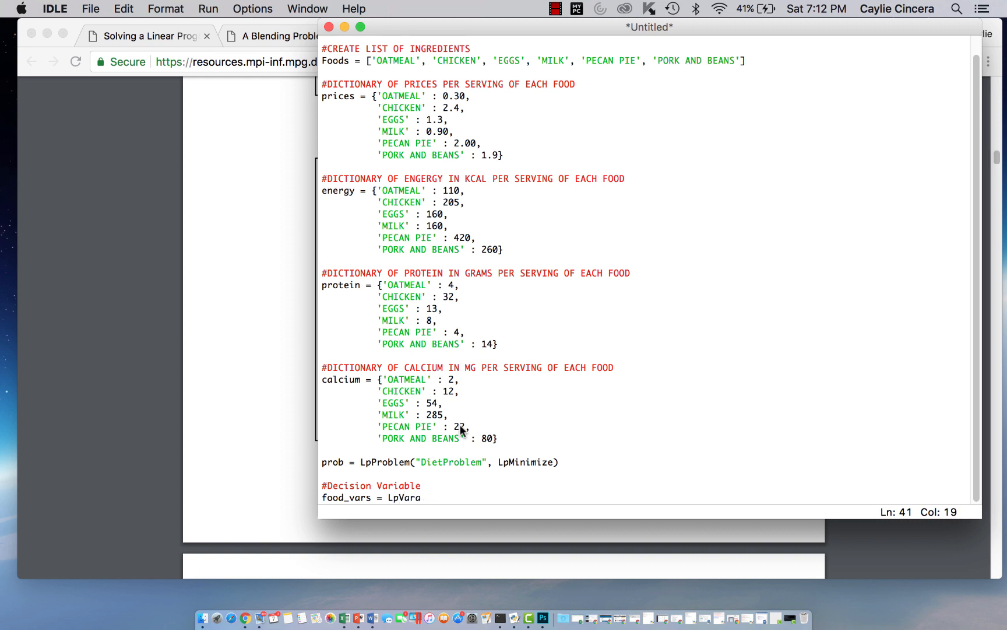
type("iable.")
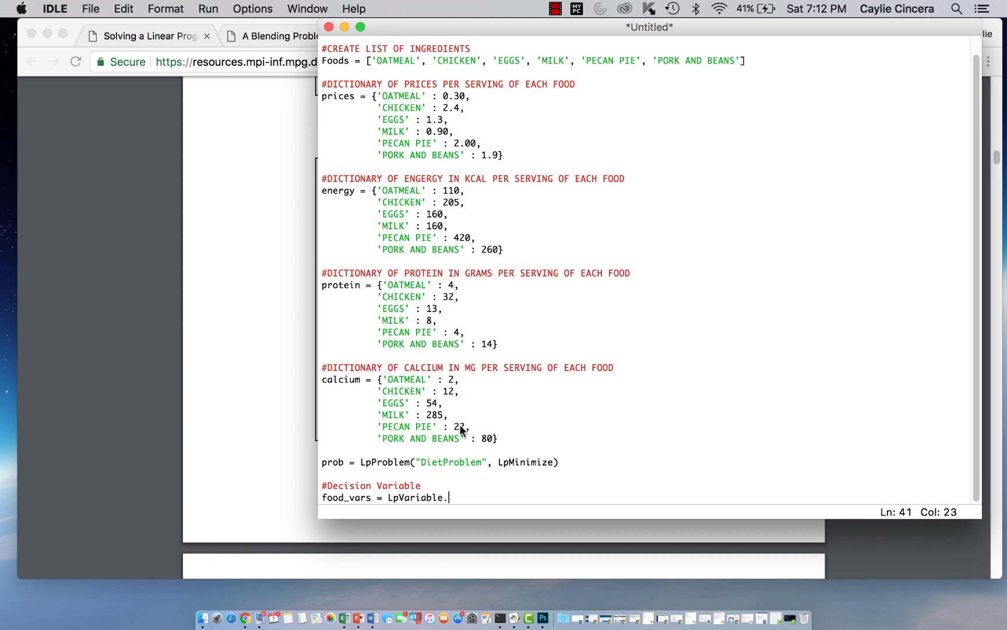
type("dicts")
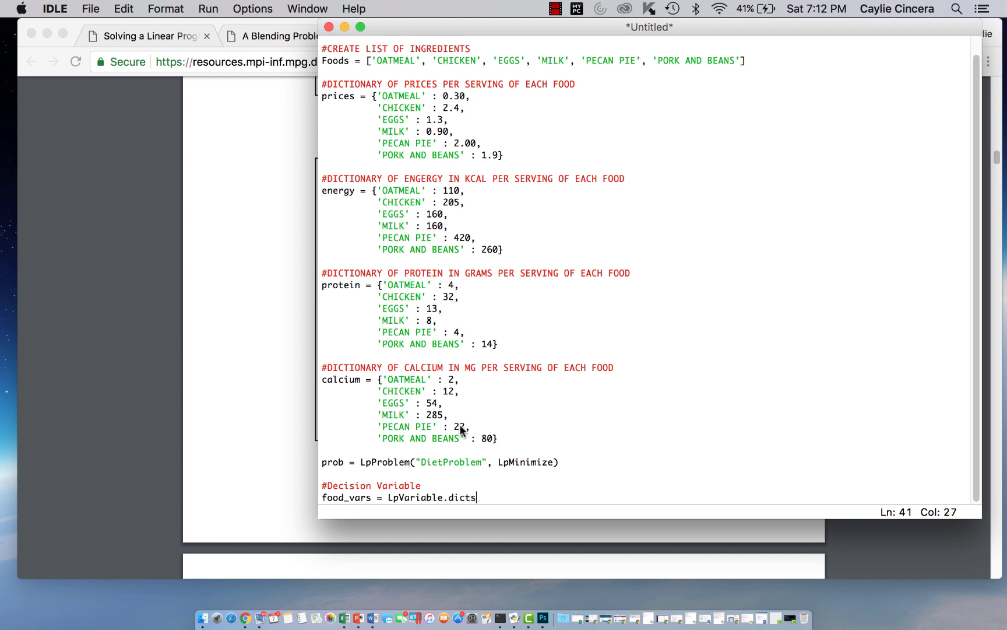
type("(")
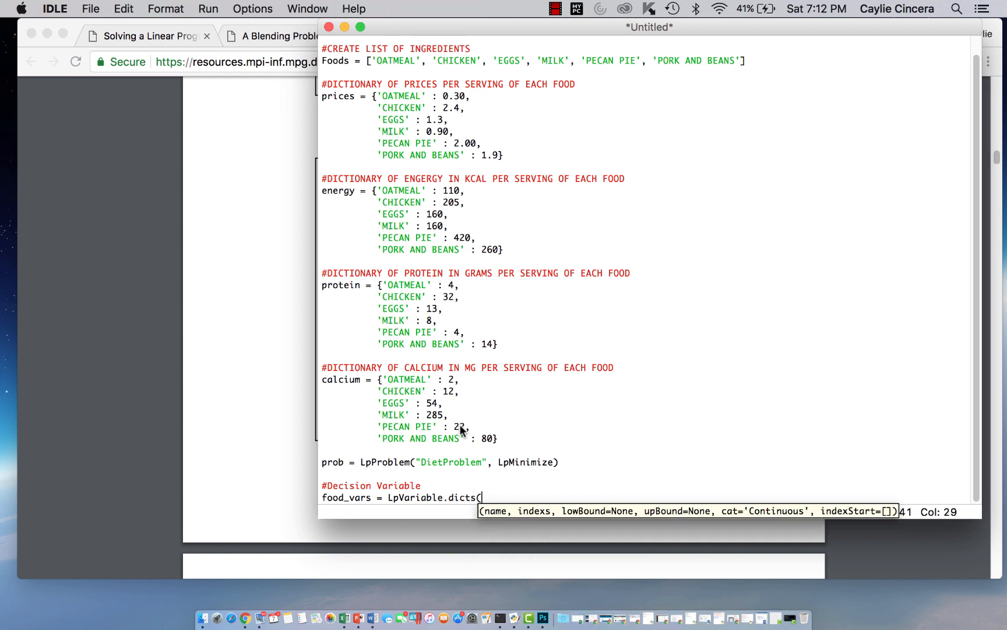
type("\"Foo")
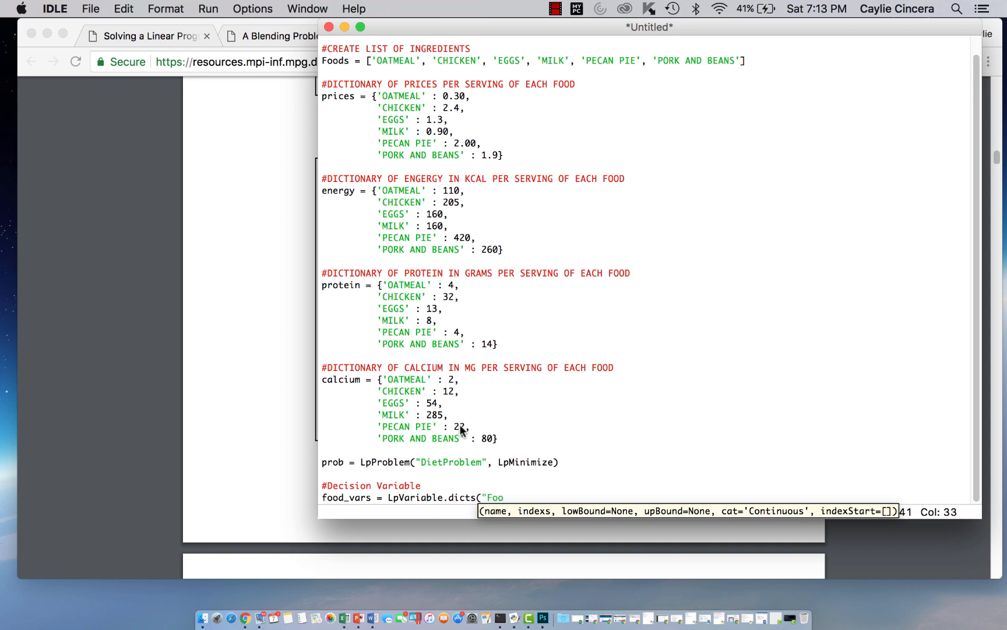
type("Serving")
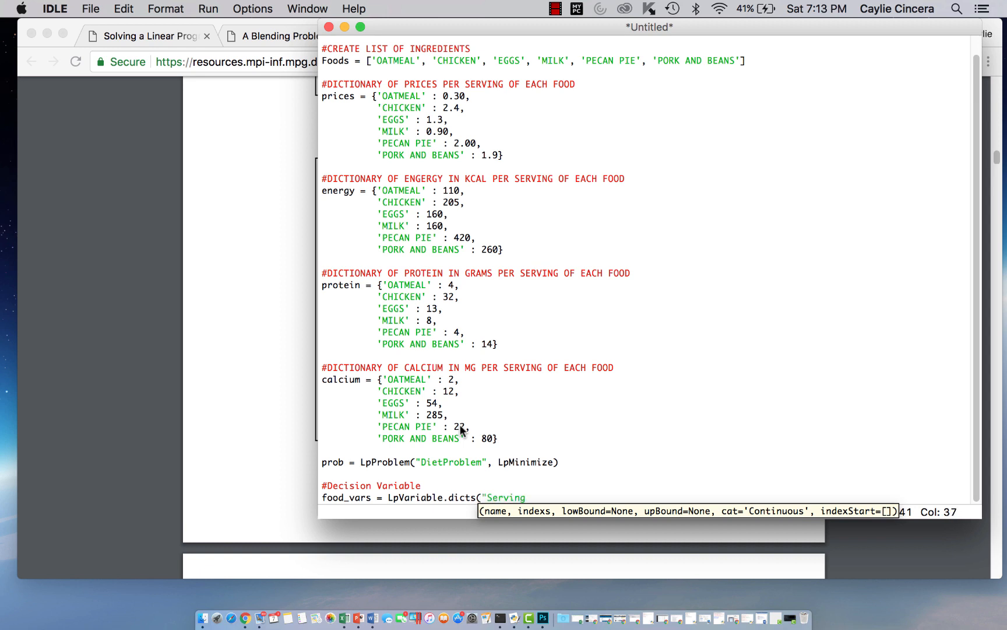
type("Amount")
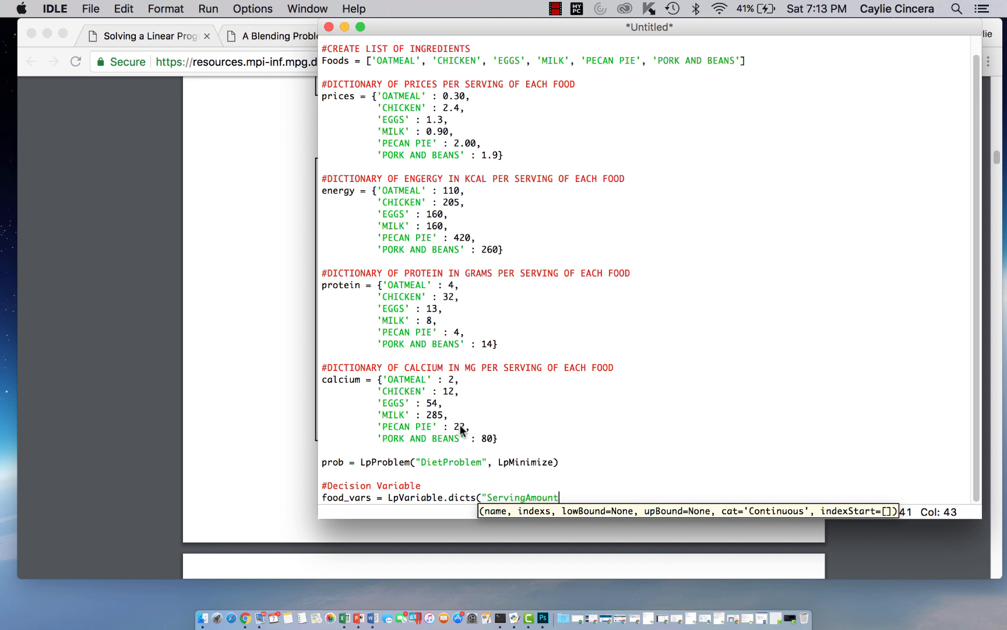
type(",")
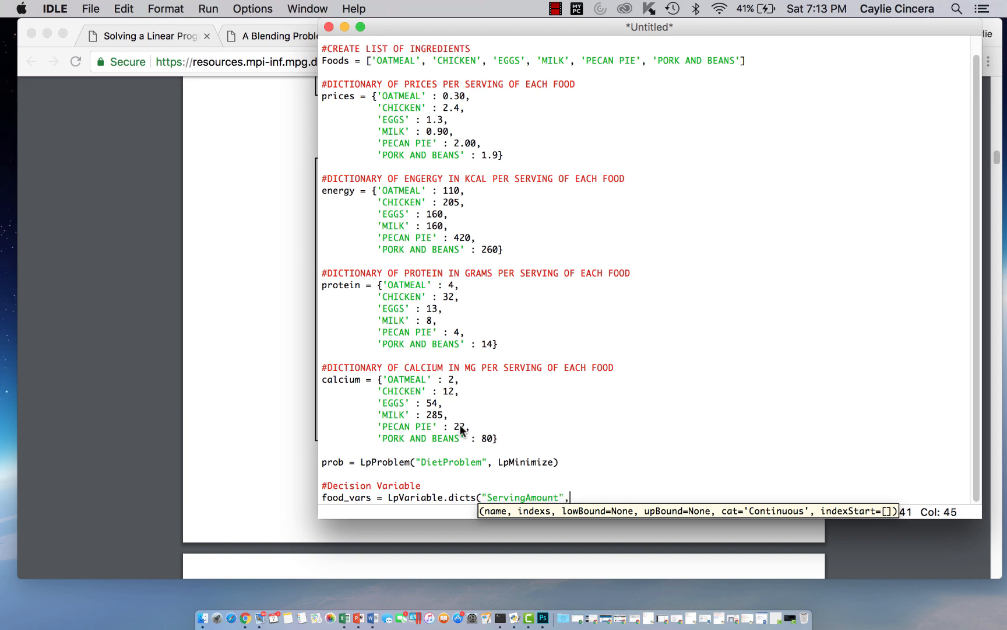
type(",F")
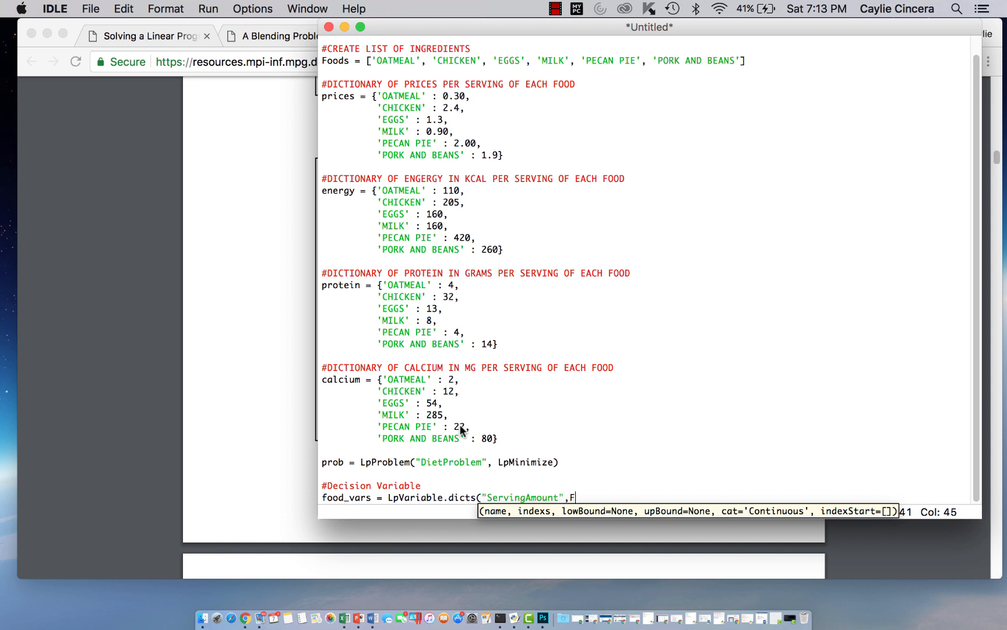
type("Foods,")
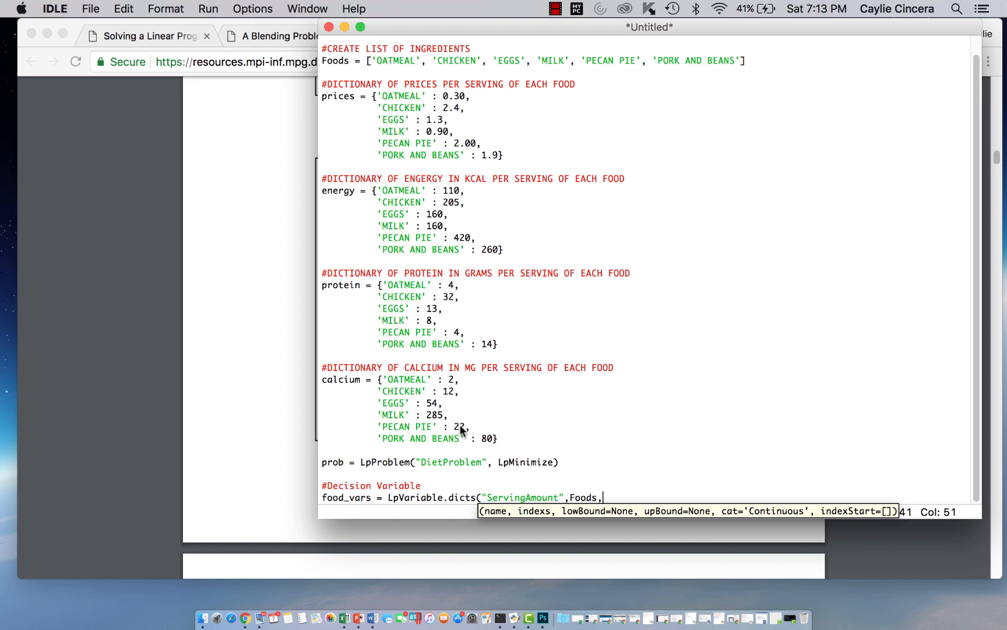
type("0)")
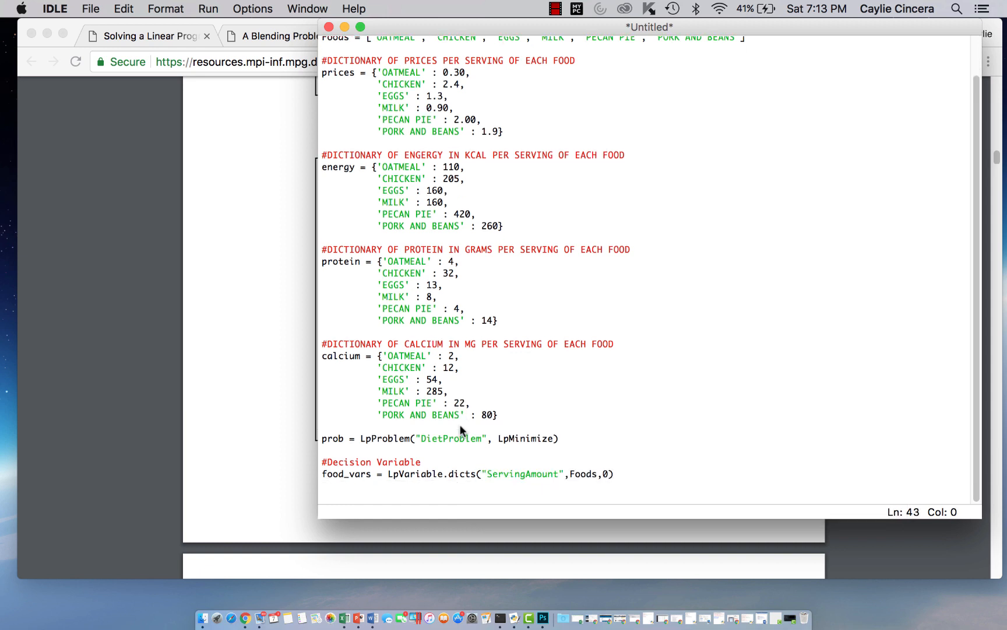
Step: Under '#Objective', add prob += lpSum(prices[i]*food_vars[i] for i in Foods)
type("#")
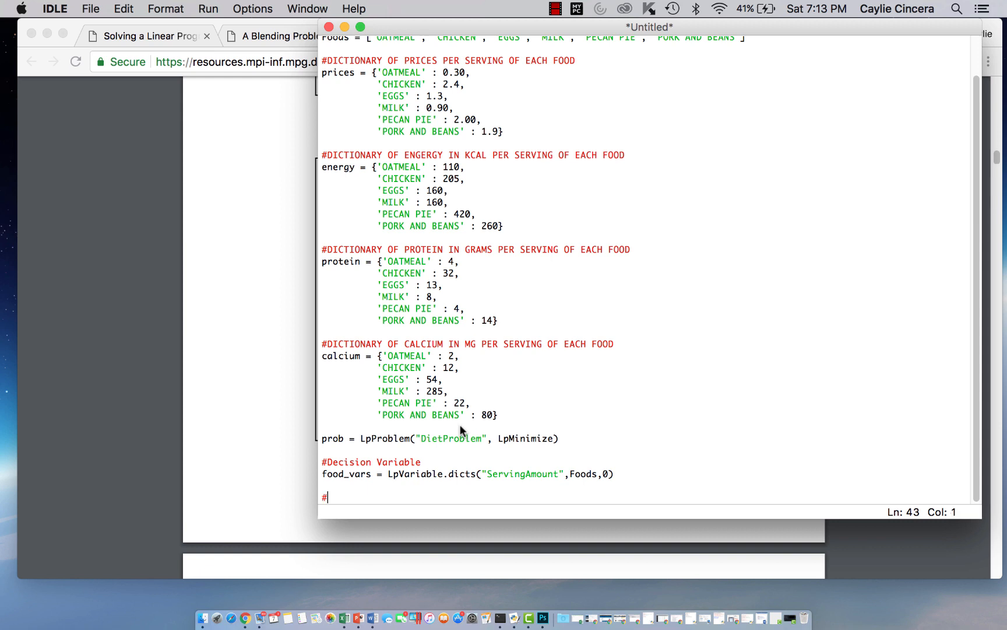
type("Objective Function")
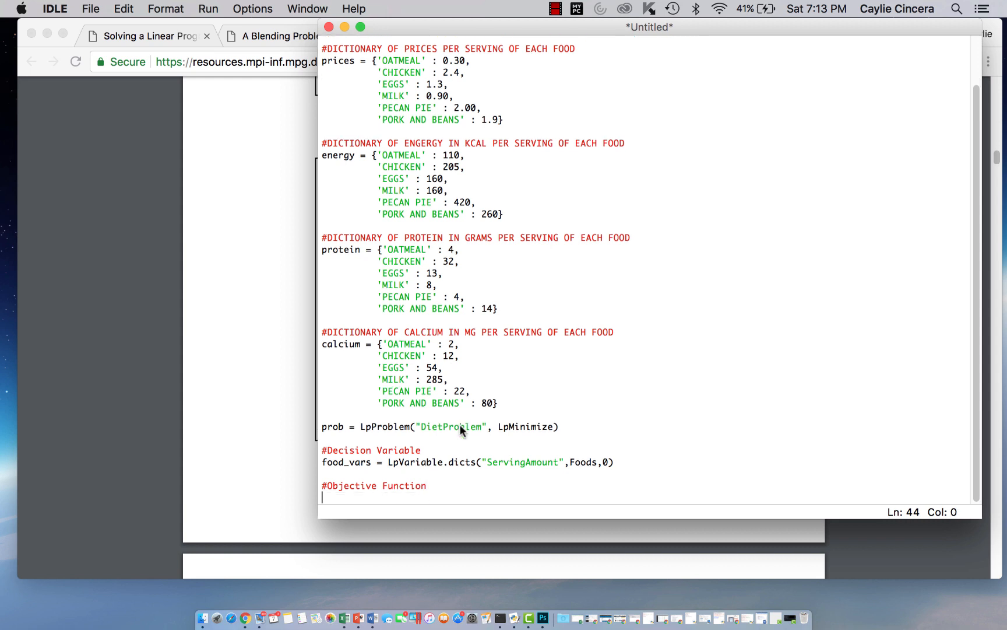
type("prob +=")
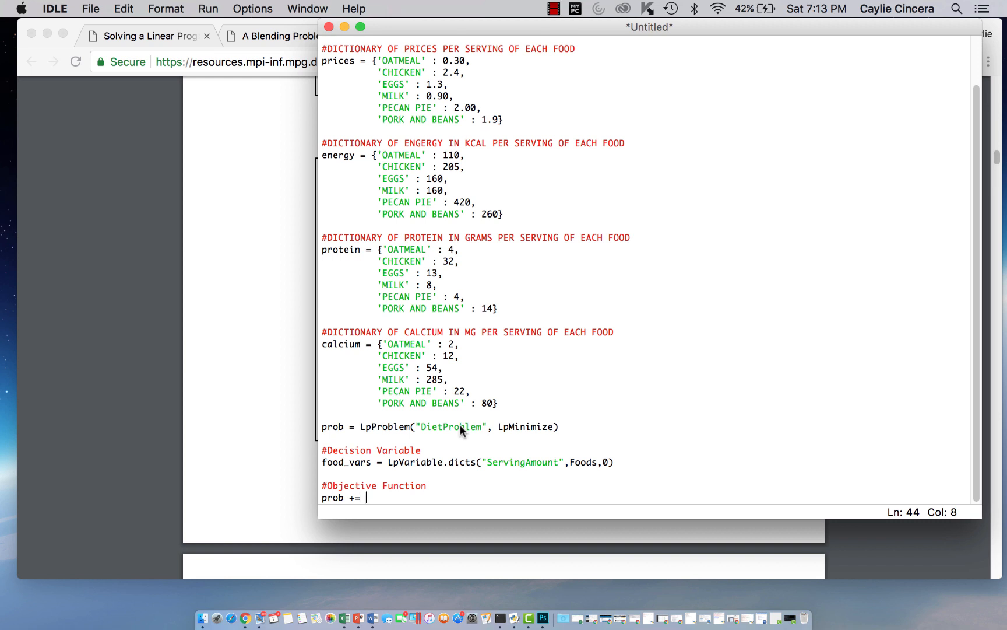
type("lpSum")
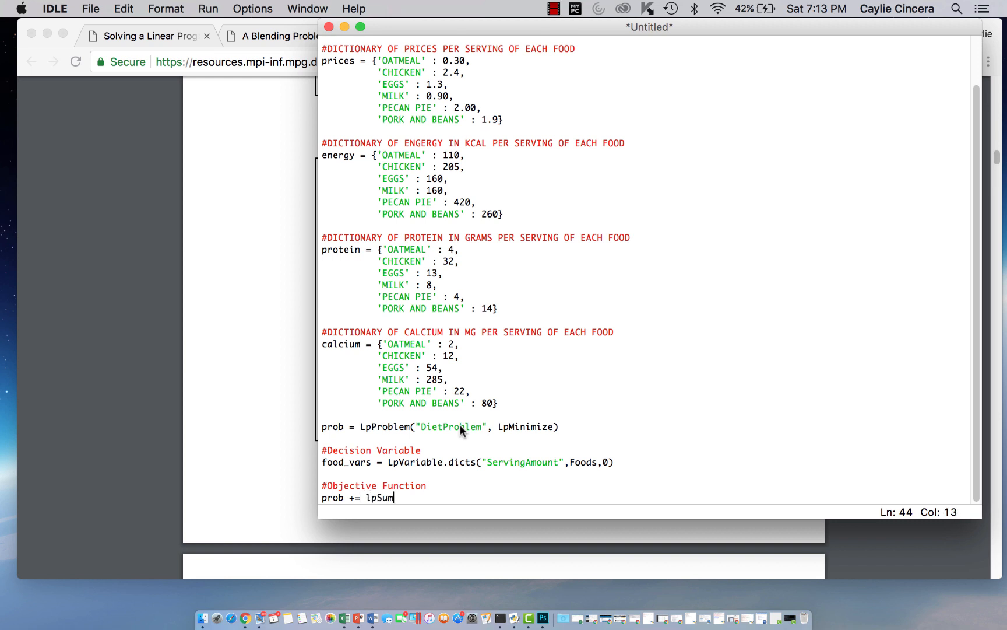
type("(")
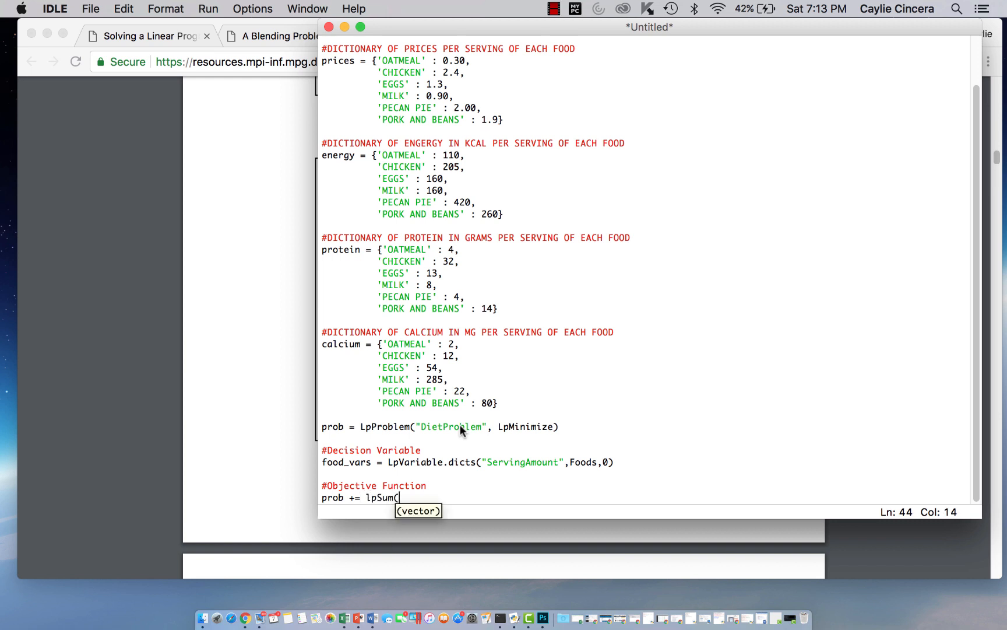
type("p")
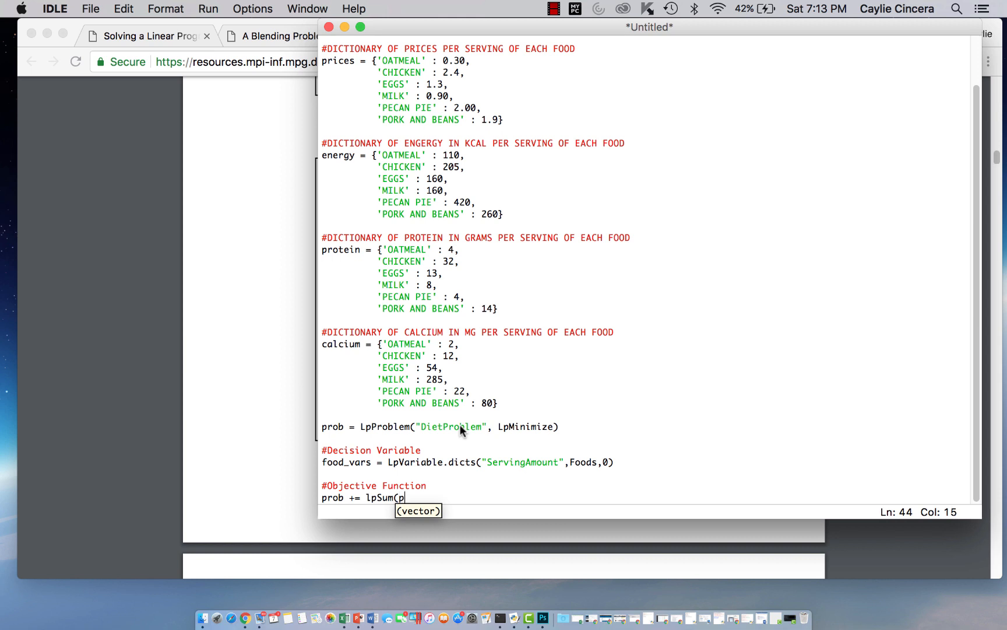
type("rice")
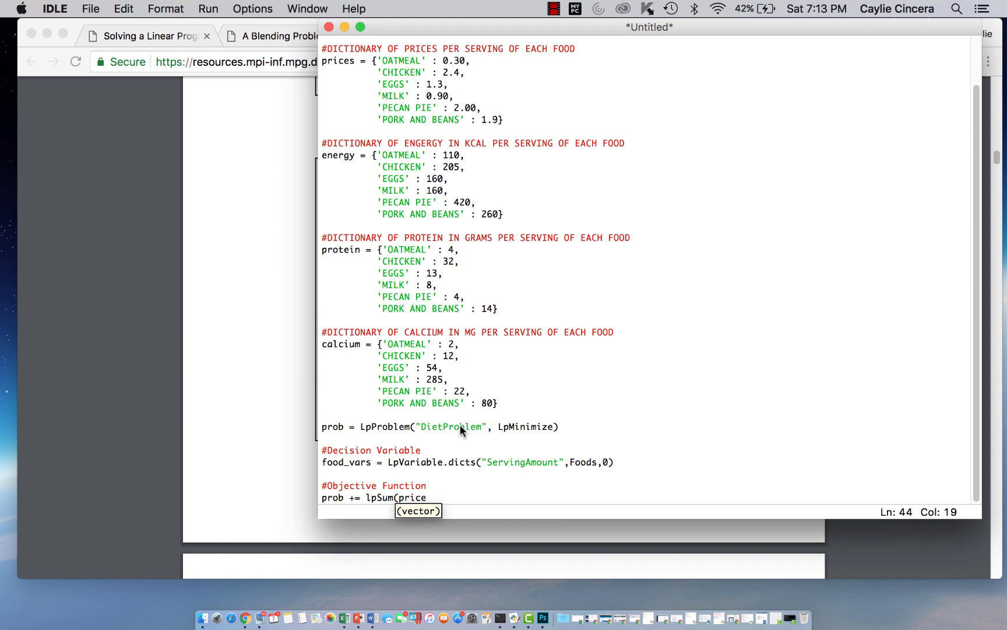
type("s[i]")
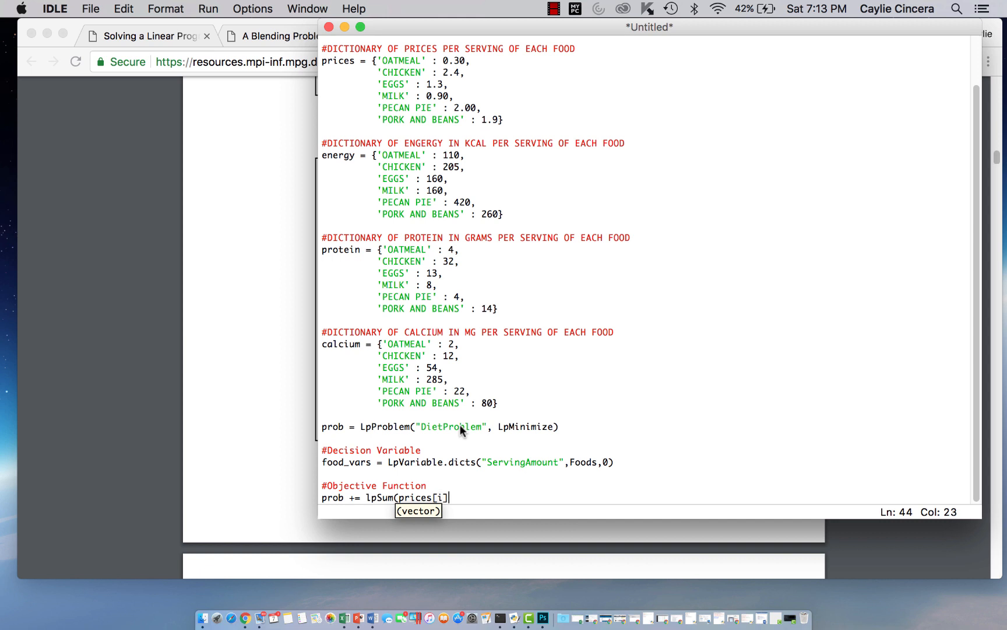
type("*food")
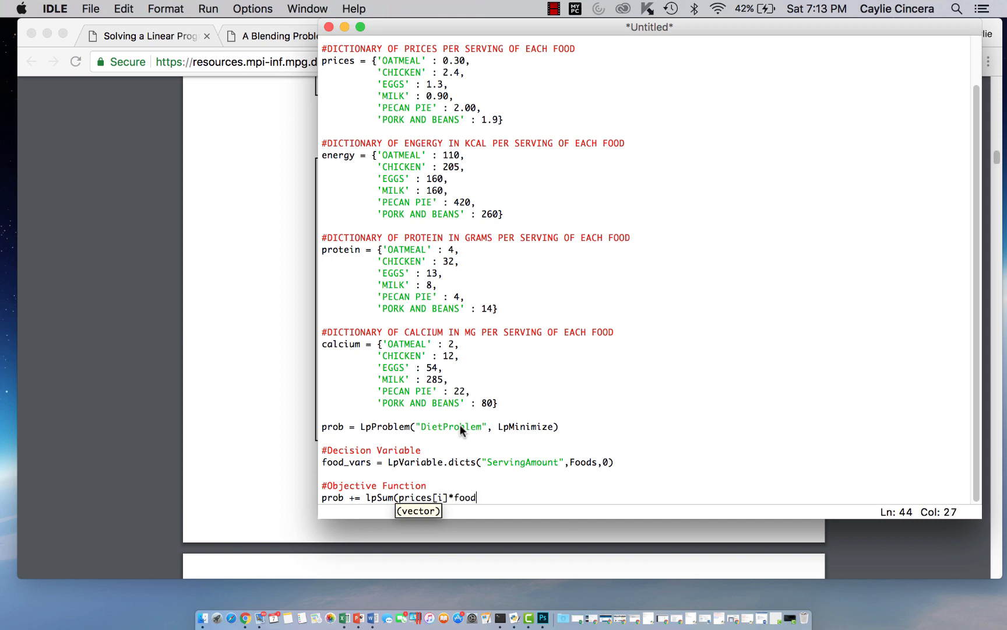
type("_vars")
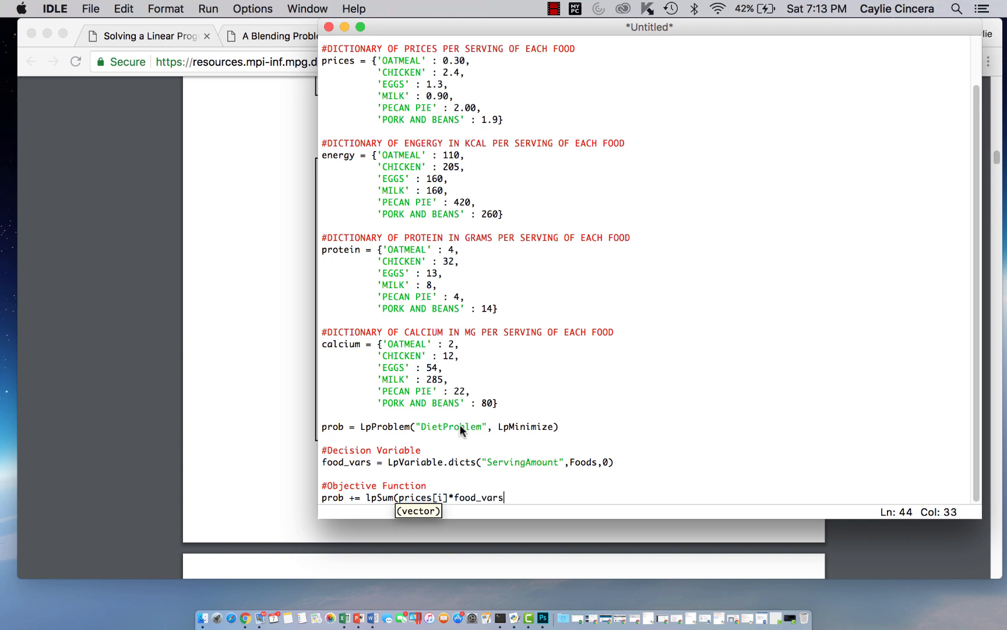
type("[i]")
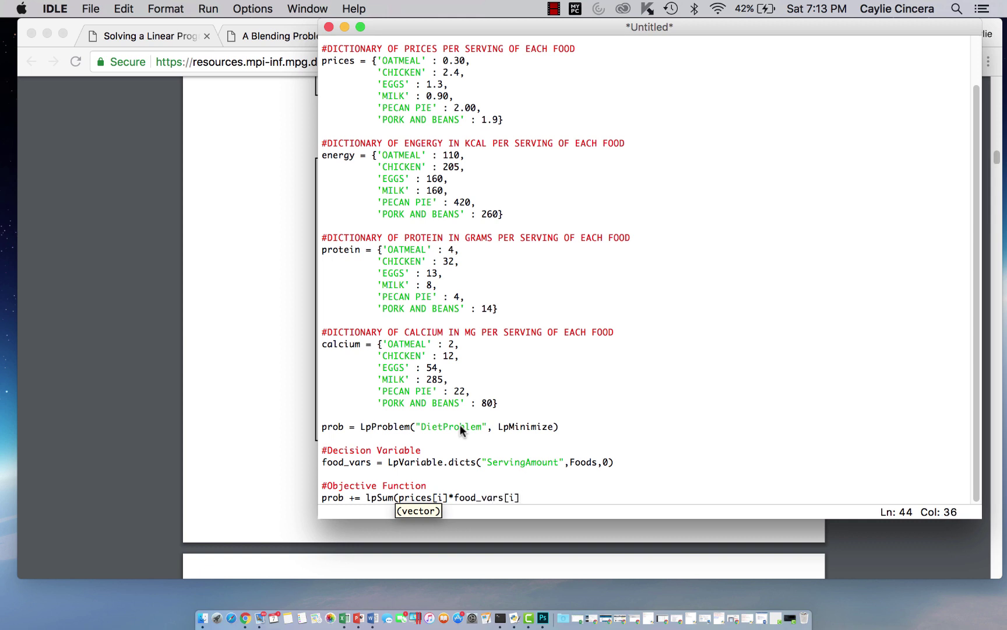
type("fo")
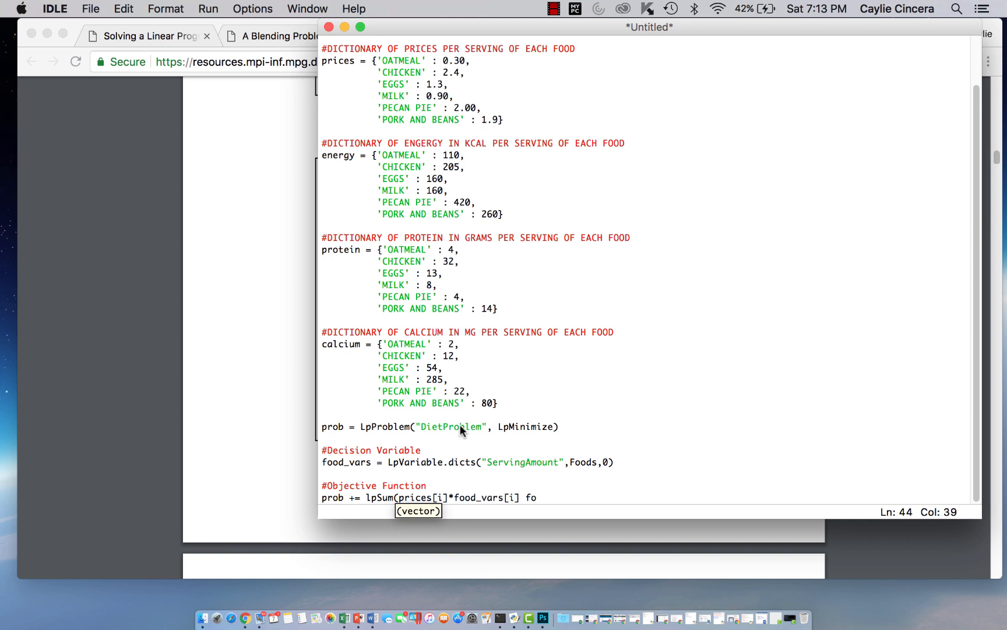
type("r i in")
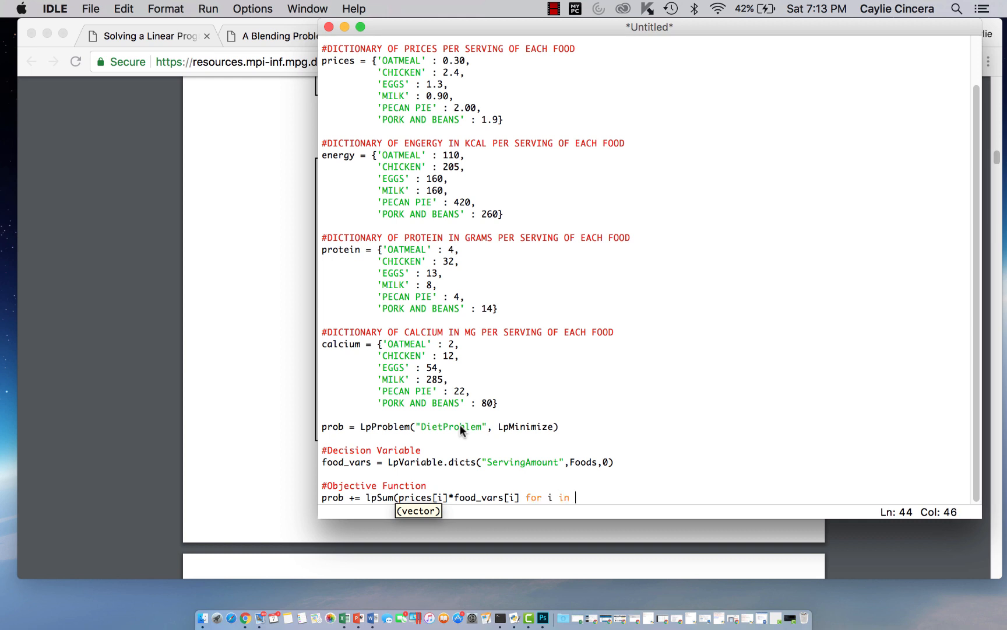
type("Foods]")
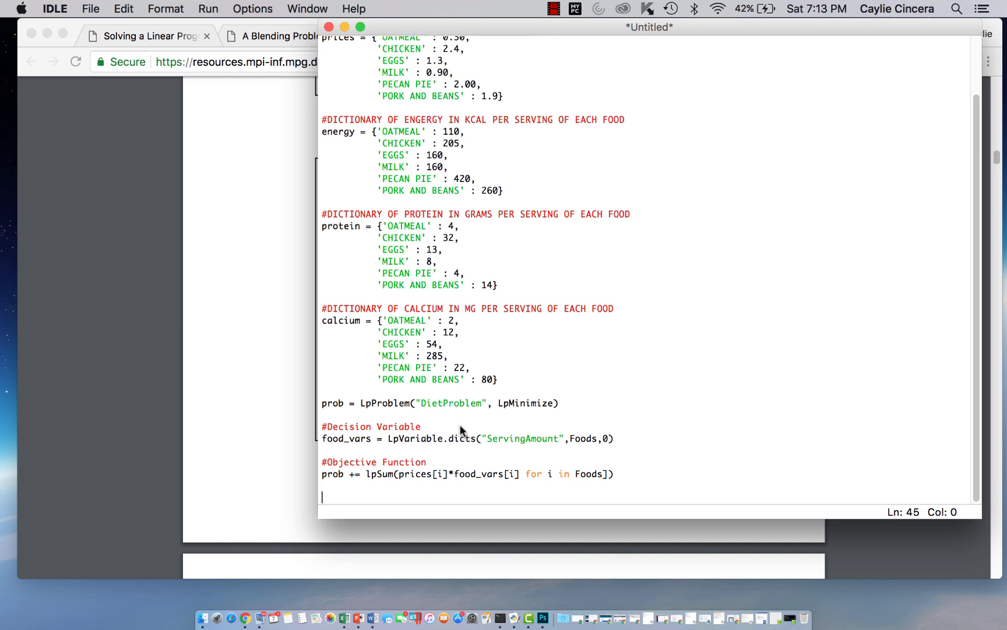
Step: Under '#Constraints', add prob += lpSum(energy[i]*foods_vars[i] for i in Foods) >= 2000
type("#Con")
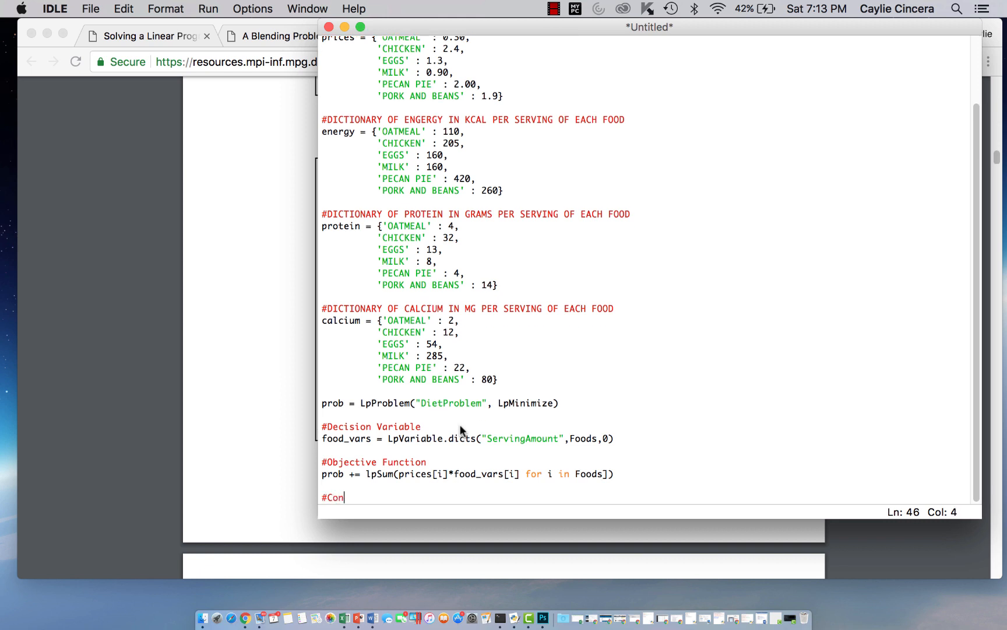
type("straints:")
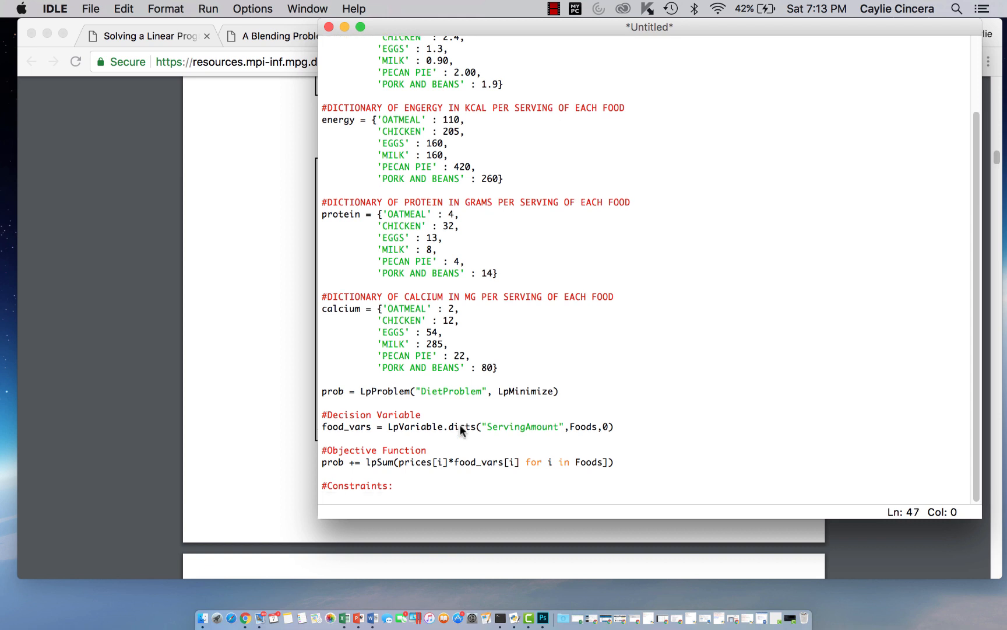
type("prob +=")
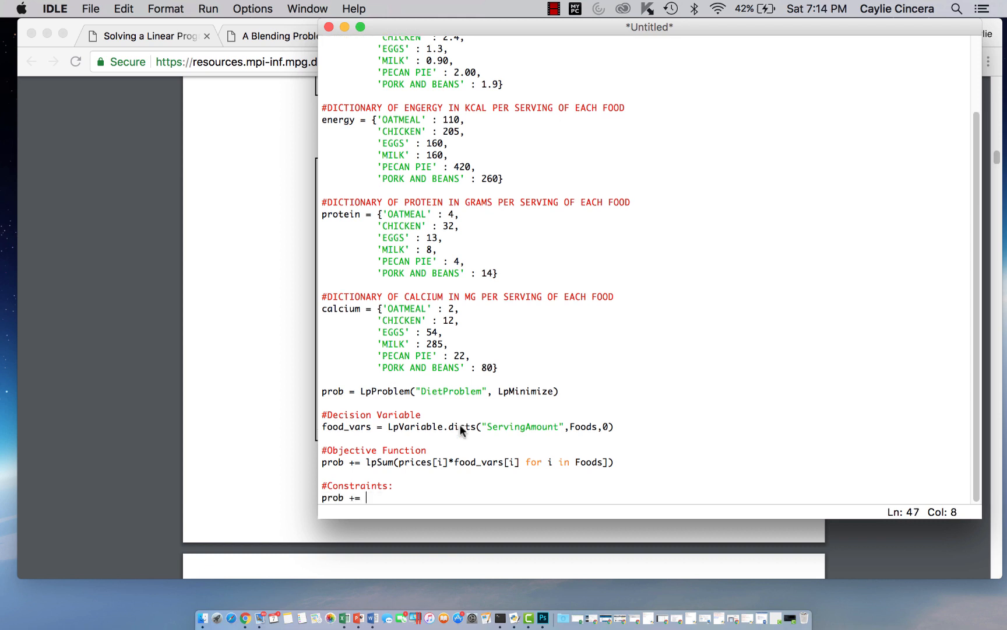
type("lpSum(e")
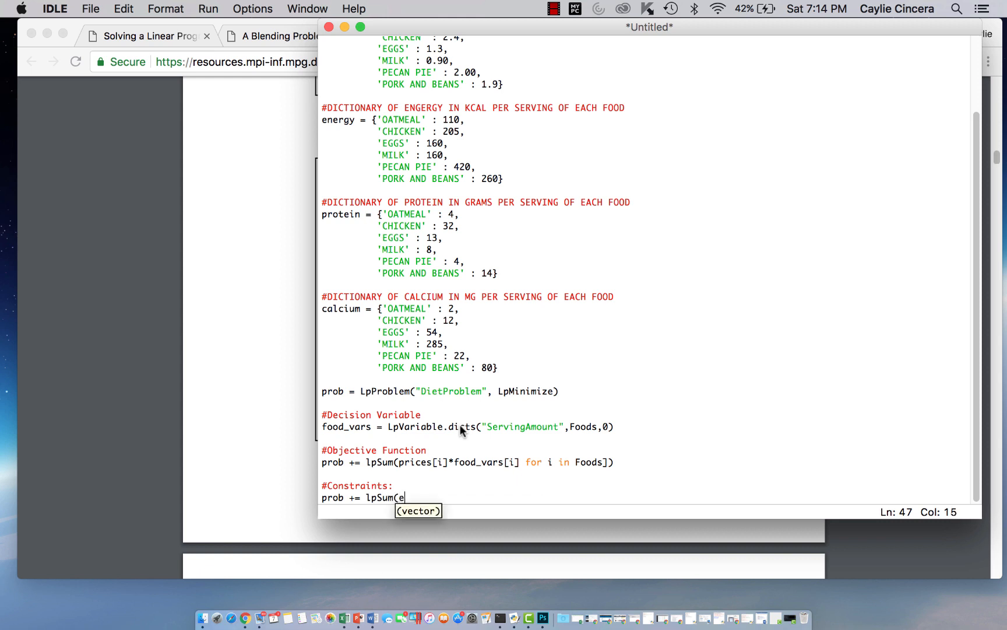
type("nergy")
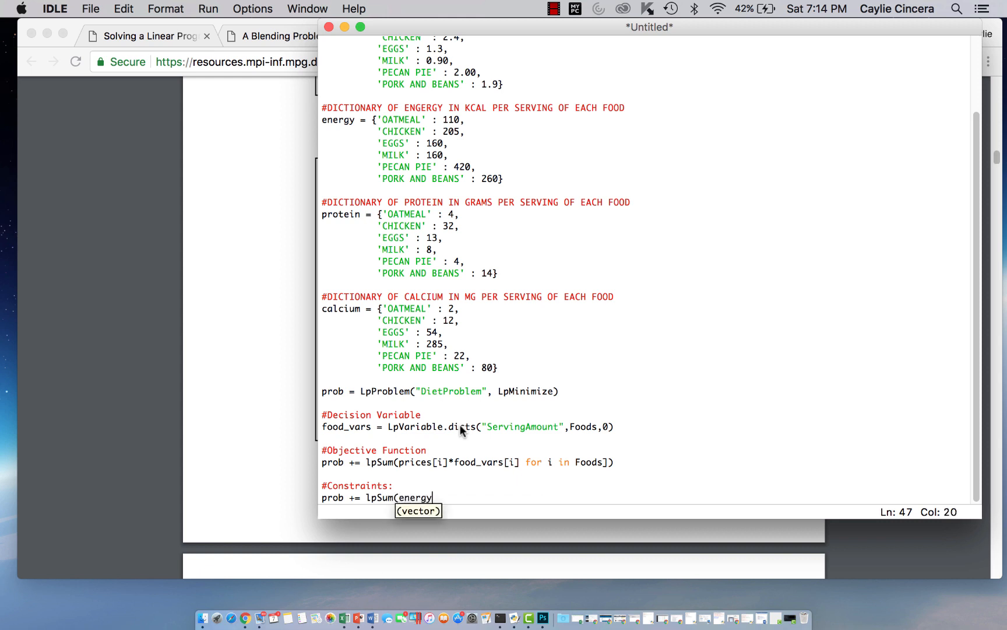
type("[i]")
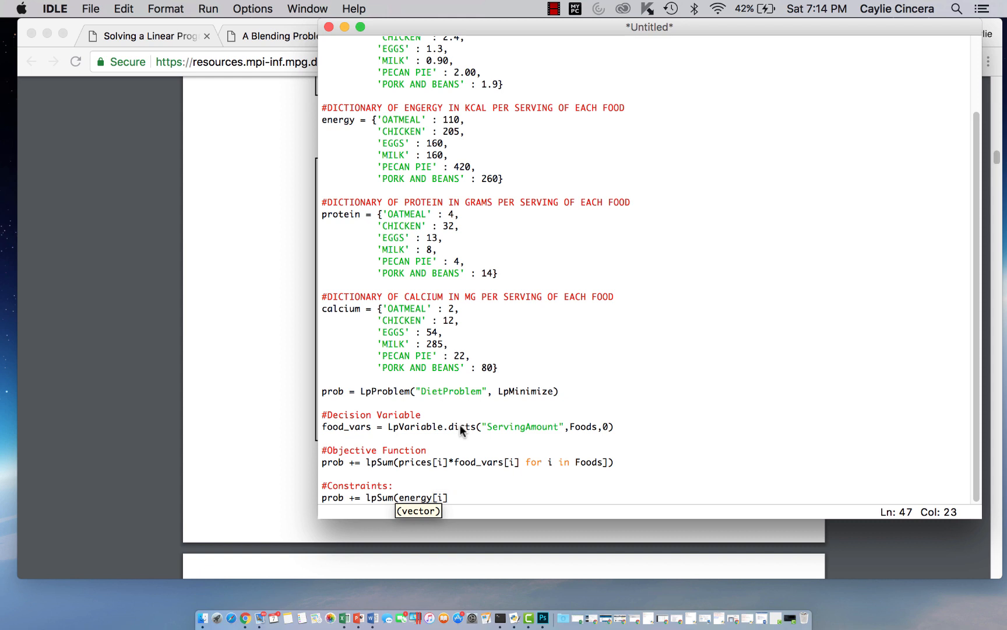
type("*")
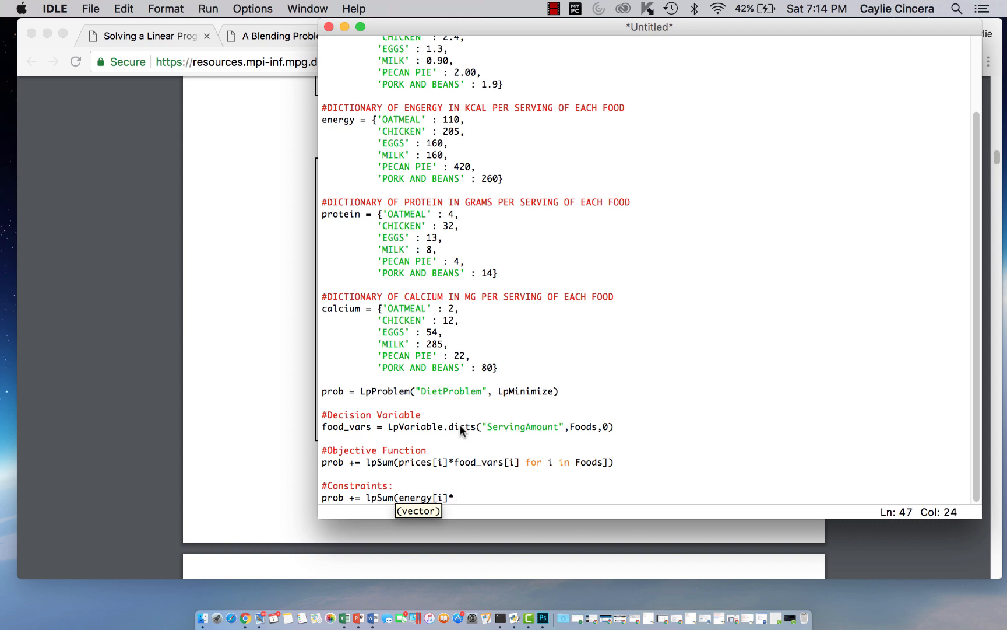
type("foods")
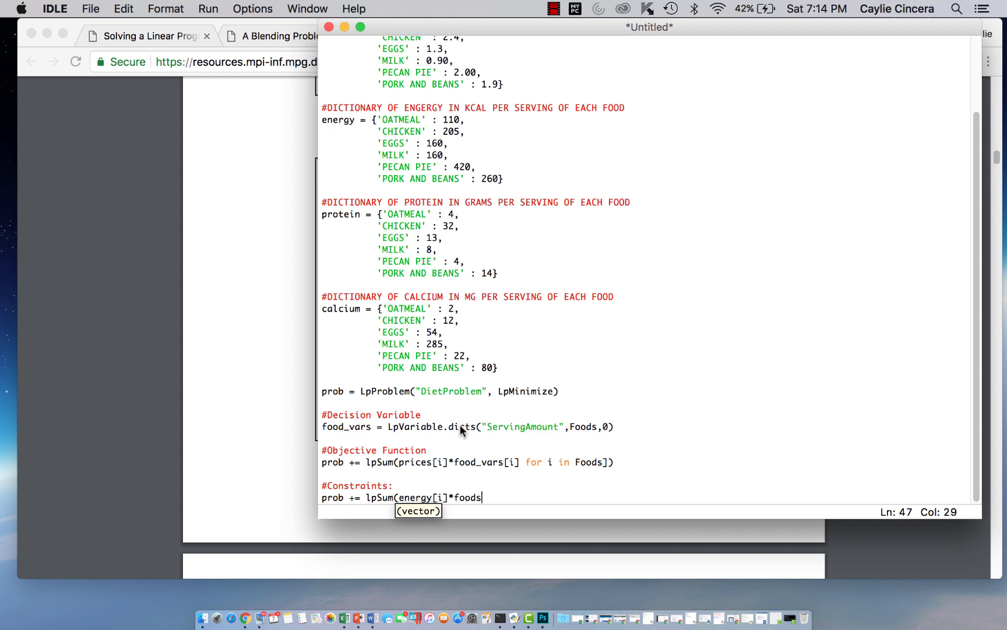
type("_vars[")
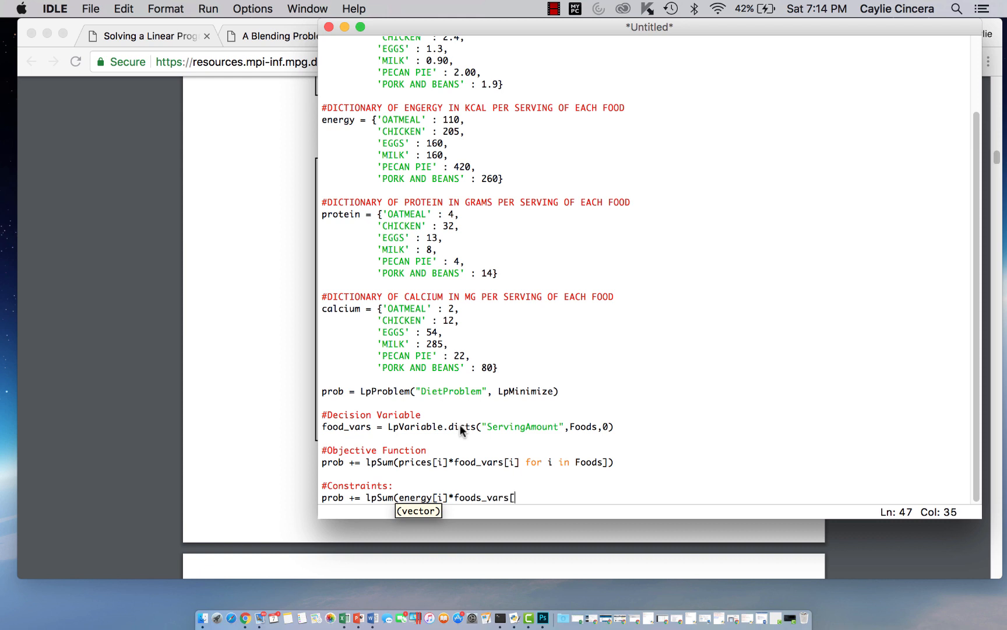
type("i]")
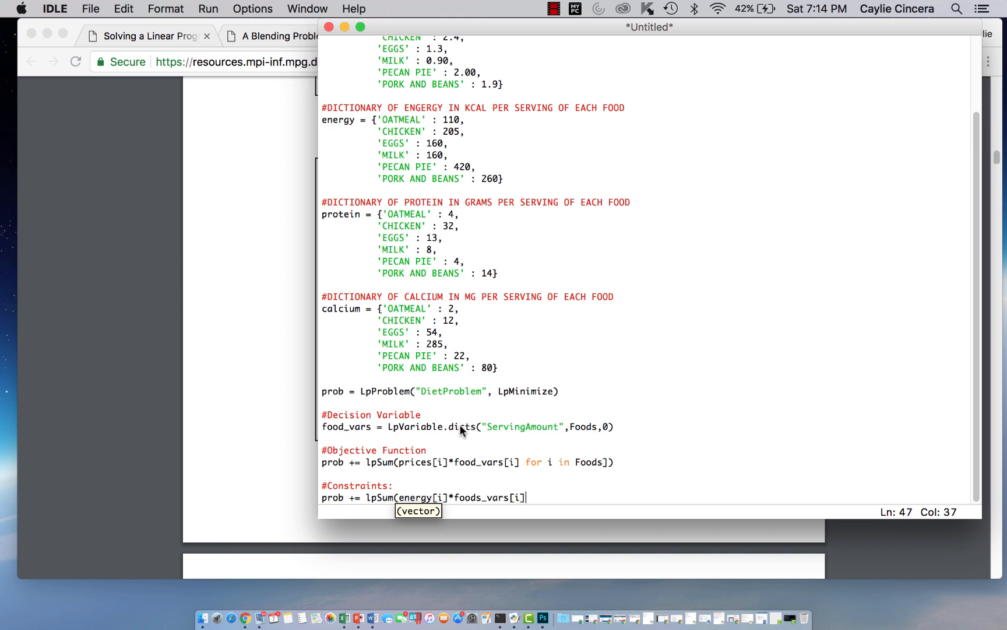
type("for i in Foo")
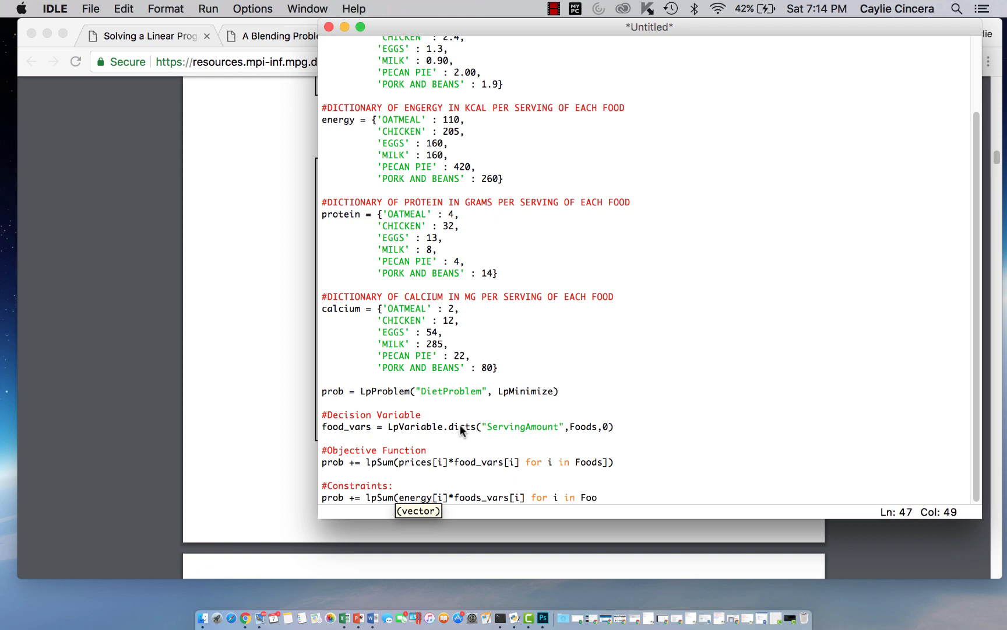
type("ds]) >=")
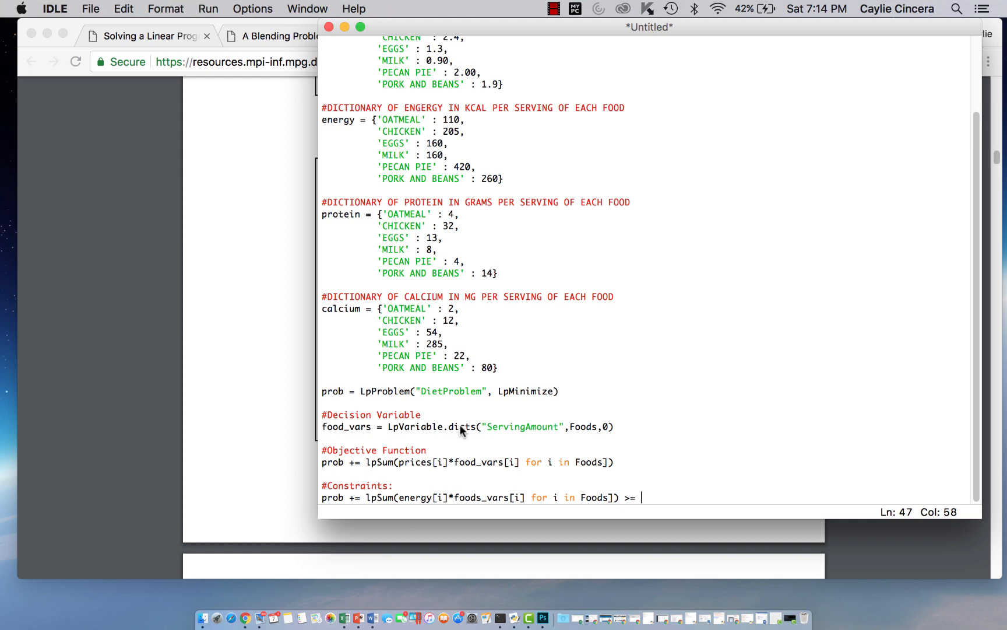
type("2000")
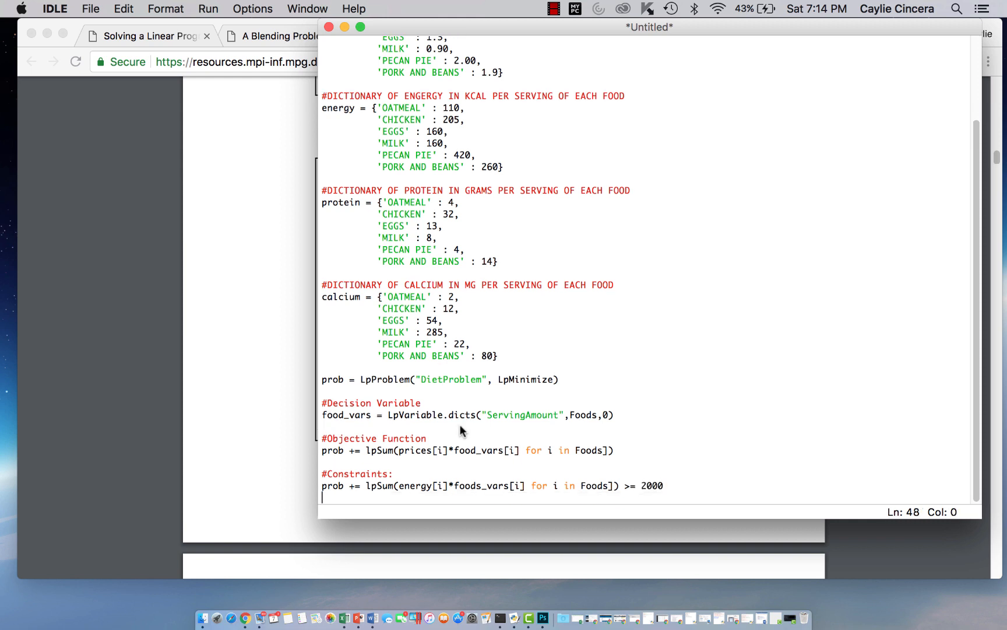
Step: Add the protein constraint prob += lpSum(protein[i]*foods_vars[i] for i in Foods) >= 55
type("prob")
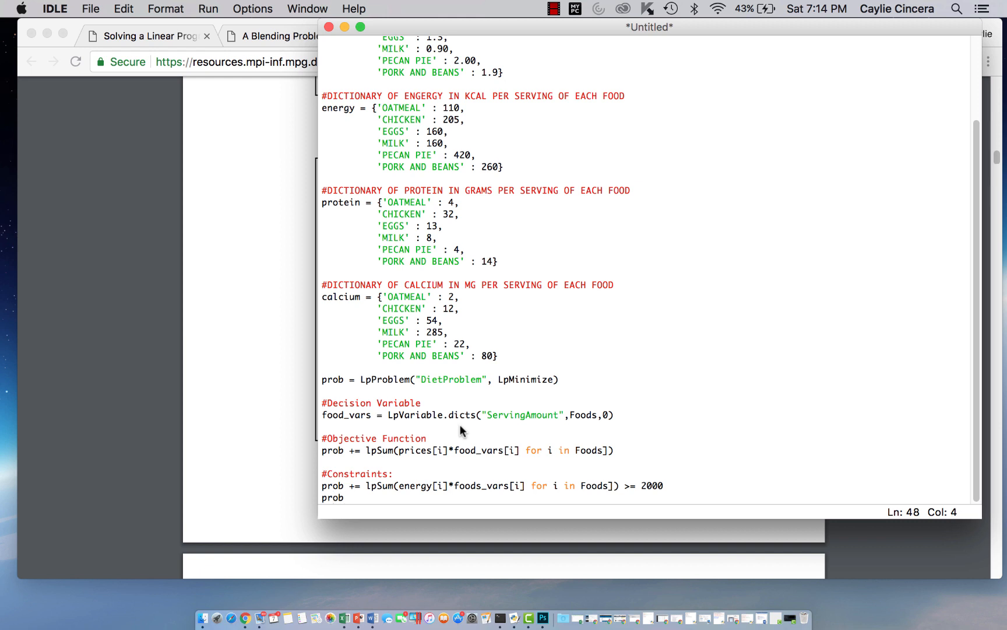
type("=")
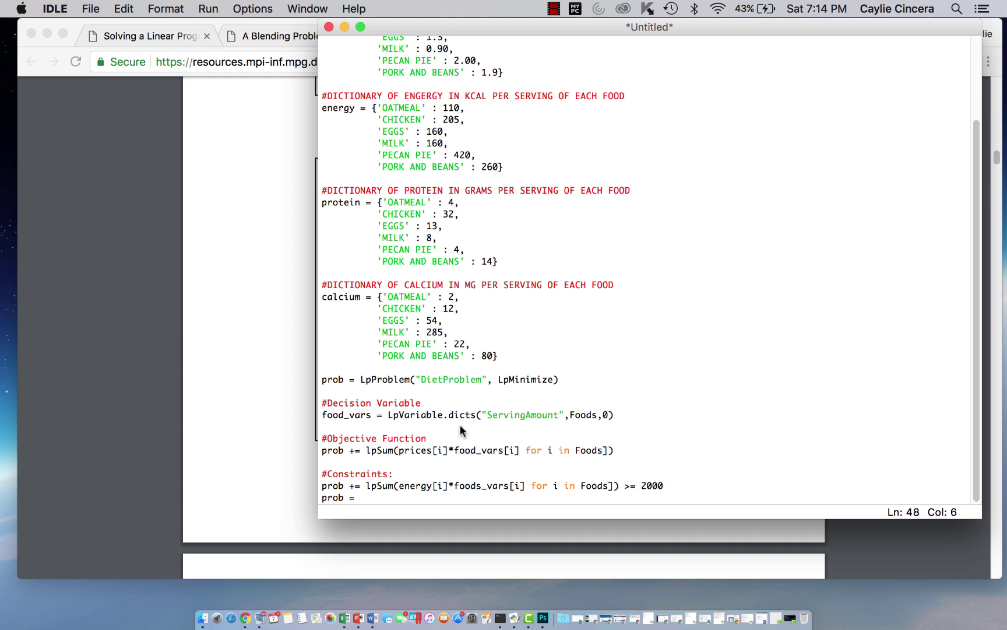
type("+= lp")
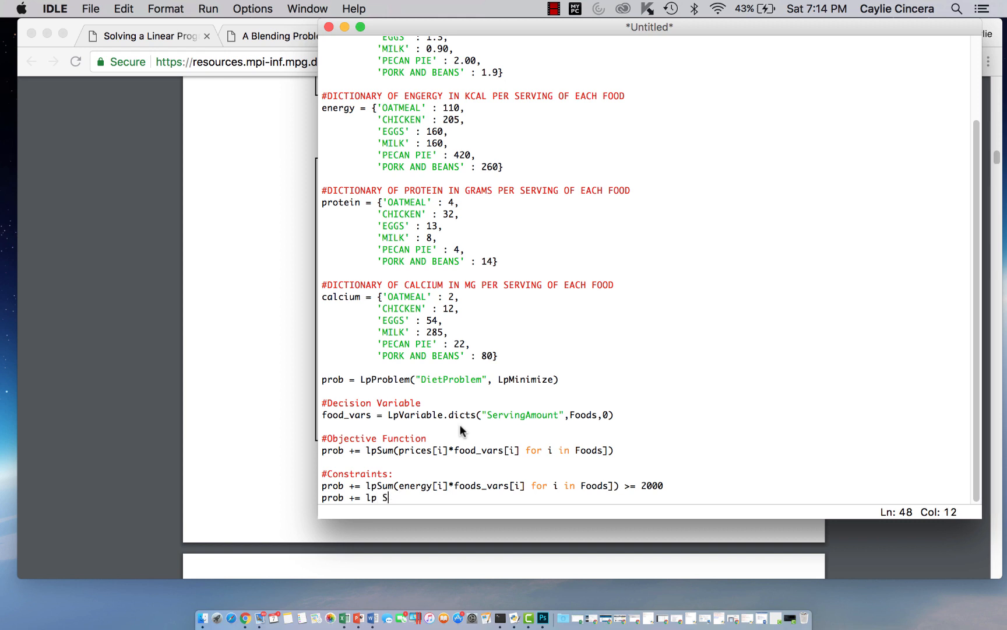
type("Sum(p")
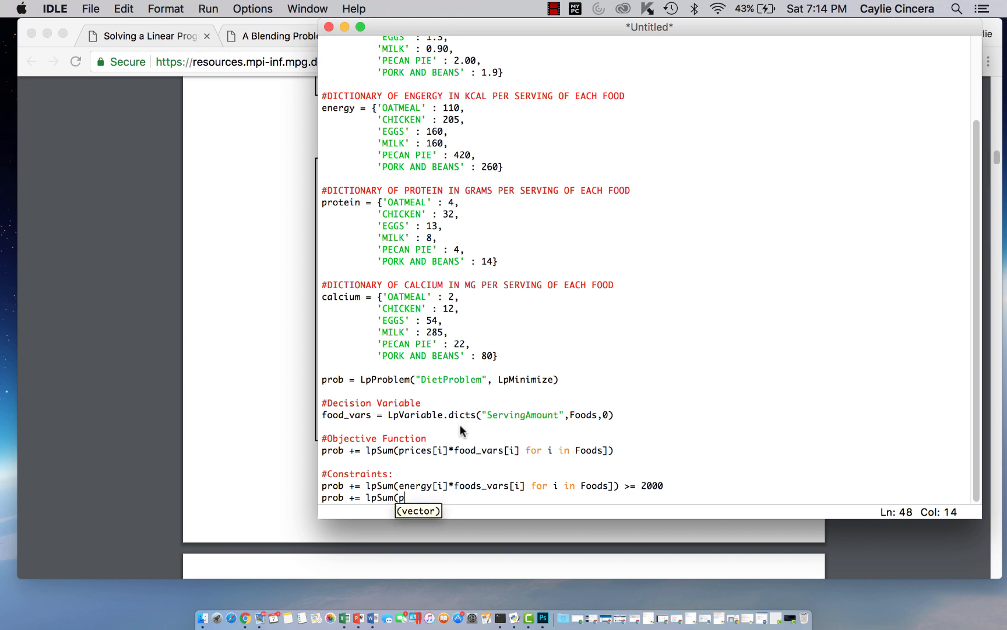
type("rotein[i")
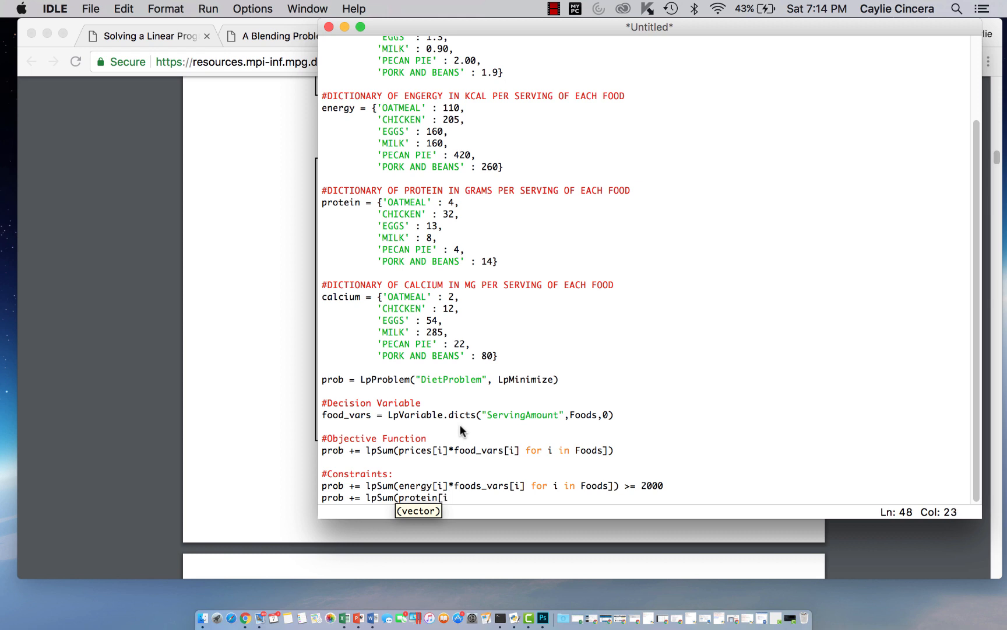
type("]")
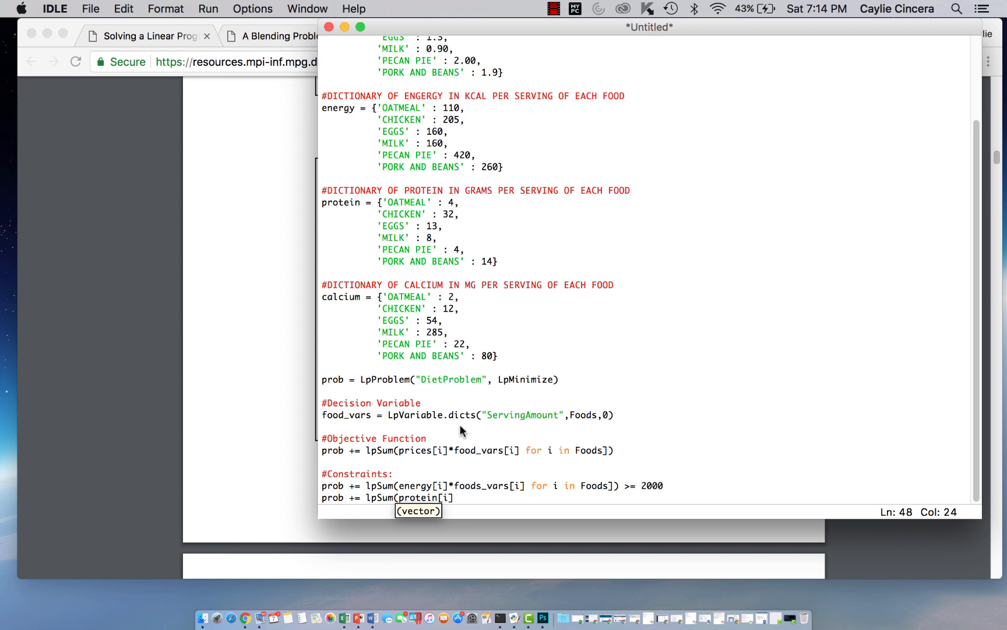
type("*food")
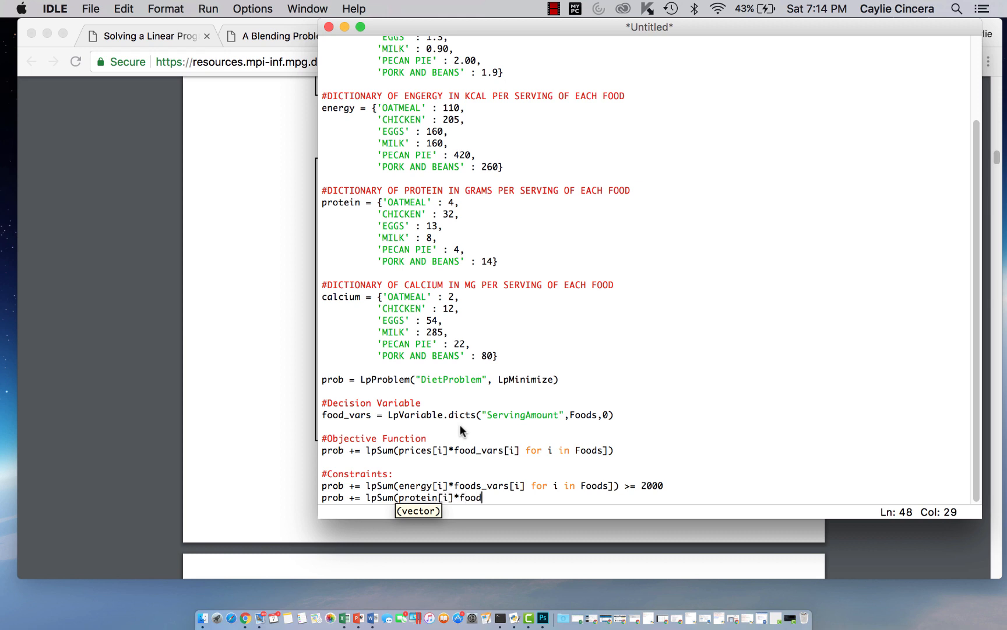
type("s_vars[i] for")
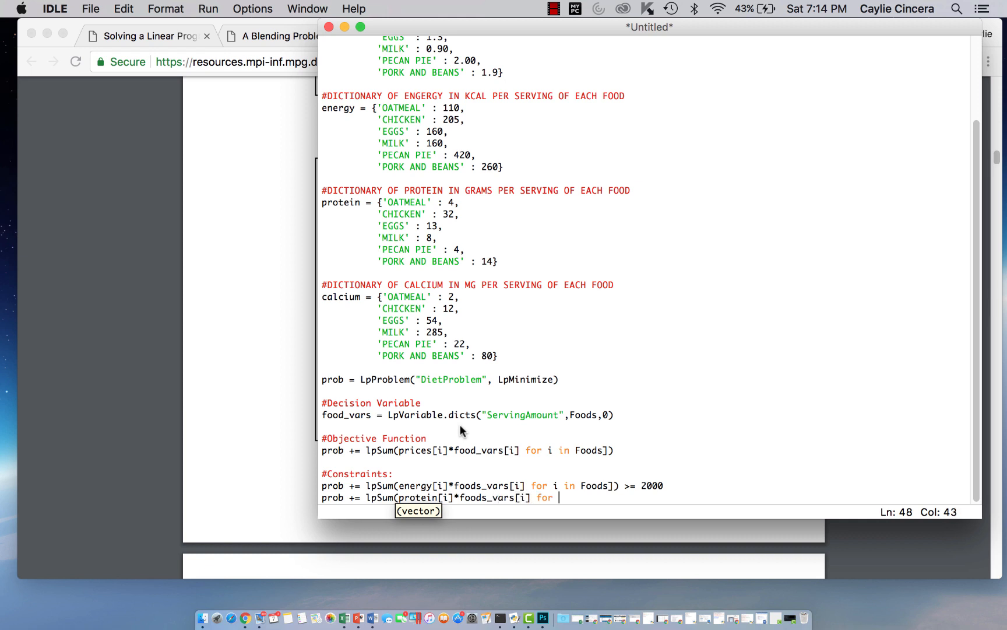
type("in")
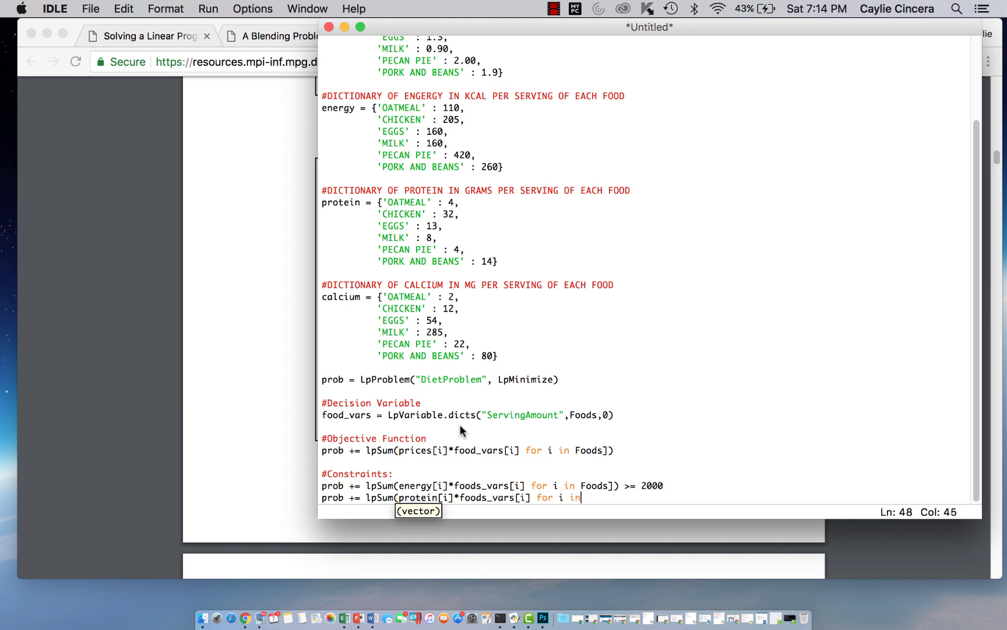
type("Foods])")
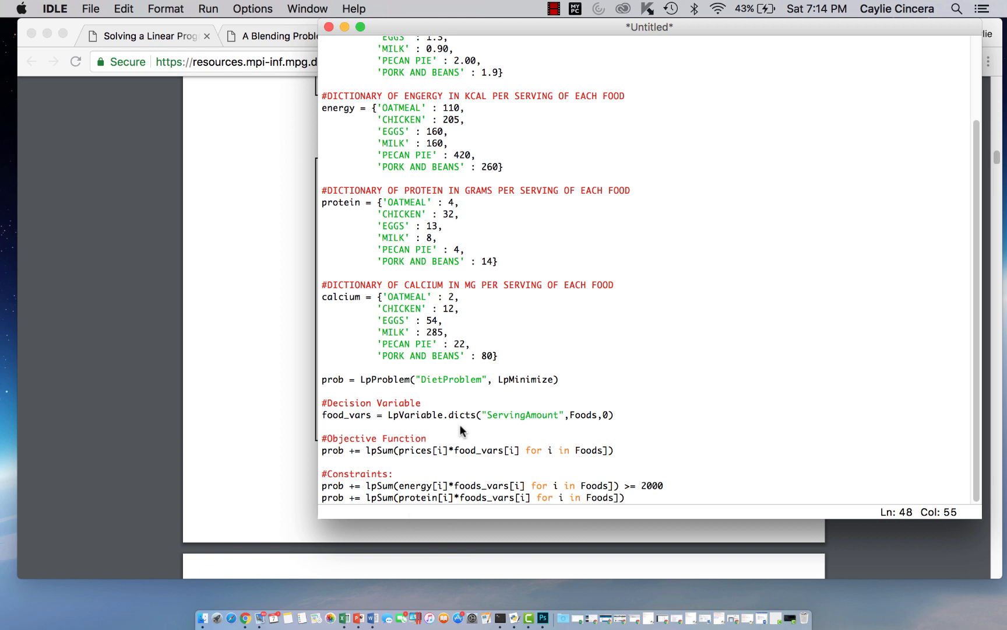
type(">= 55")
type("pro")
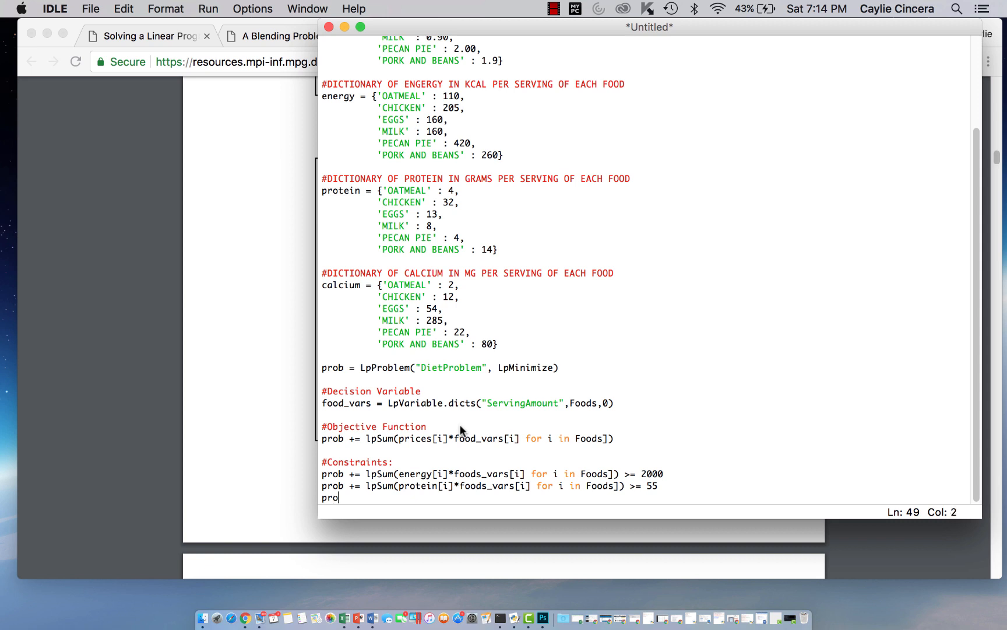
Step: Add the calcium constraint prob += lpSum(calcium[i]*foods_vars[i] for i in Foods) >= 800
type("b +=")
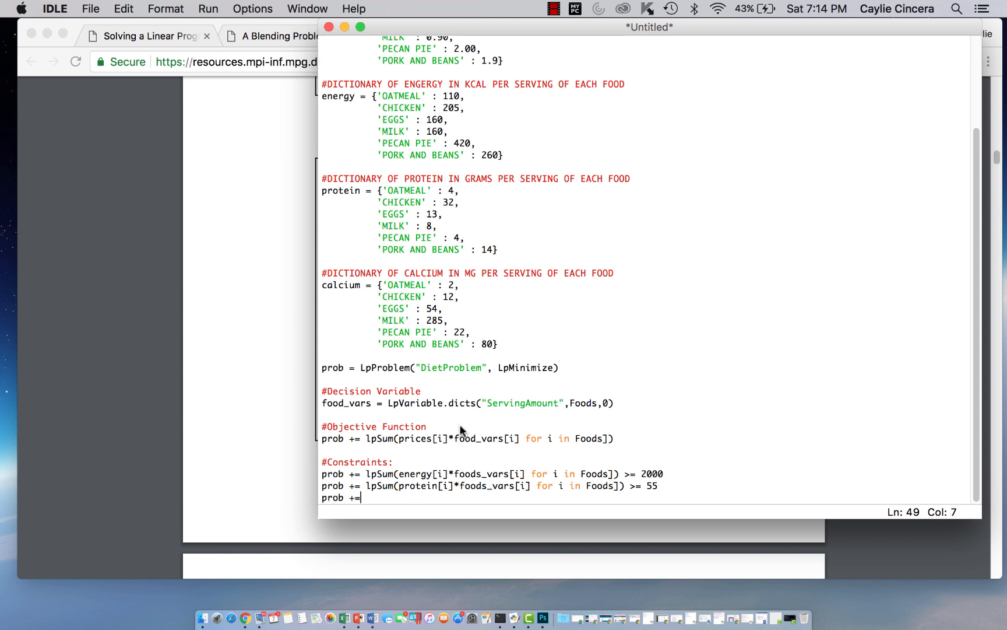
type("lp")
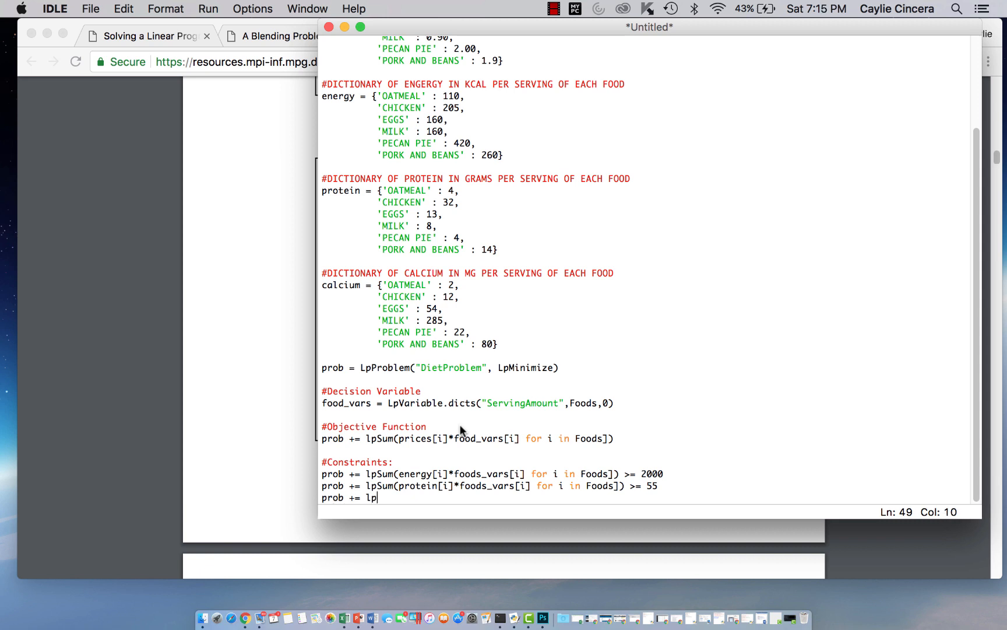
type("Sum(")
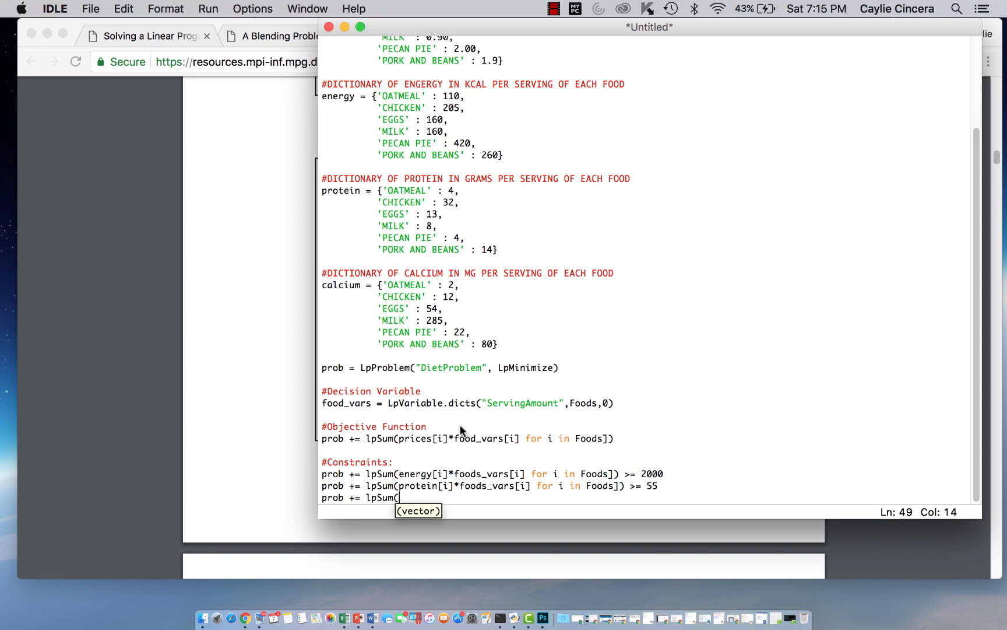
type("caluc")
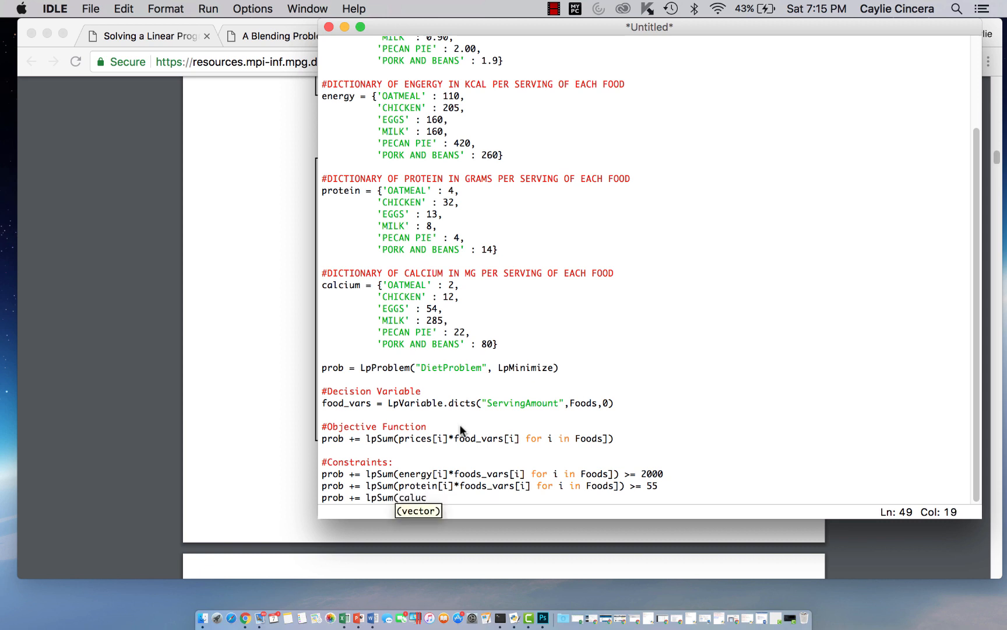
type("ium")
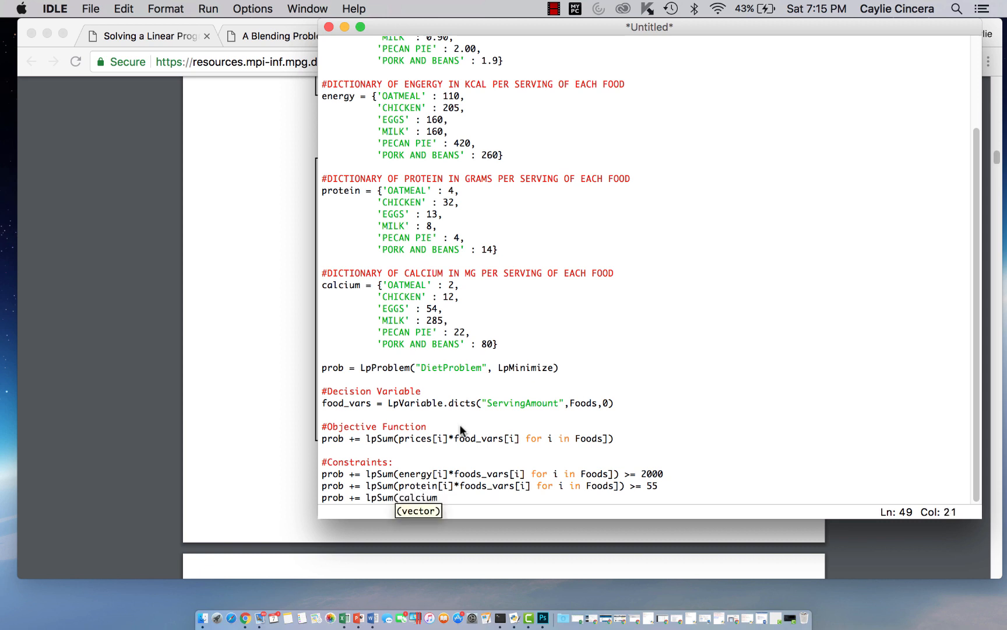
type("[i]")
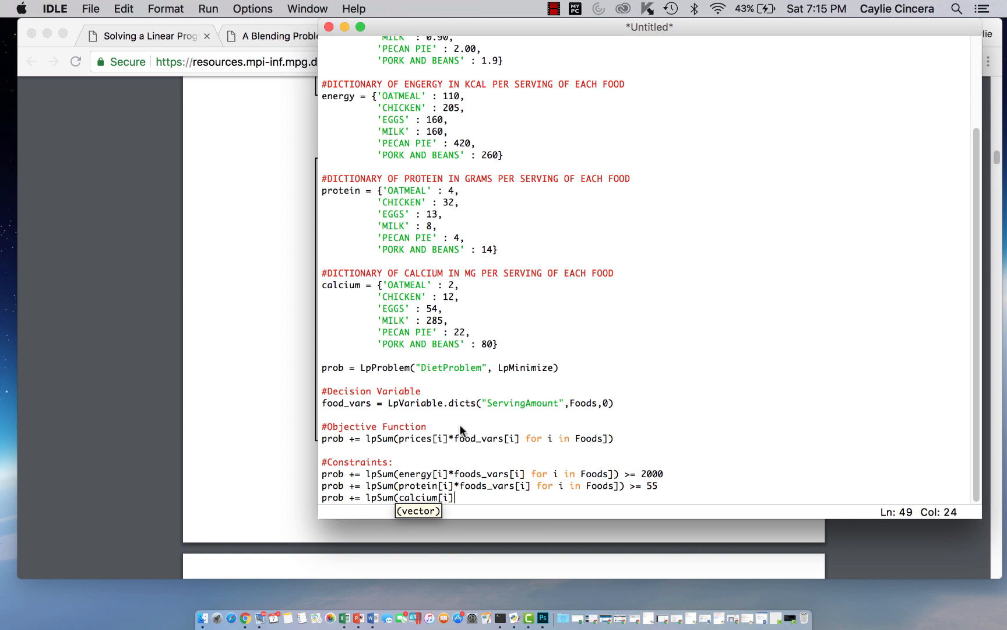
type("*foods")
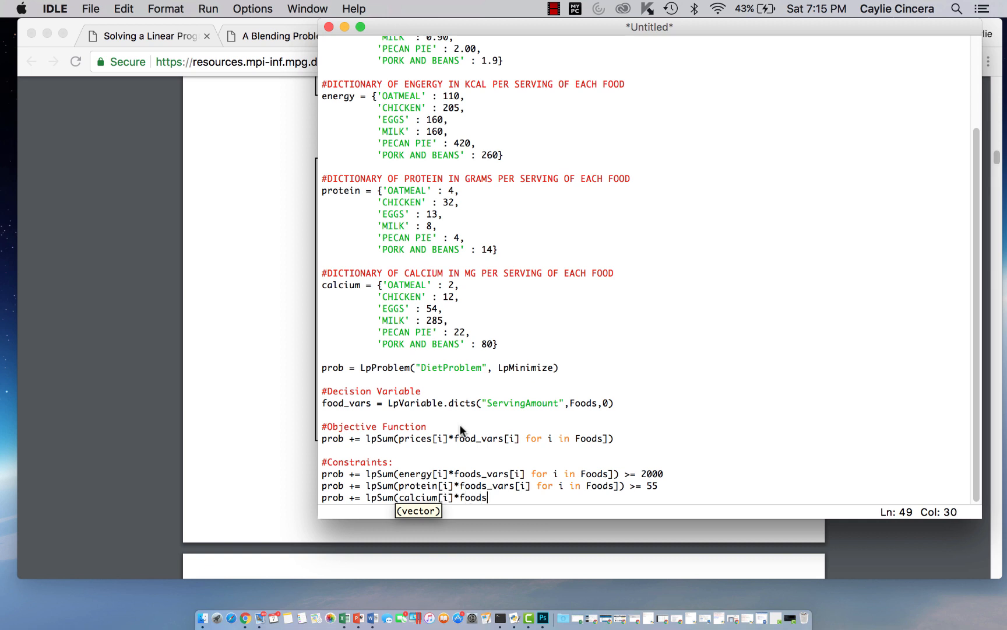
type("_vars[i] for i in Foods]")
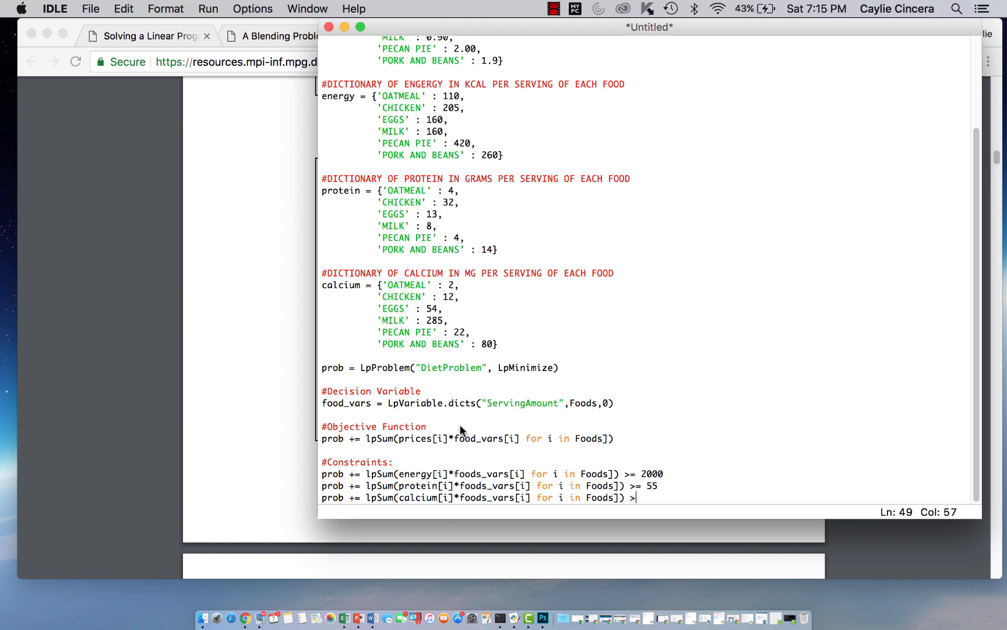
type(">= 800")
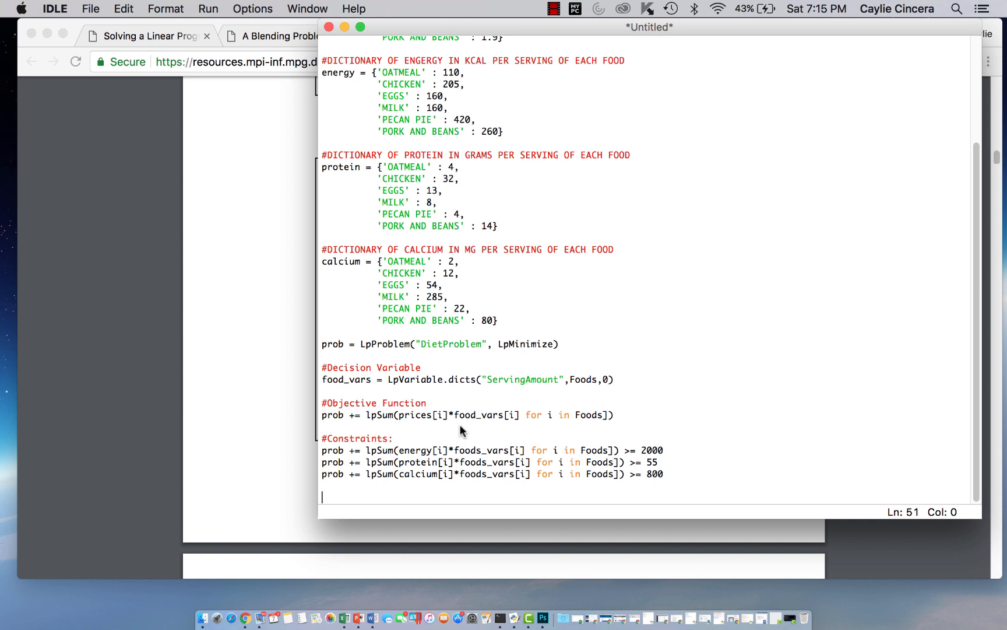
Step: Add prob.solve() and print("Status:", LpStatus[prob.status])
type("prob.")
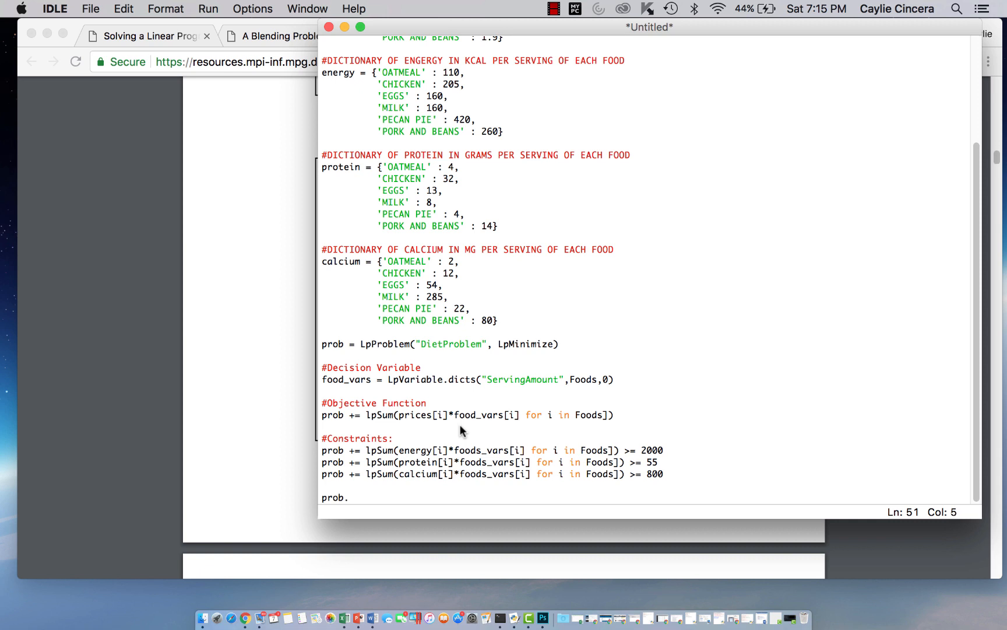
type("solve(")
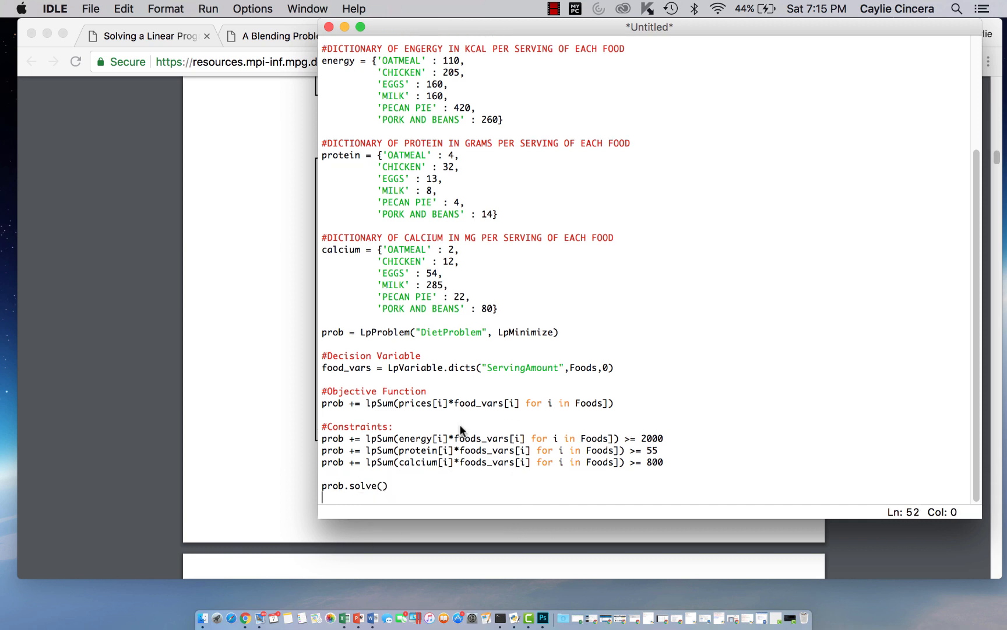
type("print(")
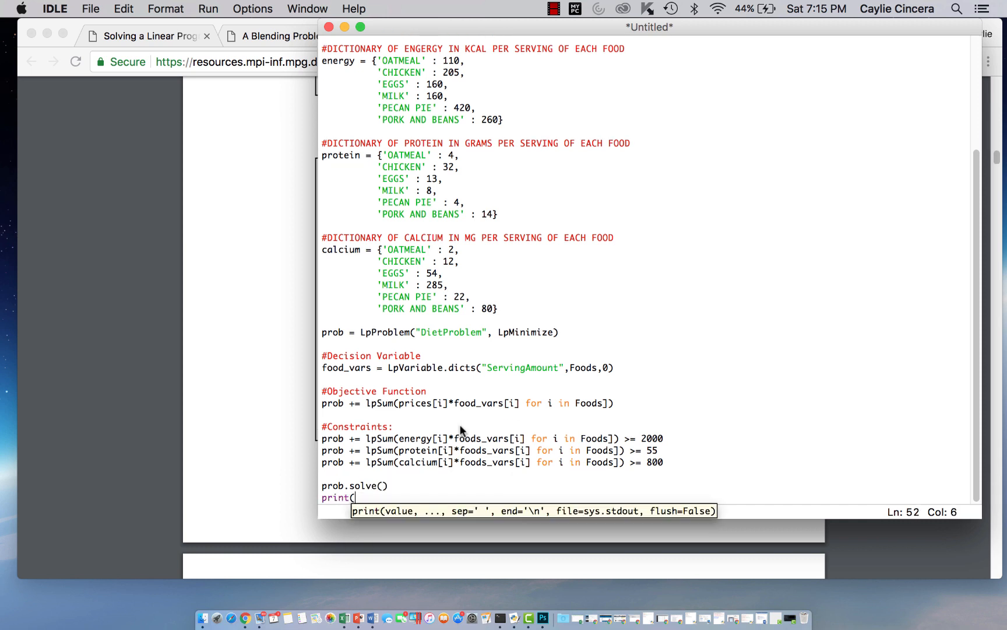
type("\"s")
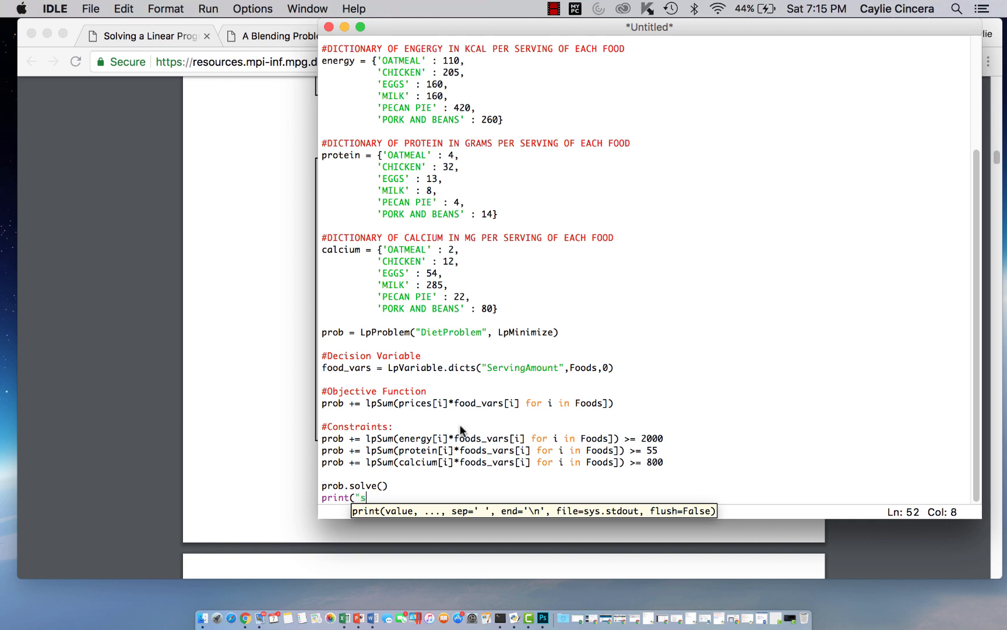
key("Backspace")
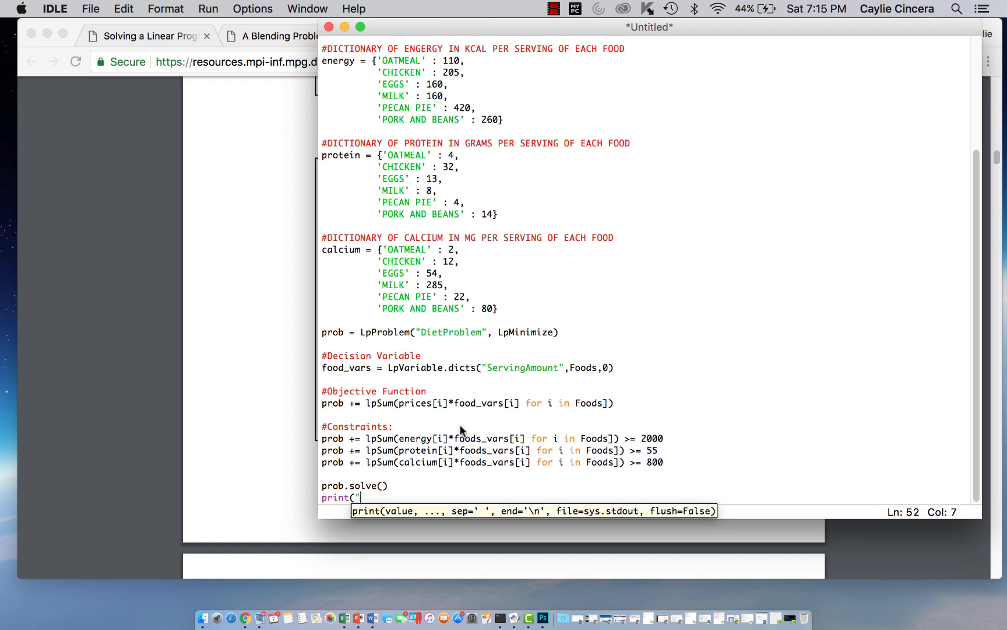
type("Status:\",")
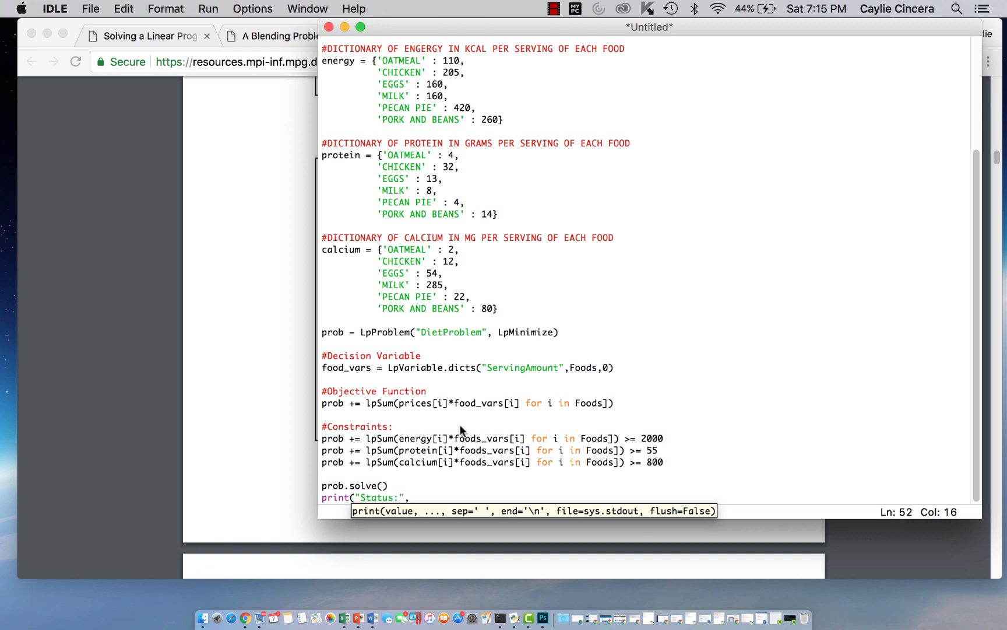
type("LpStatus[pro")
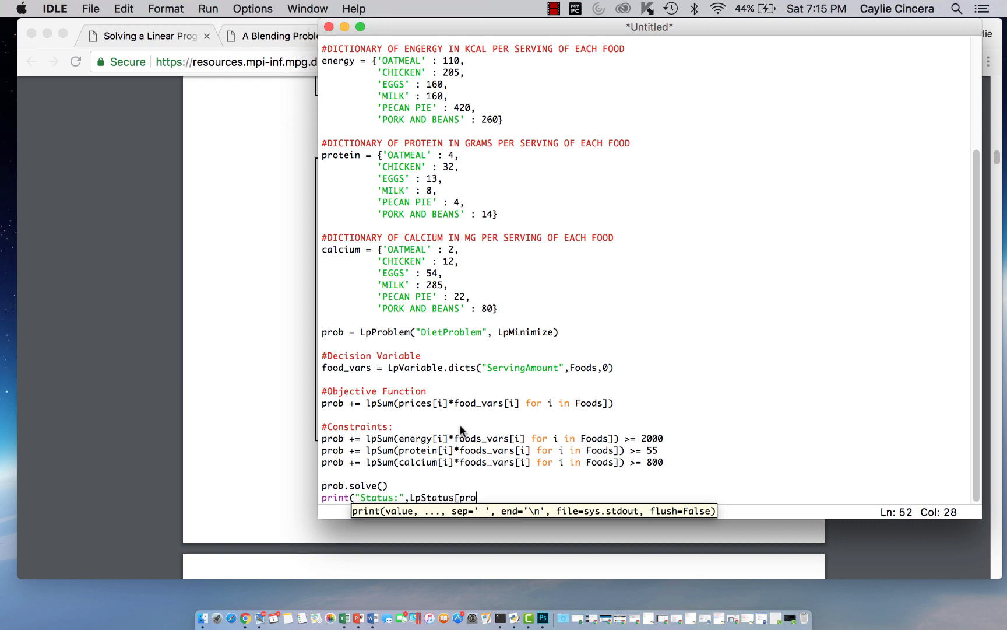
type("b.status])")
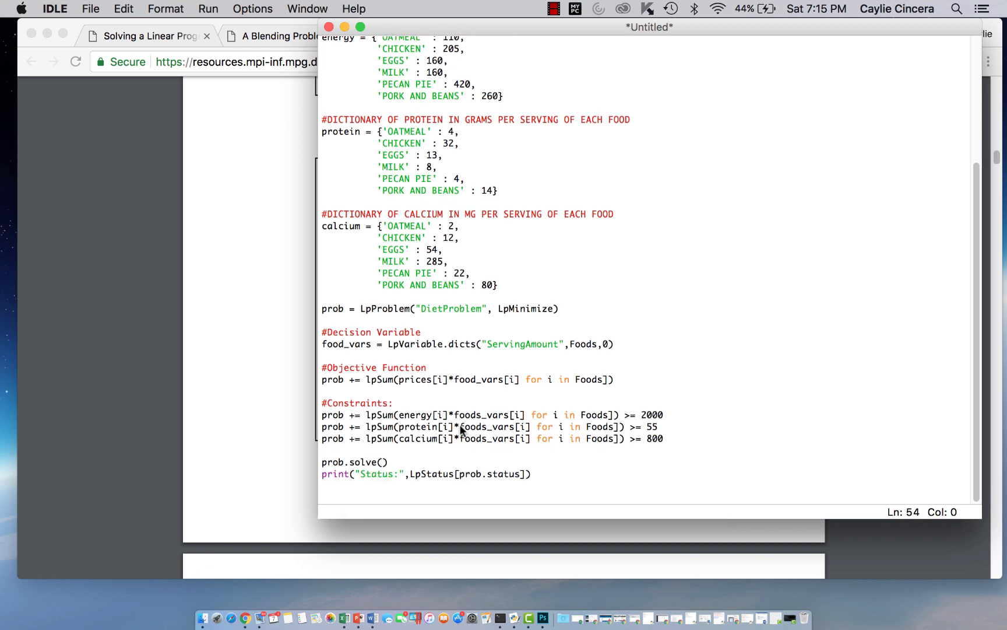
Step: Add a for loop over prob.variables() printing v.name, "=", v.varValue
type("for")
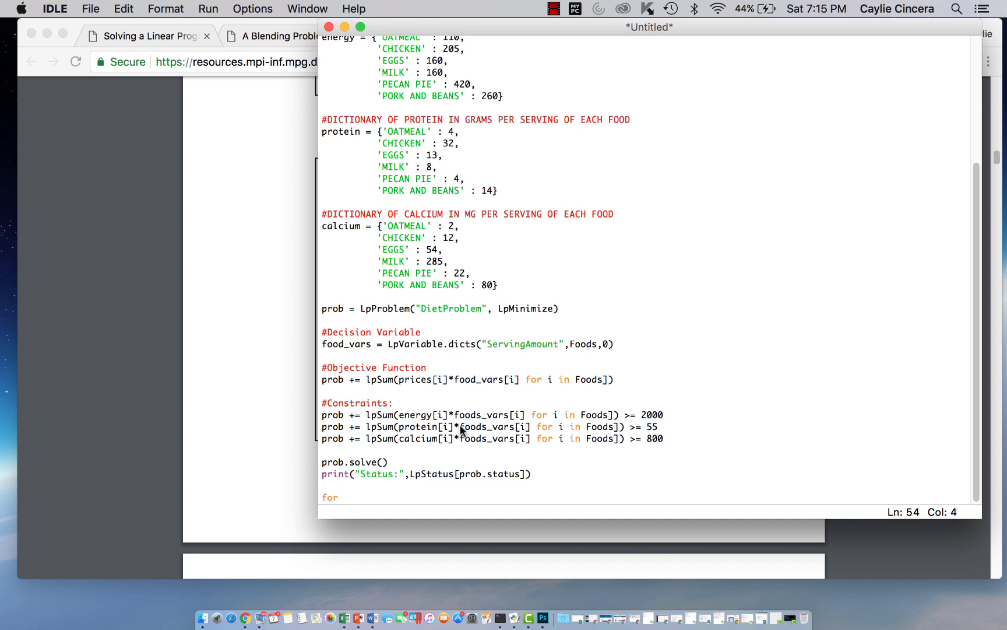
type("v in prob.")
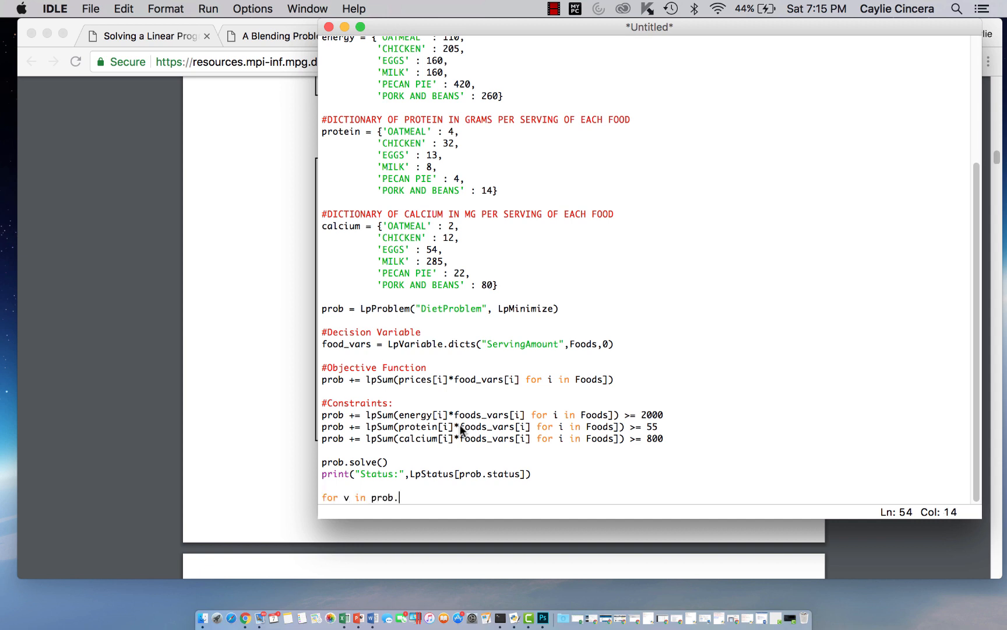
type("variables")
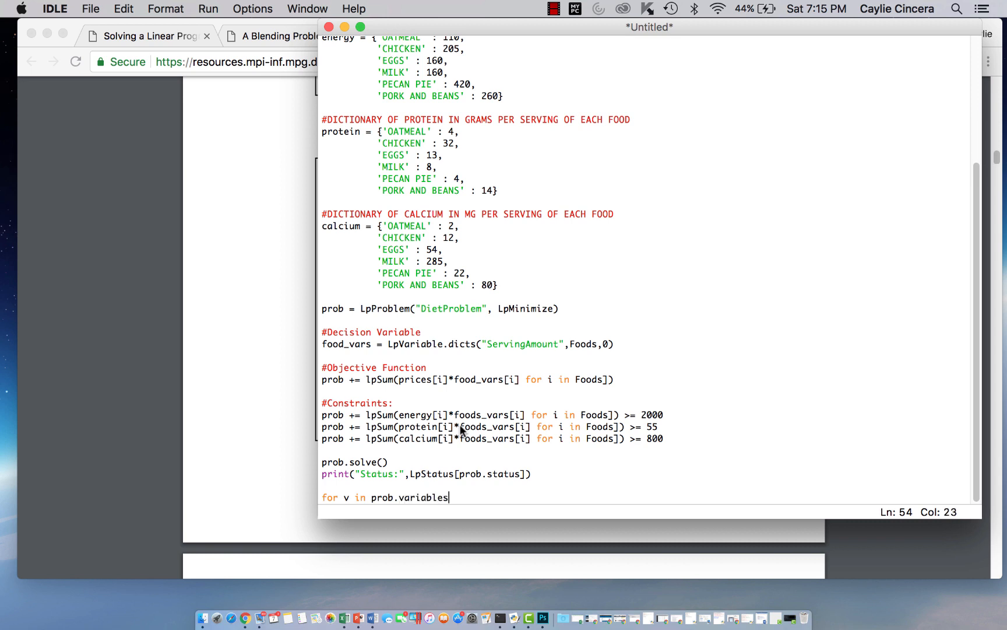
type("():")
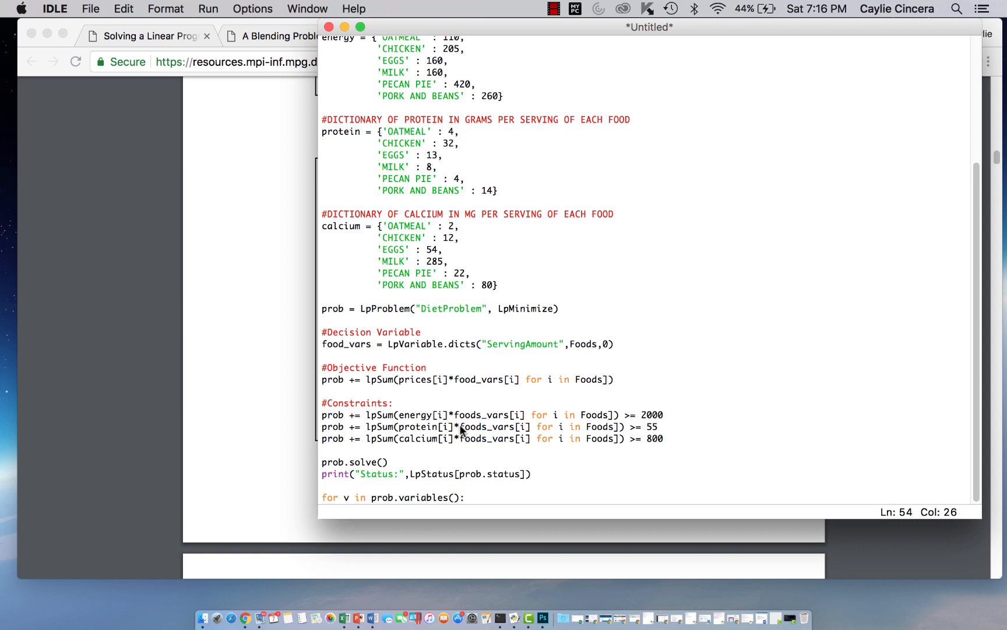
scroll("down", 3)
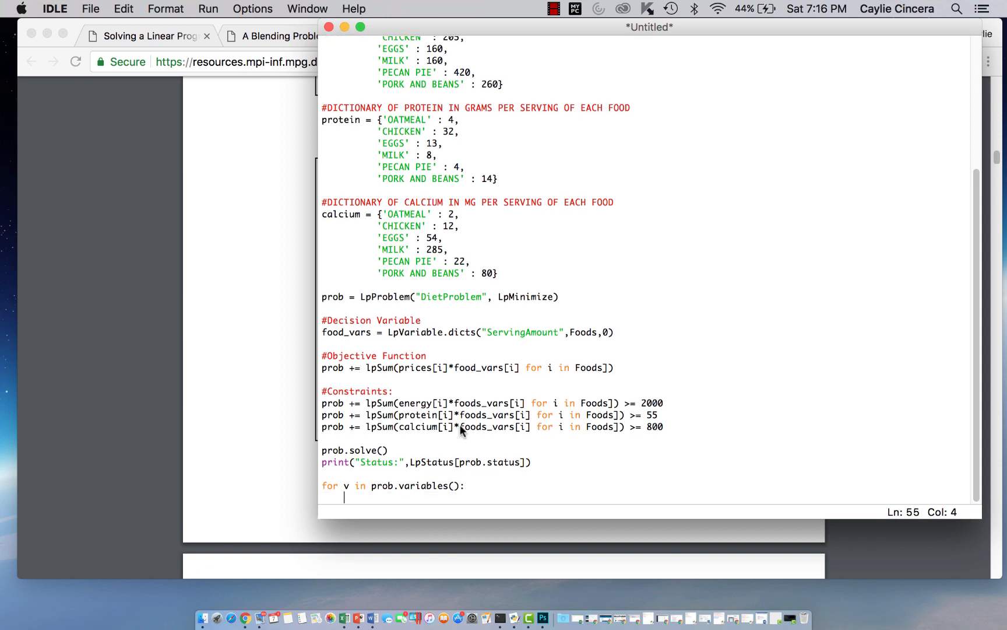
type("print(v")
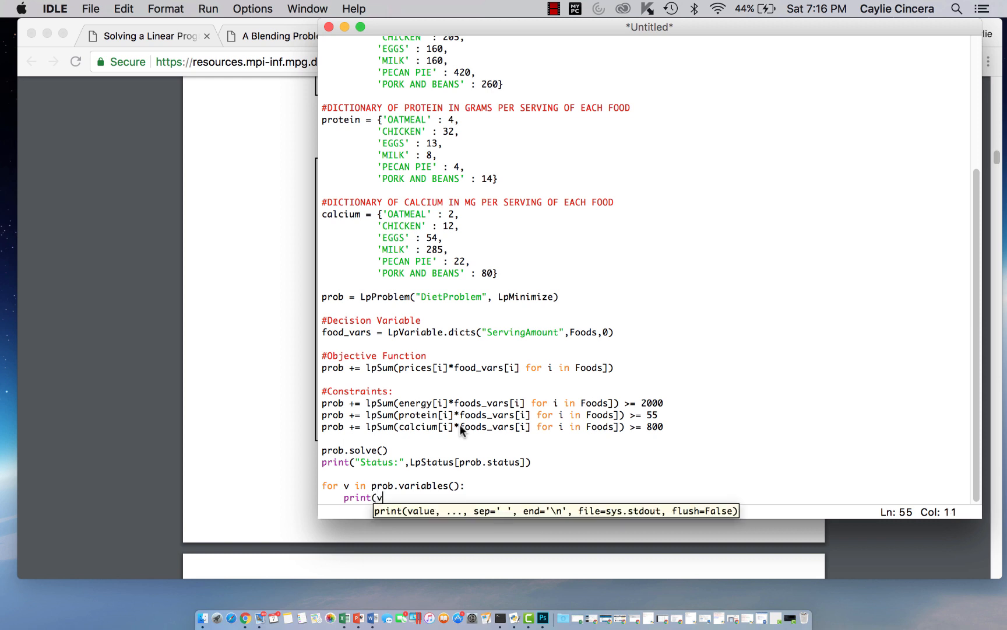
type(".name,")
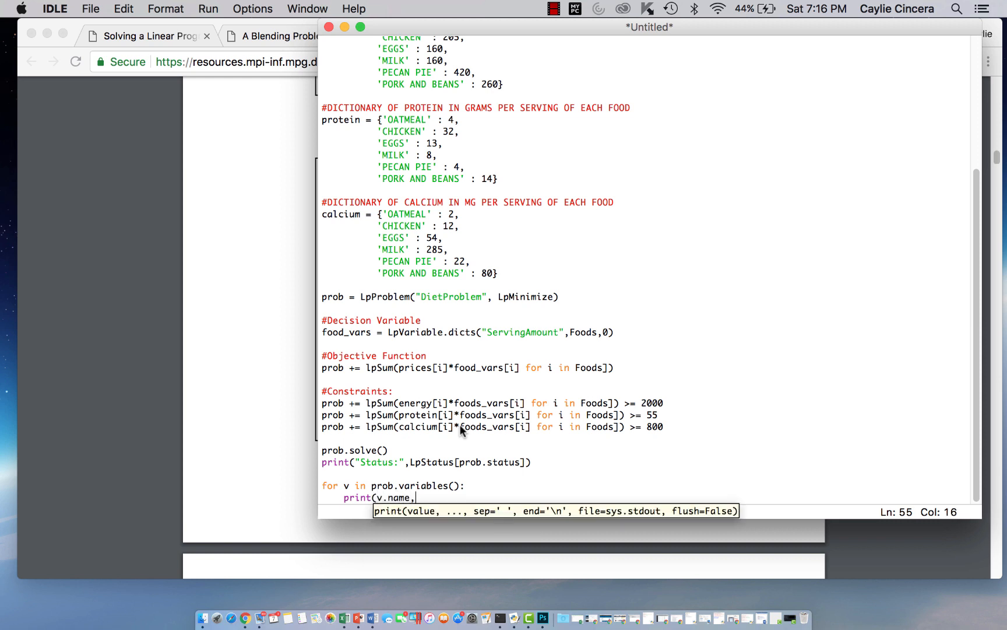
type("\"=\"")
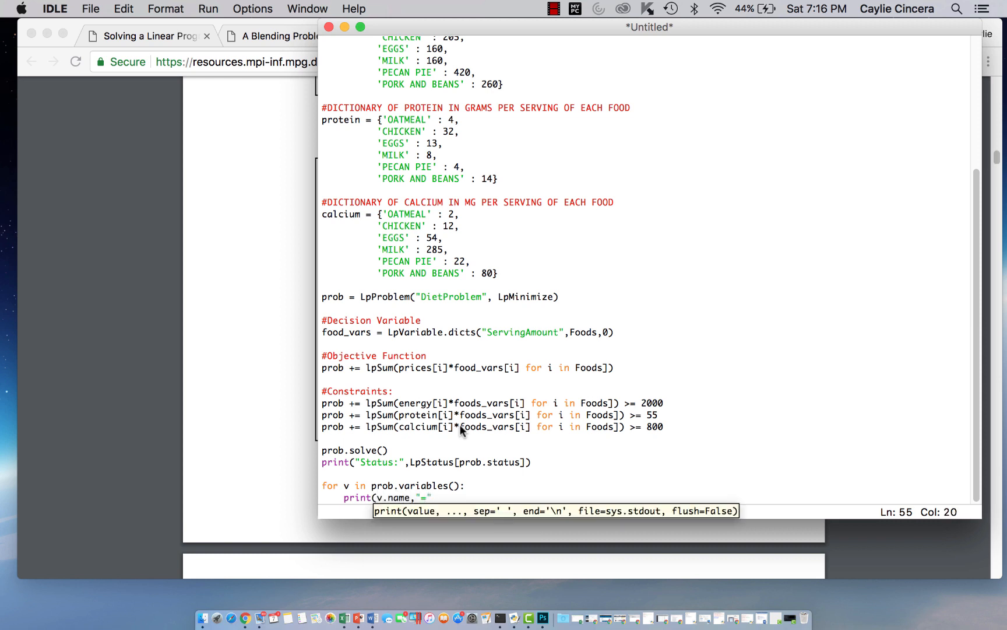
type(",v.")
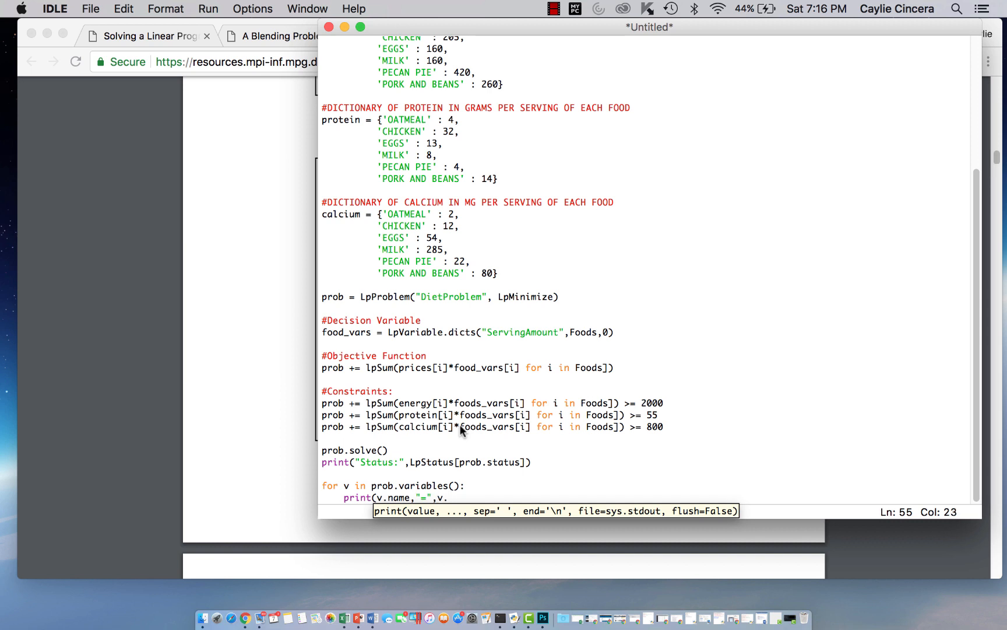
type("var")
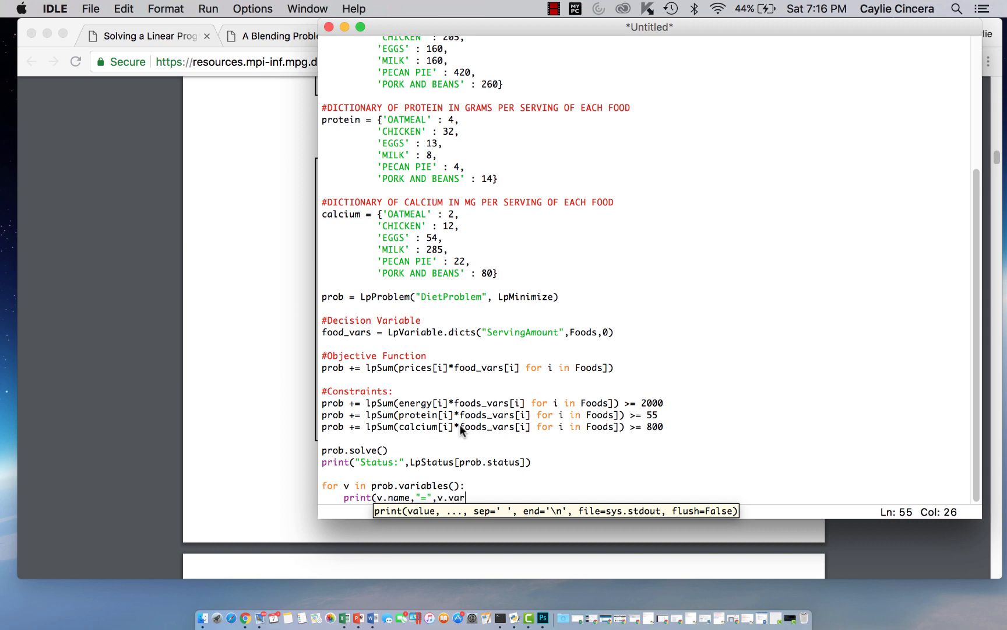
type("Value")
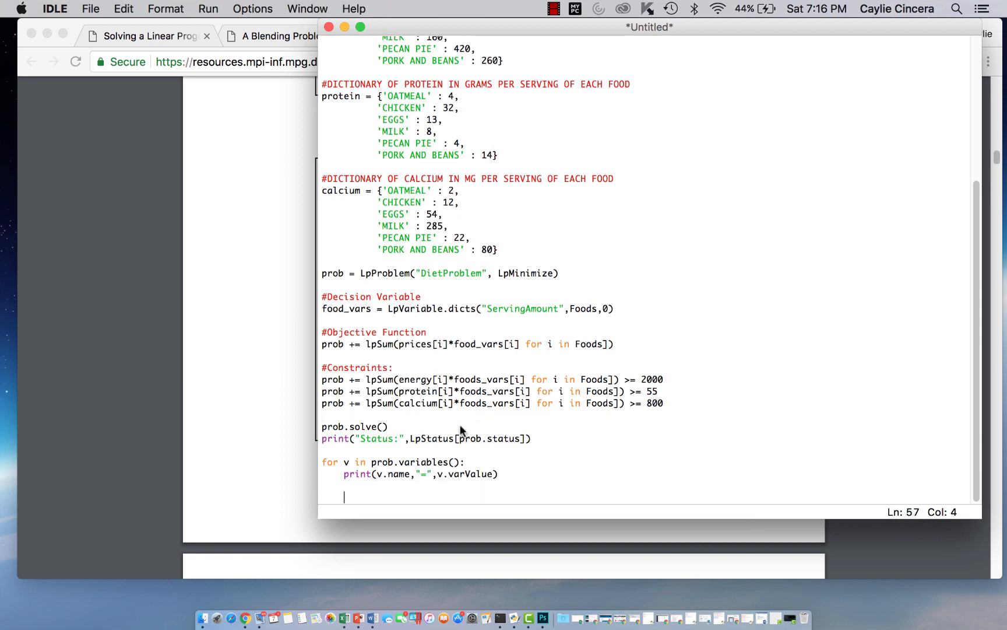
Step: Begin the final line print("Total cost of for reporting the diet cost
type("print")
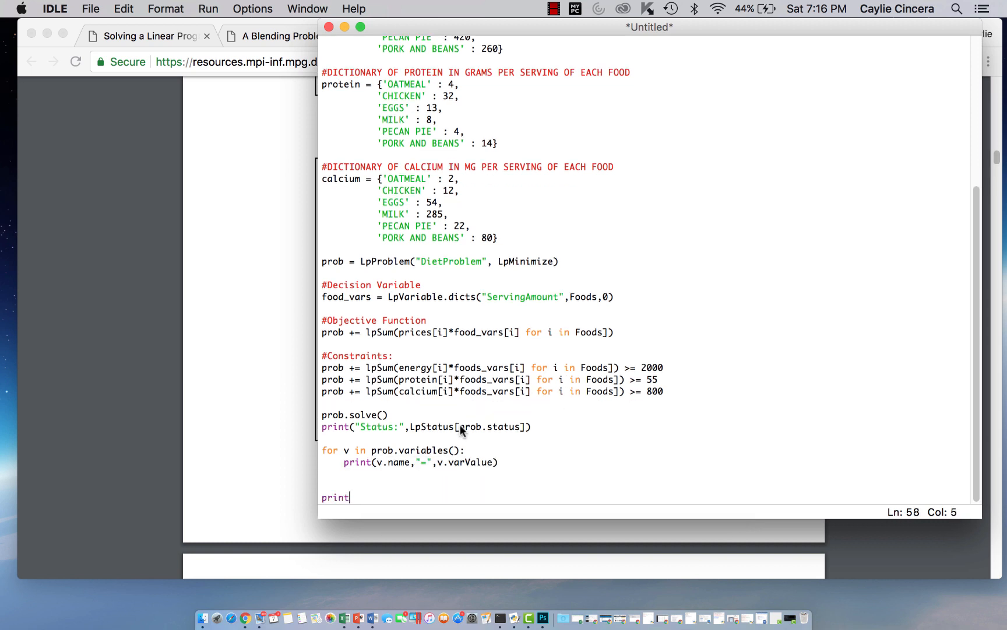
type("(")
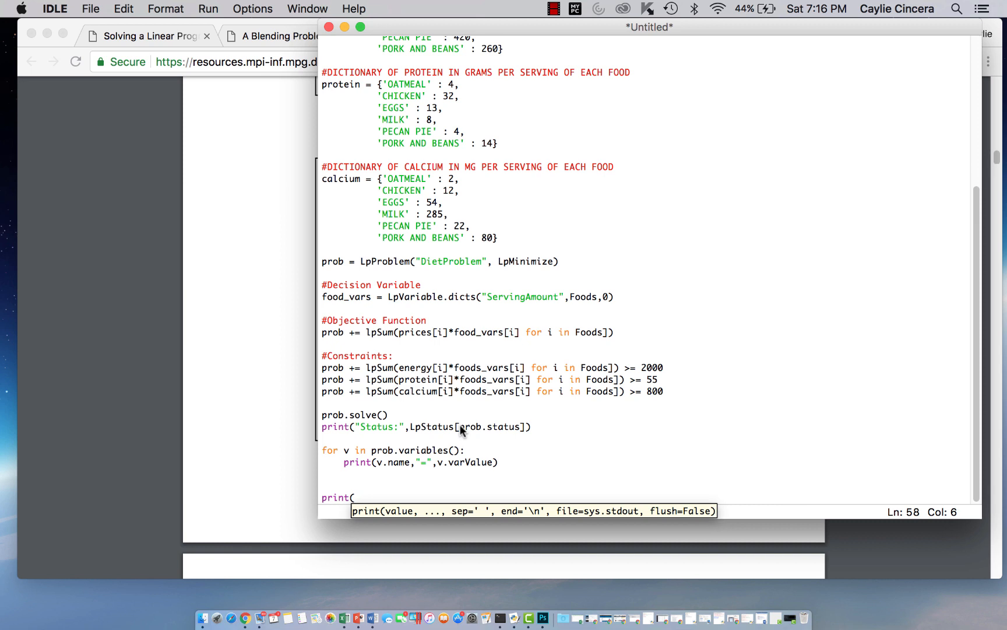
type("\"Tot")
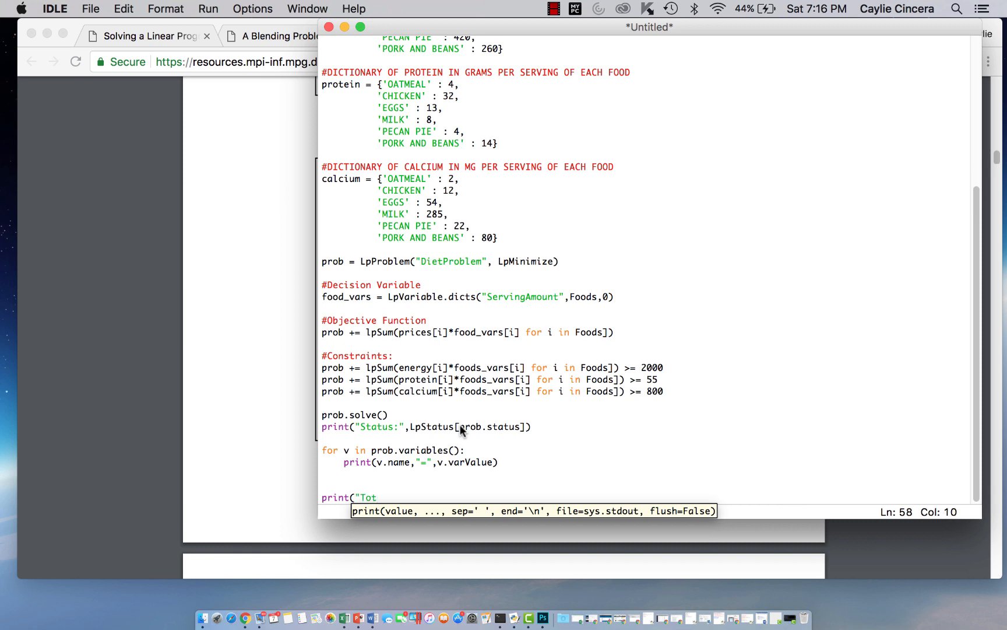
type("al cost of")
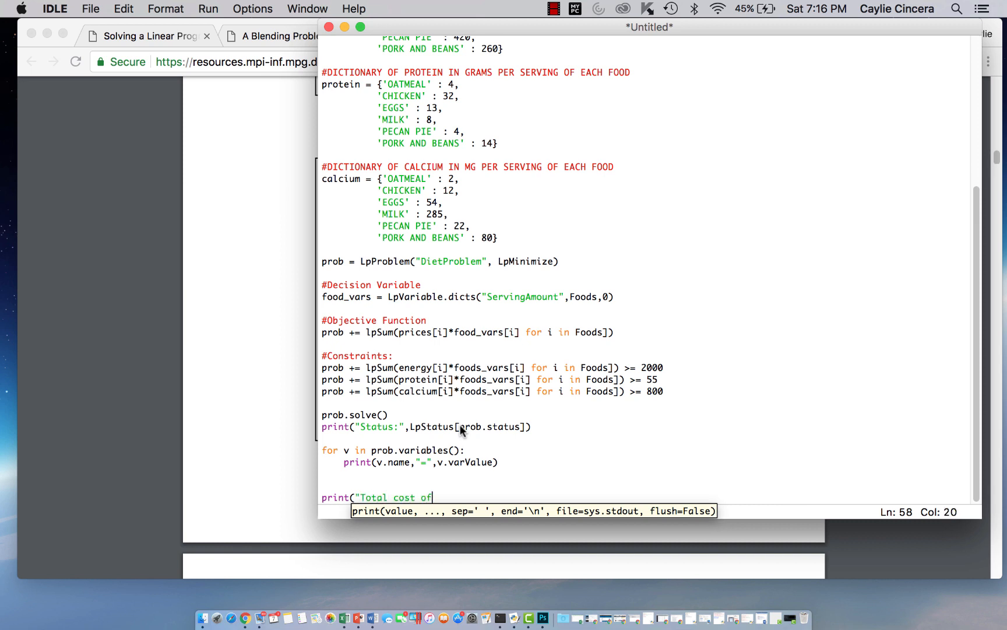
Step: Scroll the Bixby_1.pdf in Chrome to the Diet Problem solution slide showing $6.71
left_click(244, 620)
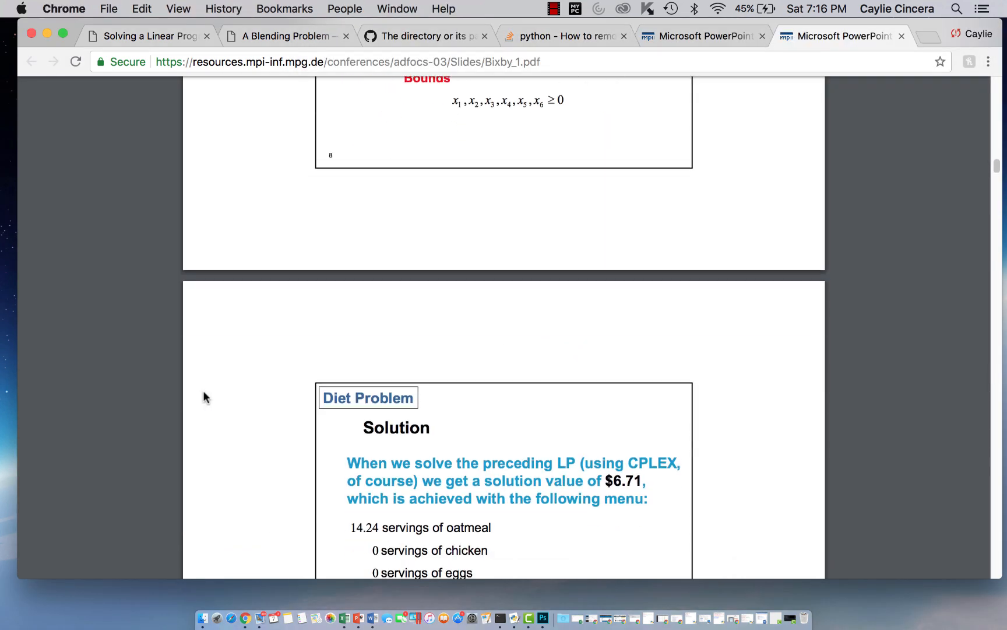
scroll("down", 3)
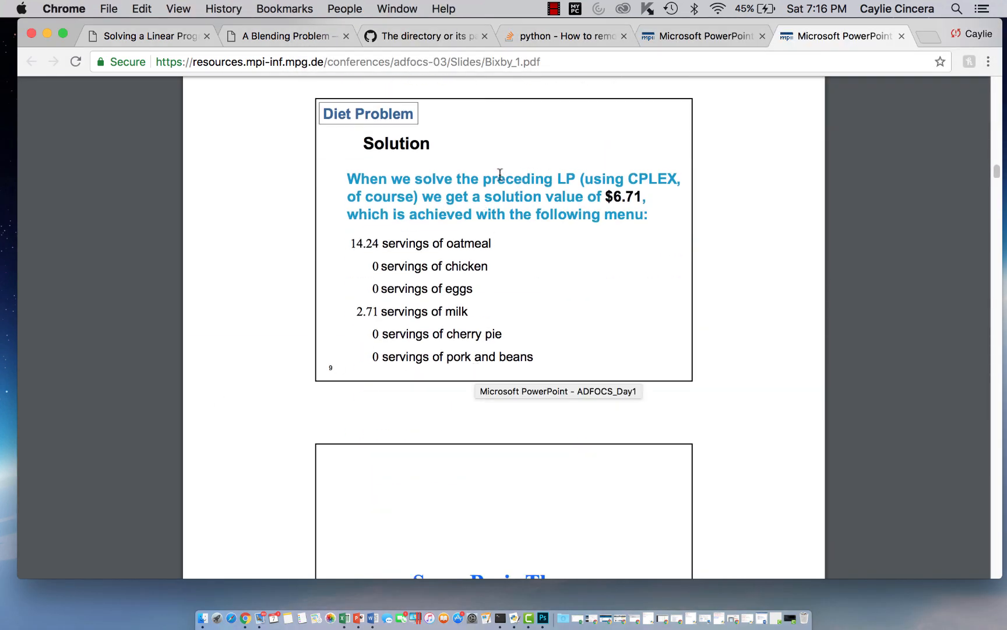
scroll("down", 3)
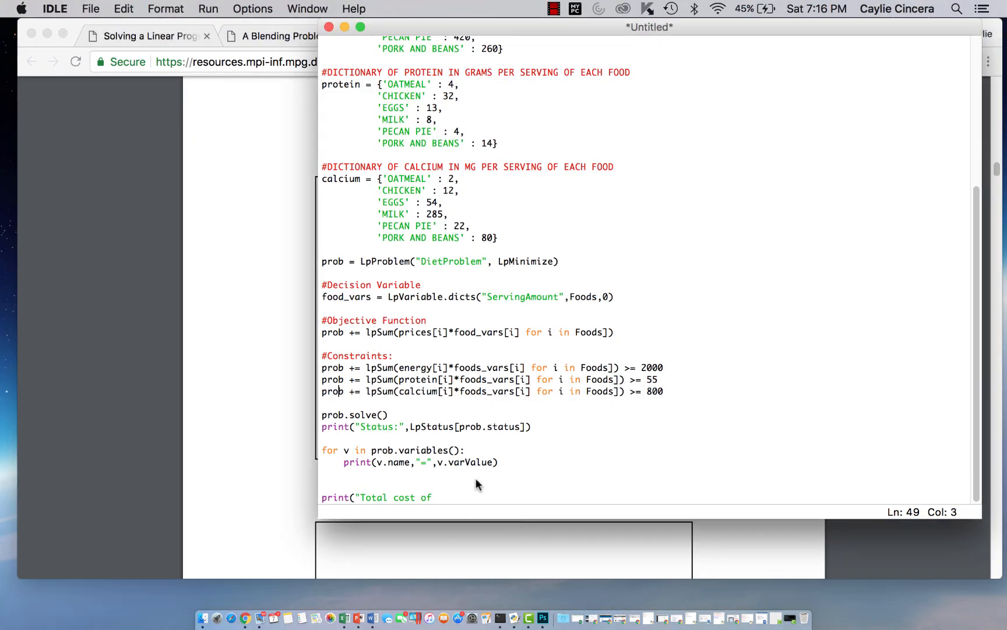
Step: Finish the line as print("Total cost of diet =", value(prob.objective))
left_click(437, 497)
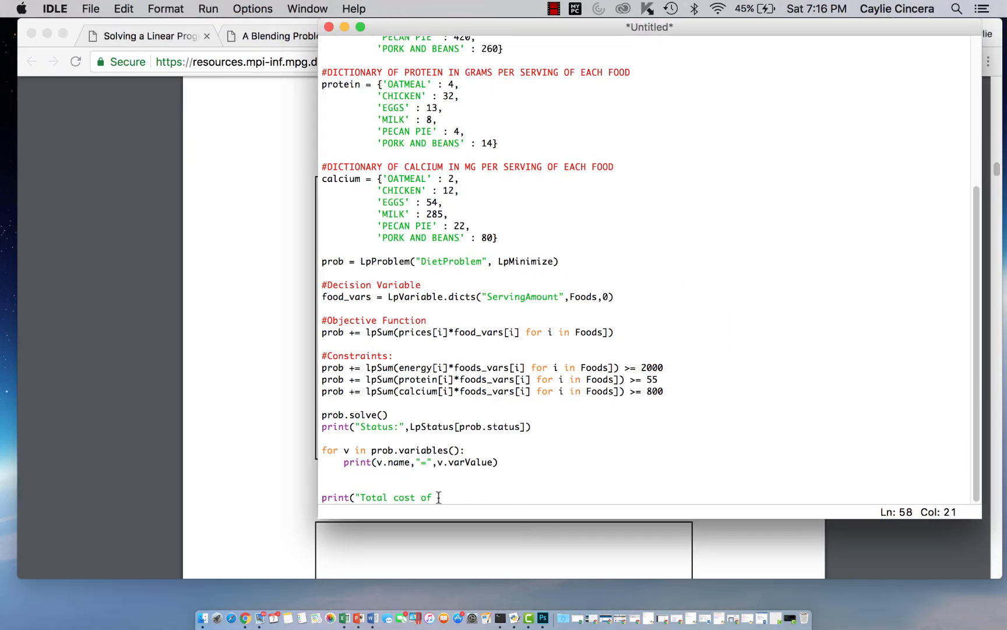
type("diet")
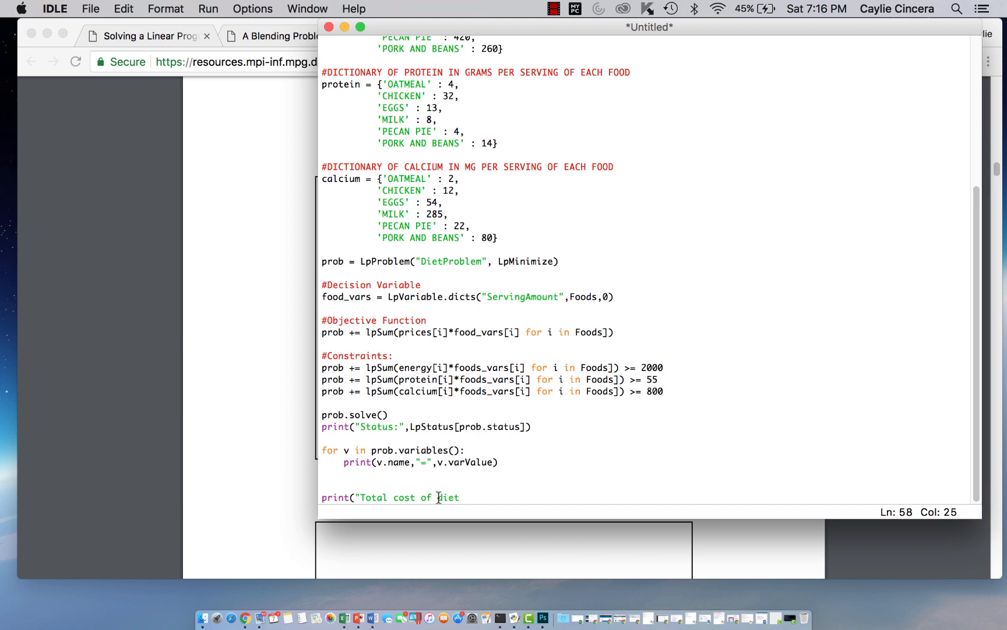
type("=\"")
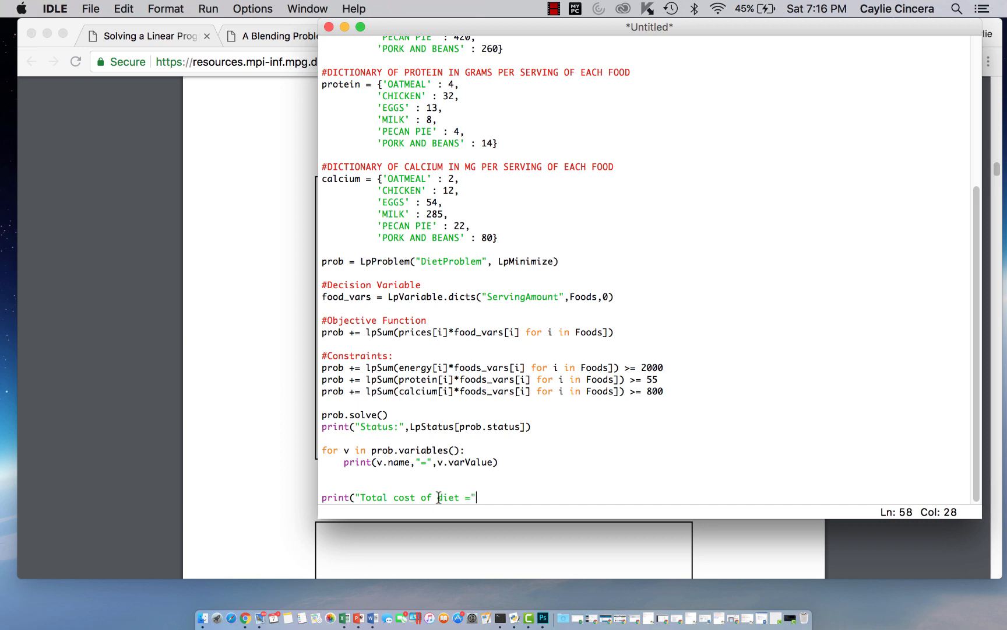
type(", value")
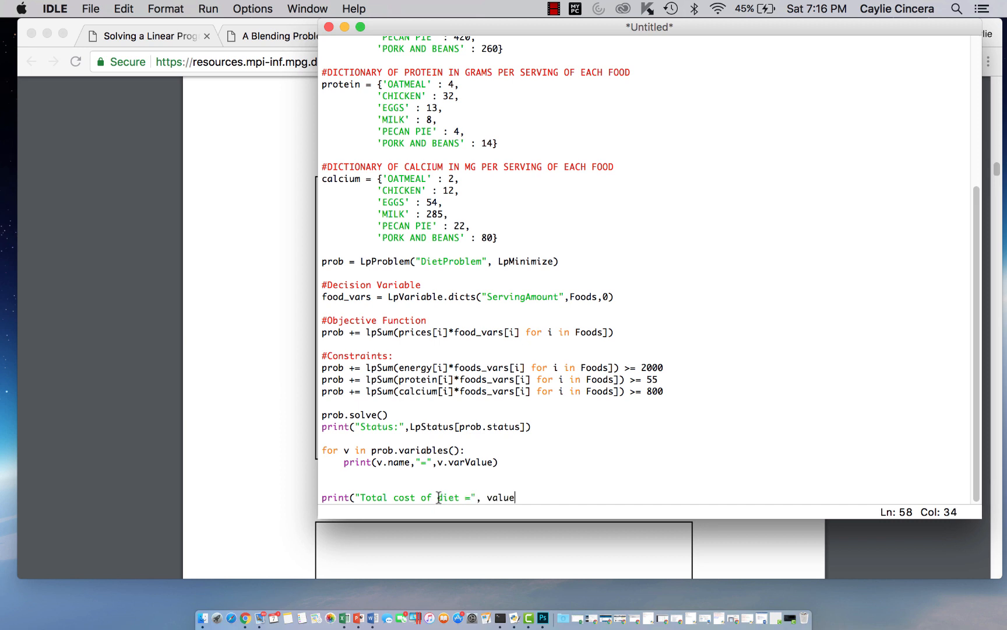
type("(prob")
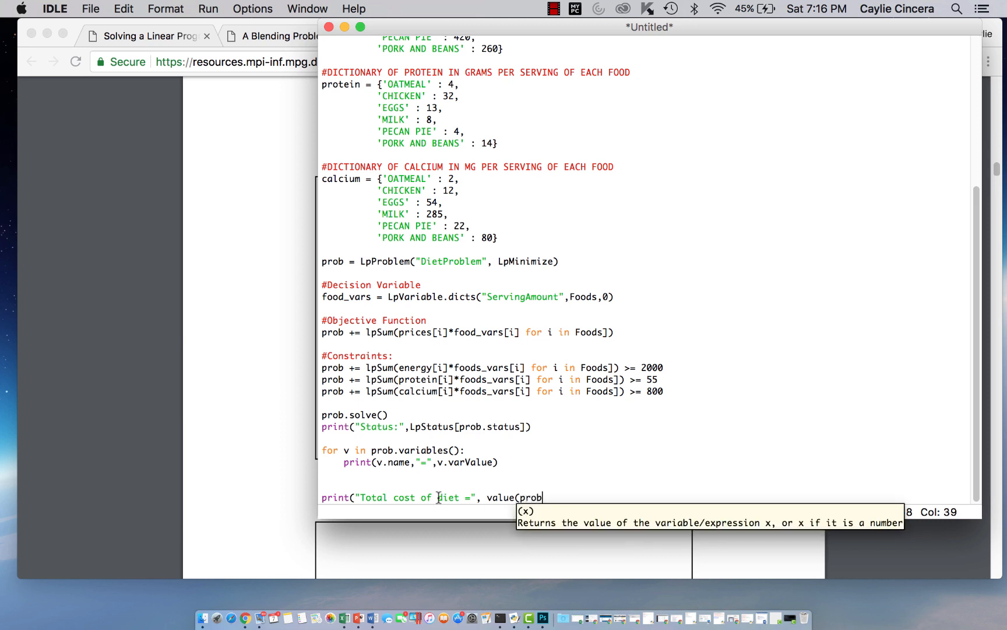
type(".objec")
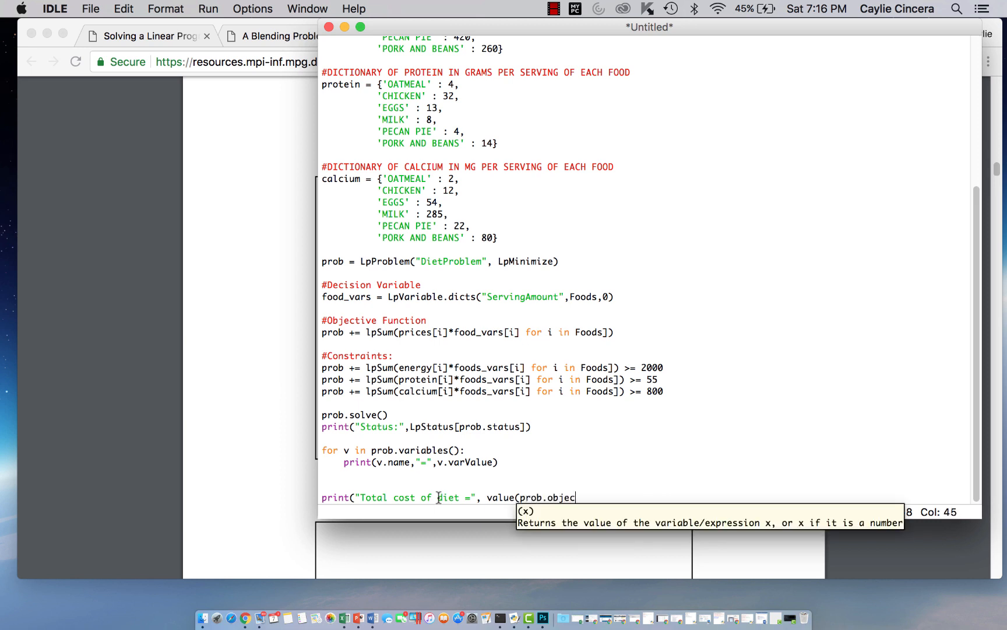
type("tive))")
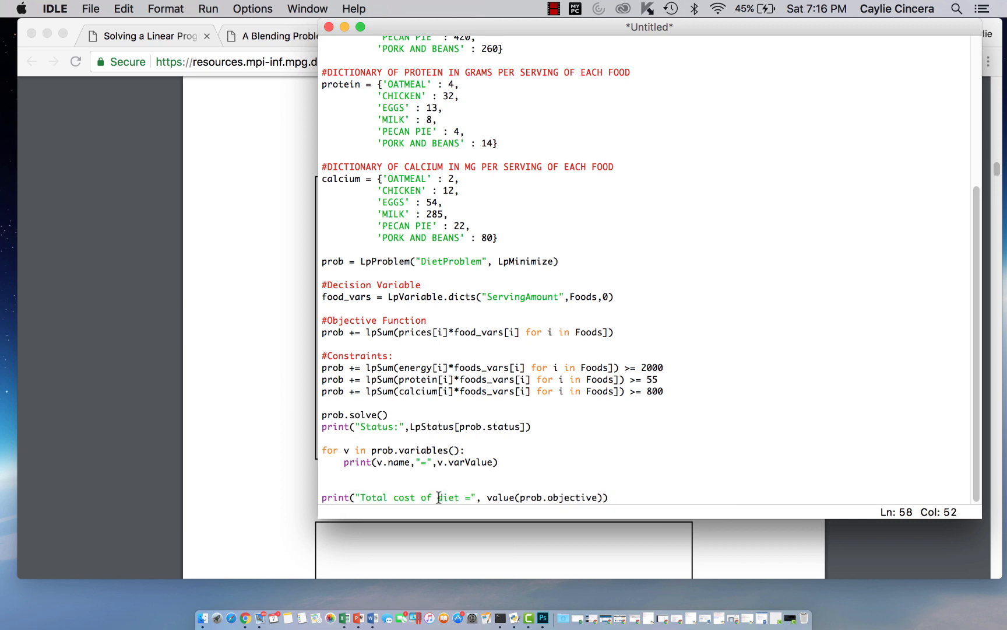
Step: Run the module, saving the script as Diet2.py, and dismiss the invalid syntax warning
left_click(207, 8)
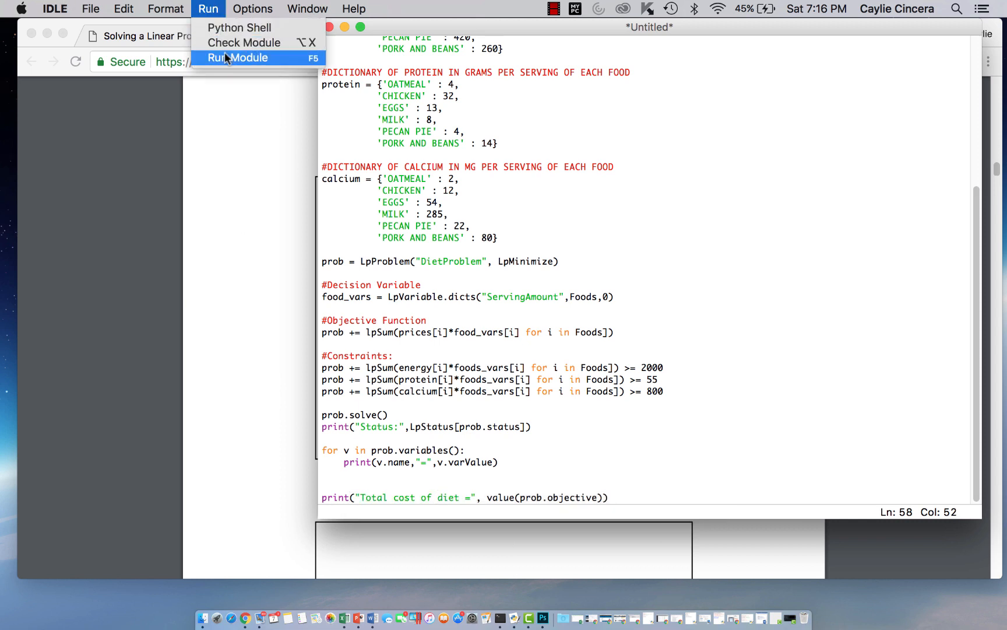
left_click(237, 59)
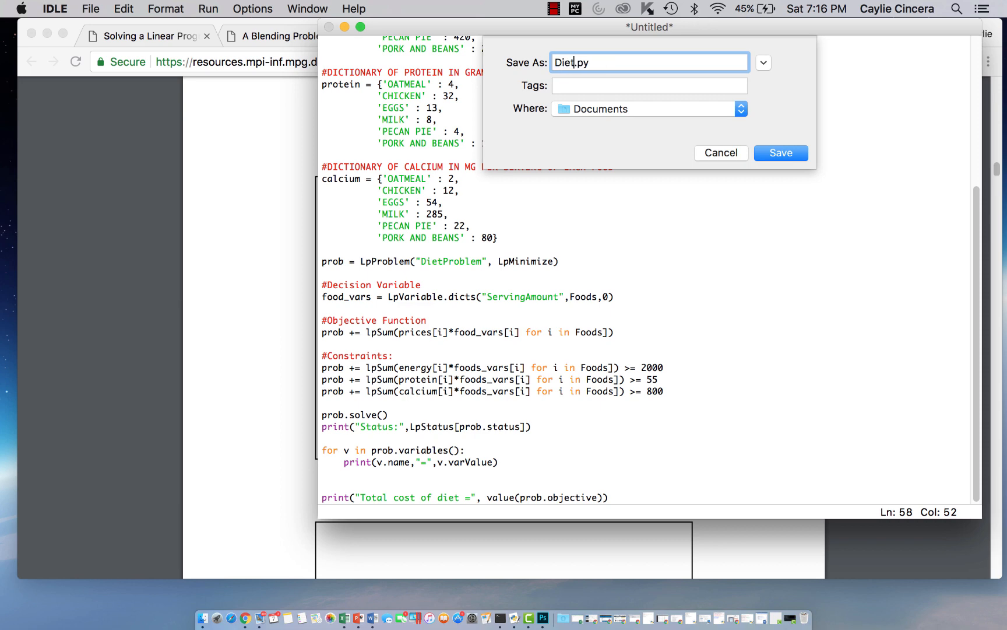
left_click(781, 153)
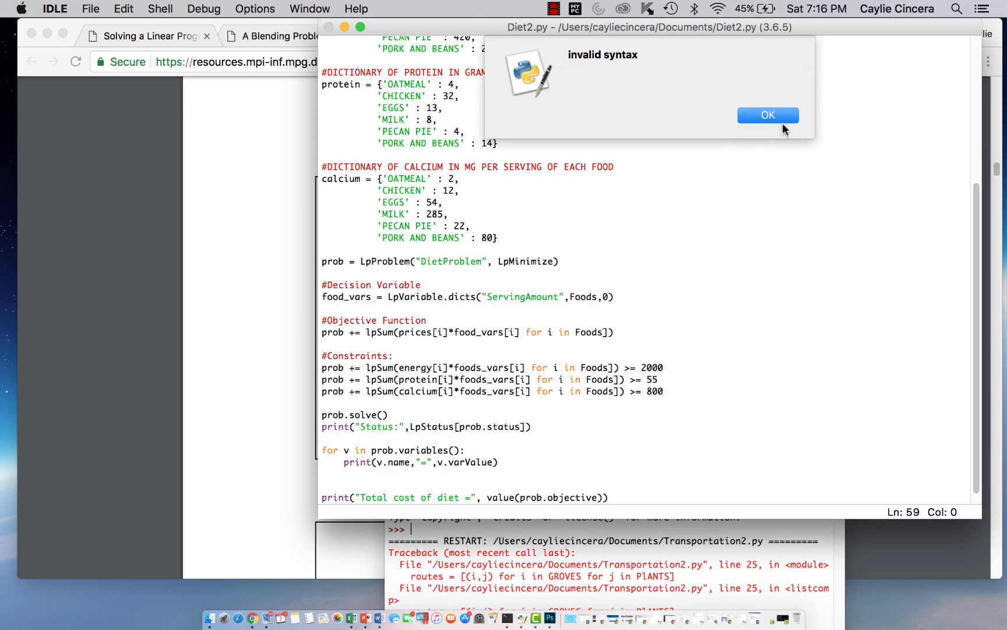
left_click(767, 116)
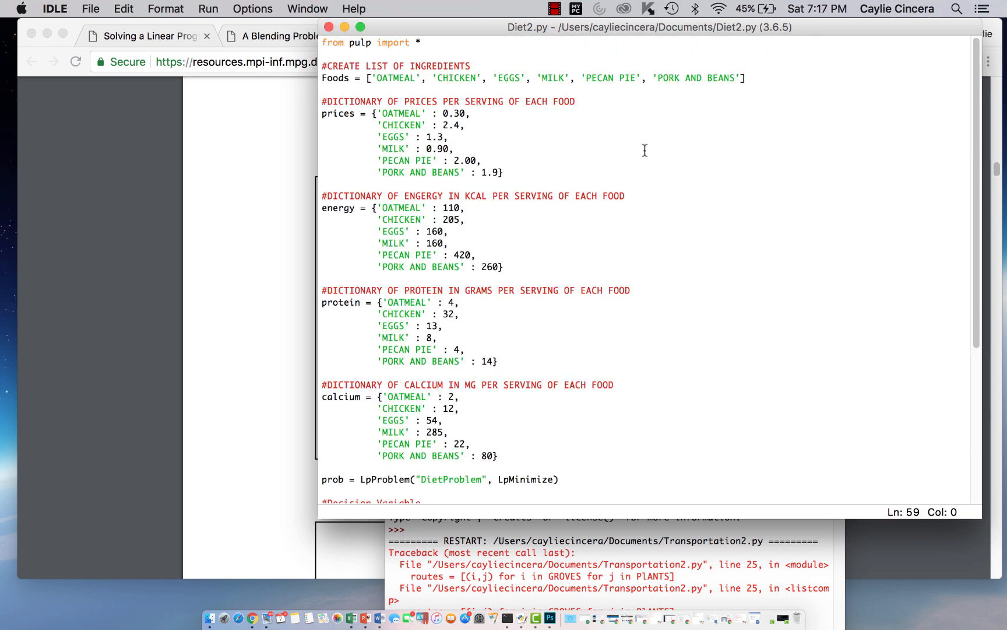
Step: Delete the extra closing bracket on the objective line; the energy constraint is flagged next
scroll("down", 3)
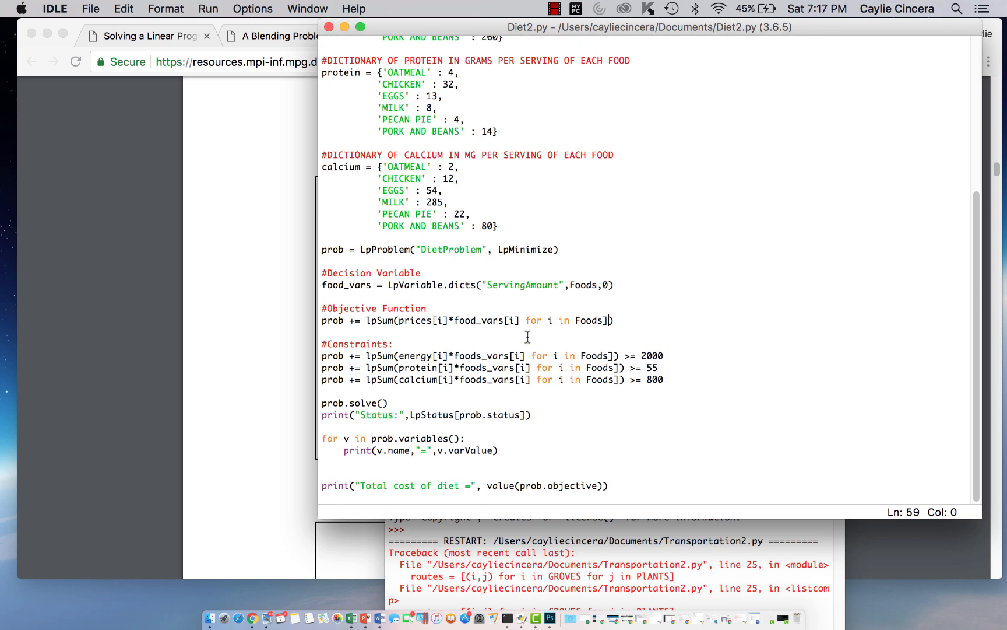
left_click(208, 9)
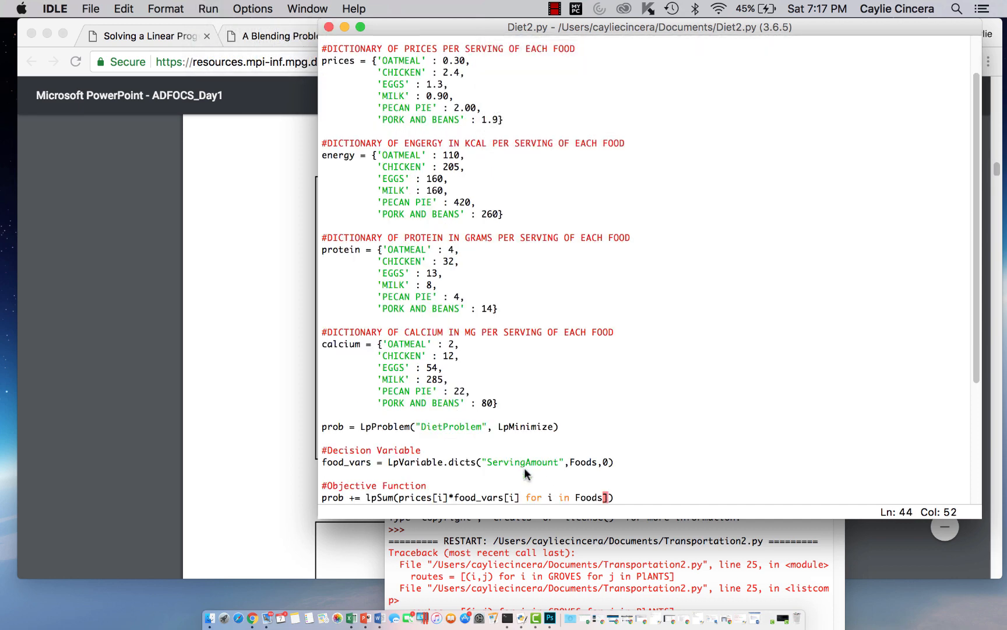
scroll("down", 3)
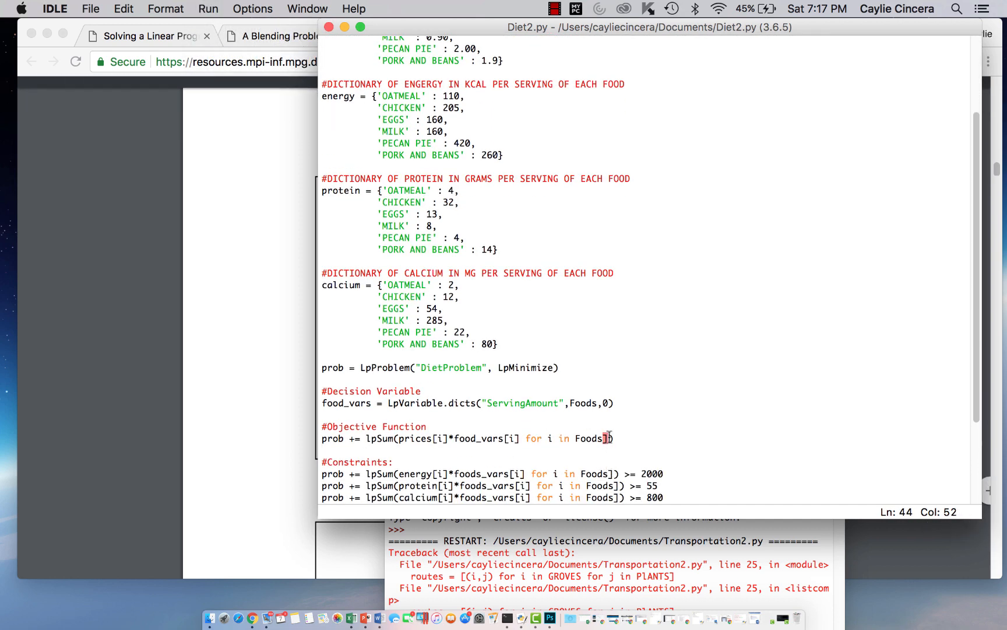
key("backspace")
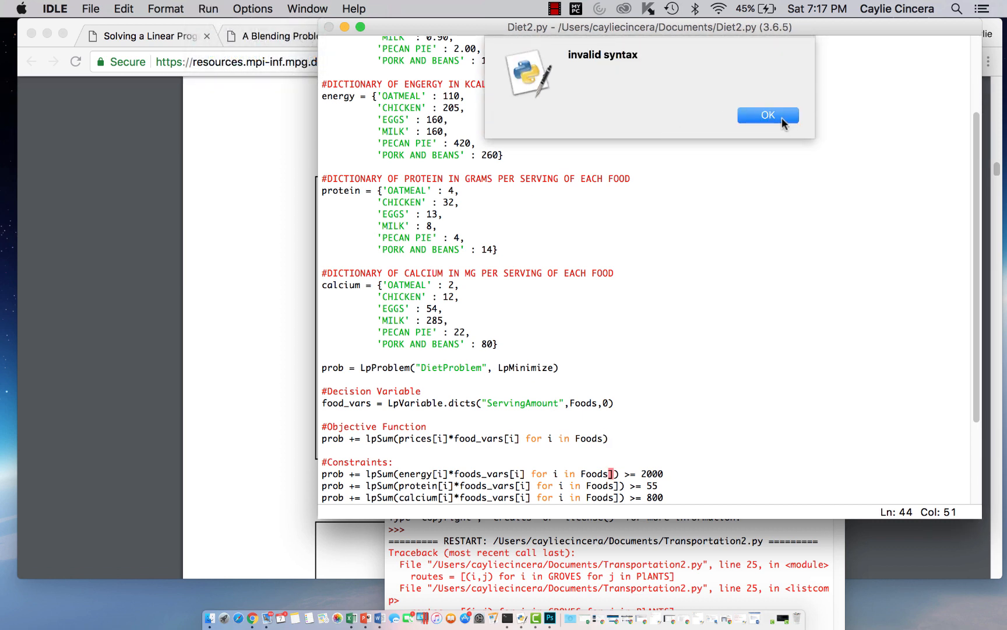
left_click(768, 115)
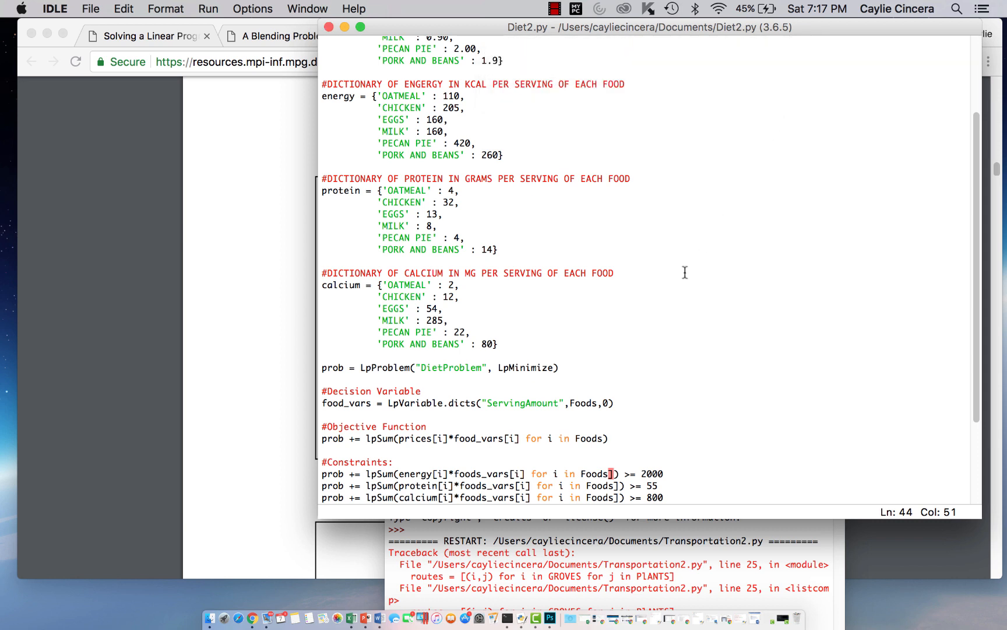
mouse_move(653, 453)
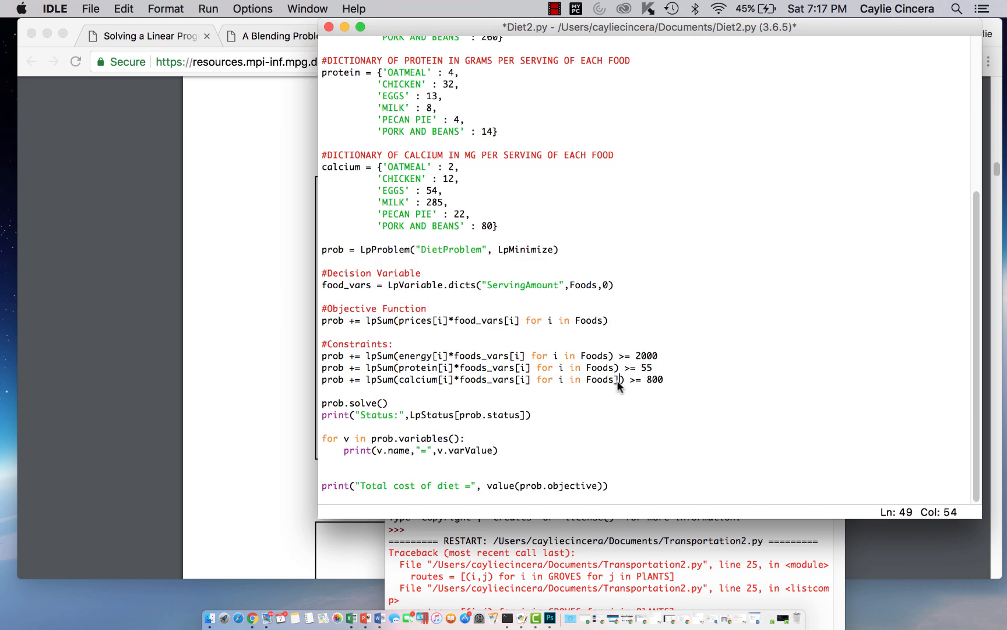
Step: Run the script again, read the NameError on foods_vars and rename it to food_vars in the constraints
left_click(207, 8)
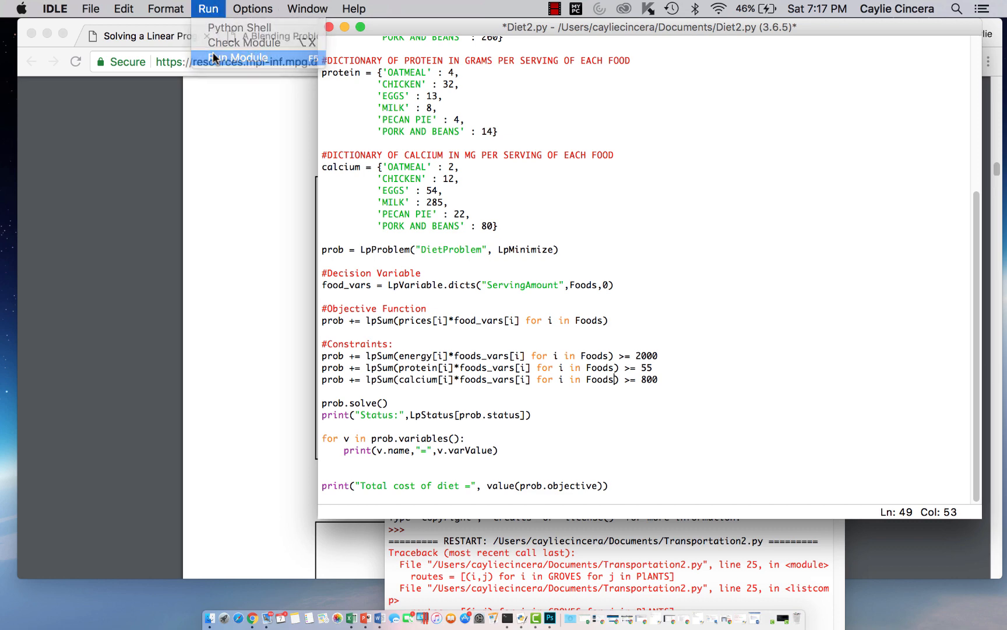
left_click(240, 58)
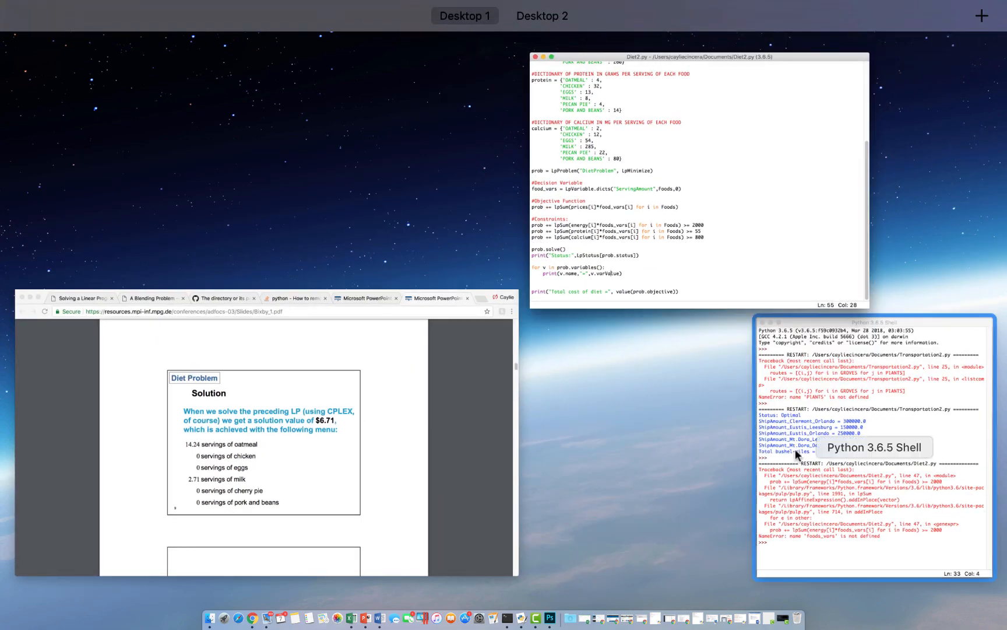
mouse_move(791, 456)
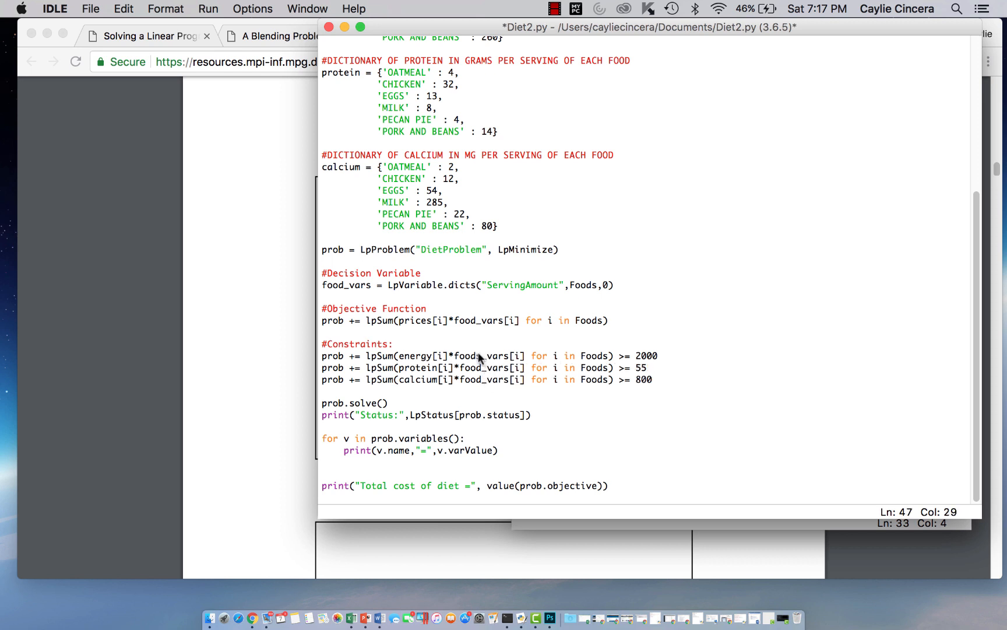
left_click(209, 9)
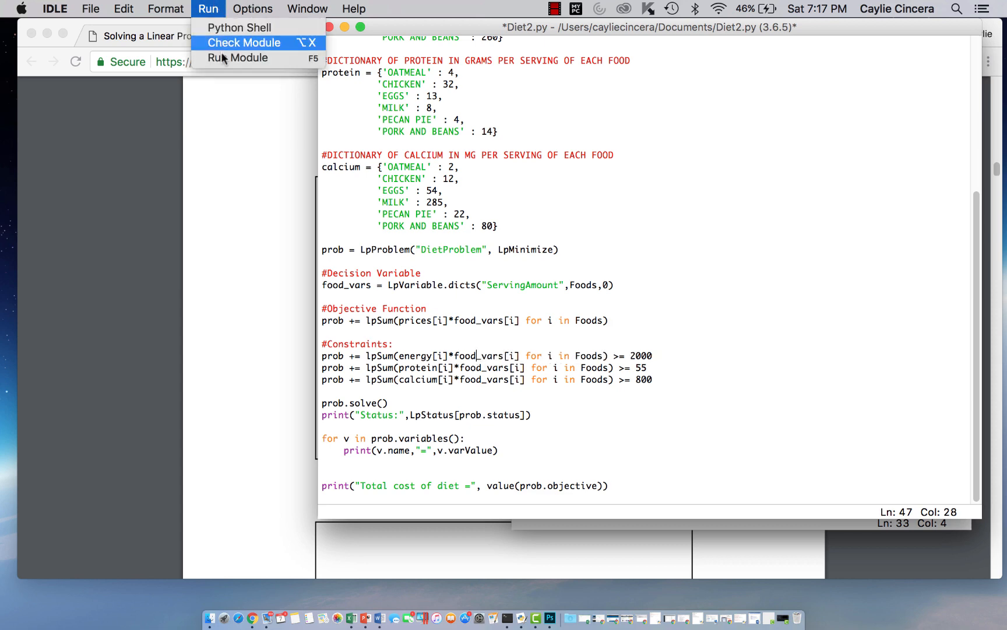
Step: Run Diet2.py to get Optimal status with 14.24 oatmeal, 2.71 milk and cost about 6.71
left_click(239, 58)
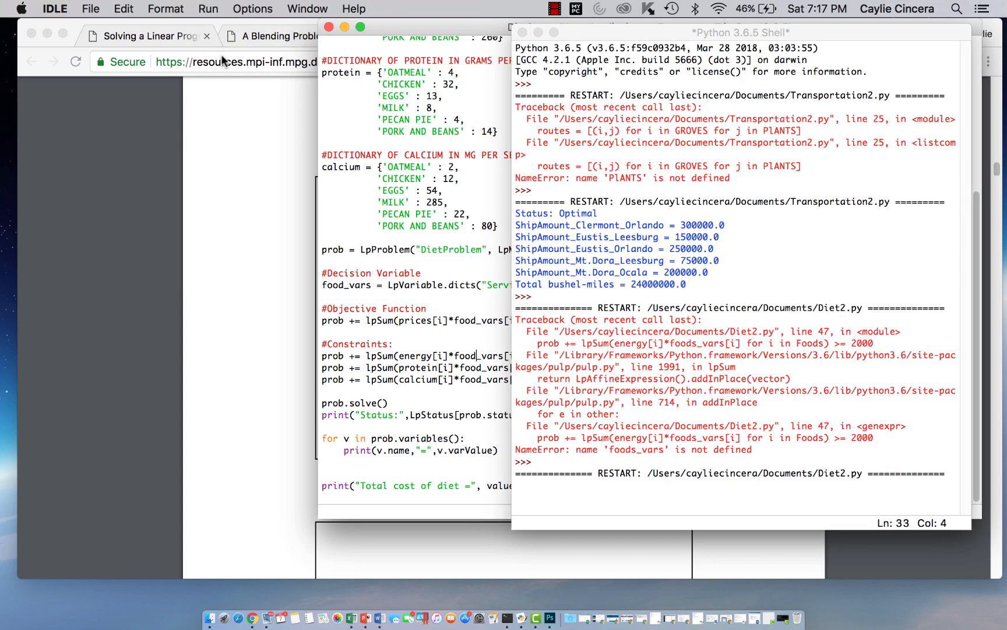
scroll("down", 3)
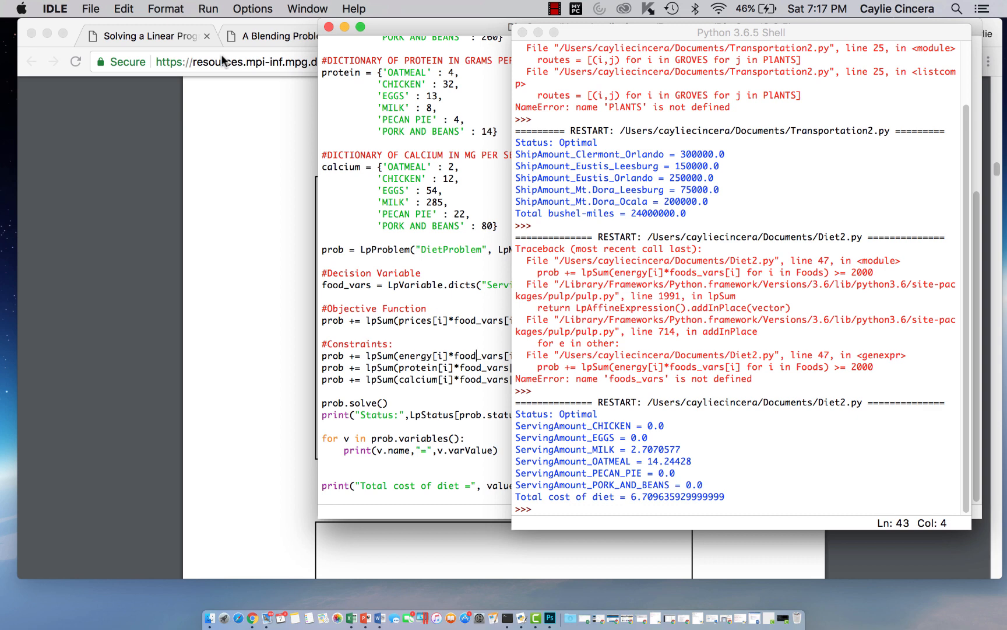
left_click(427, 35)
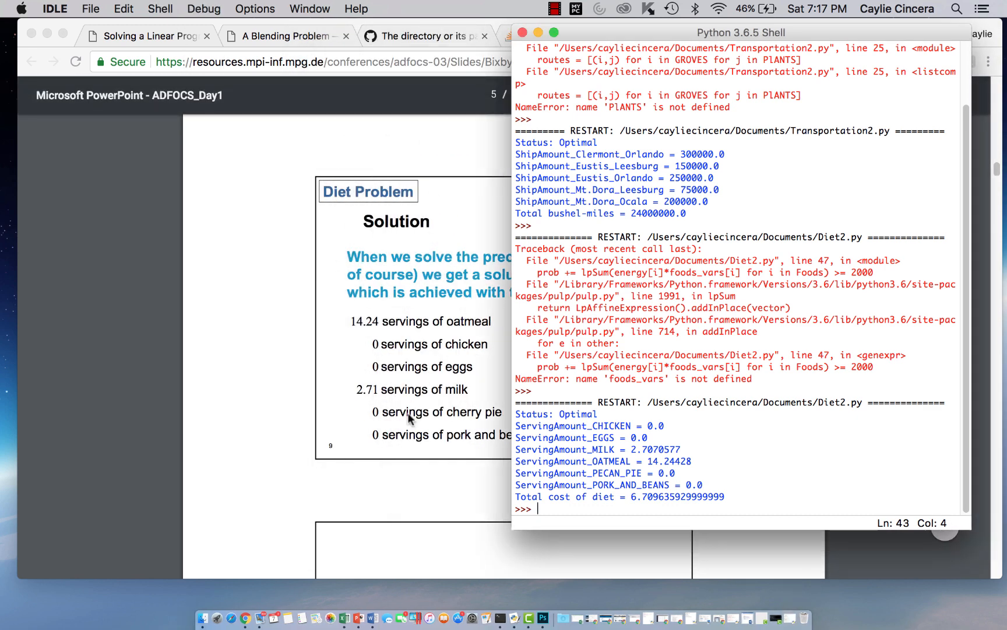
mouse_move(417, 328)
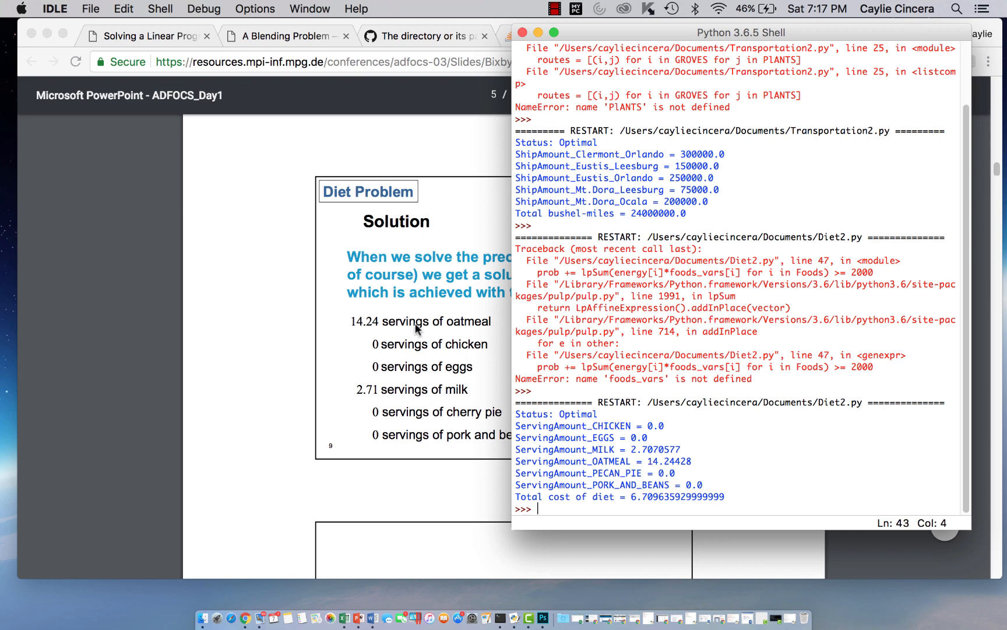
mouse_move(503, 463)
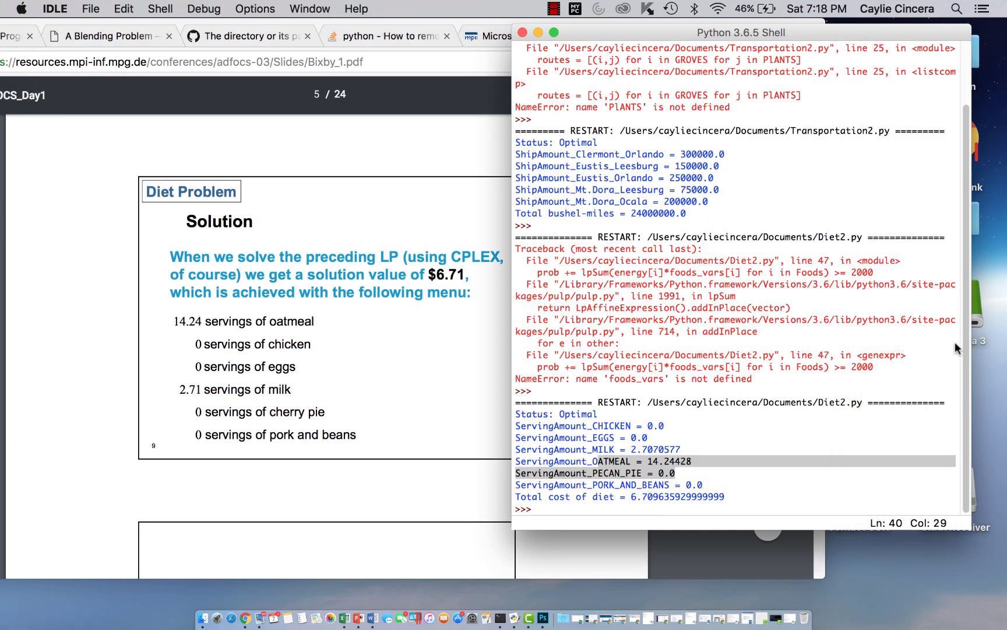
Step: Mark the total diet cost in the shell and compare it with the solution slide in Chrome
left_click(544, 473)
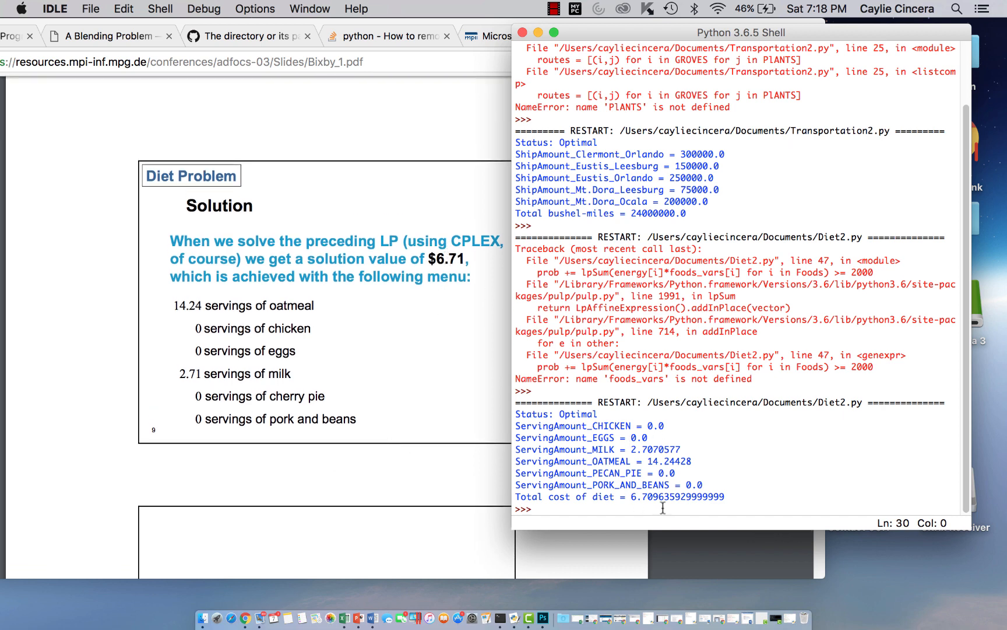
left_click(725, 496)
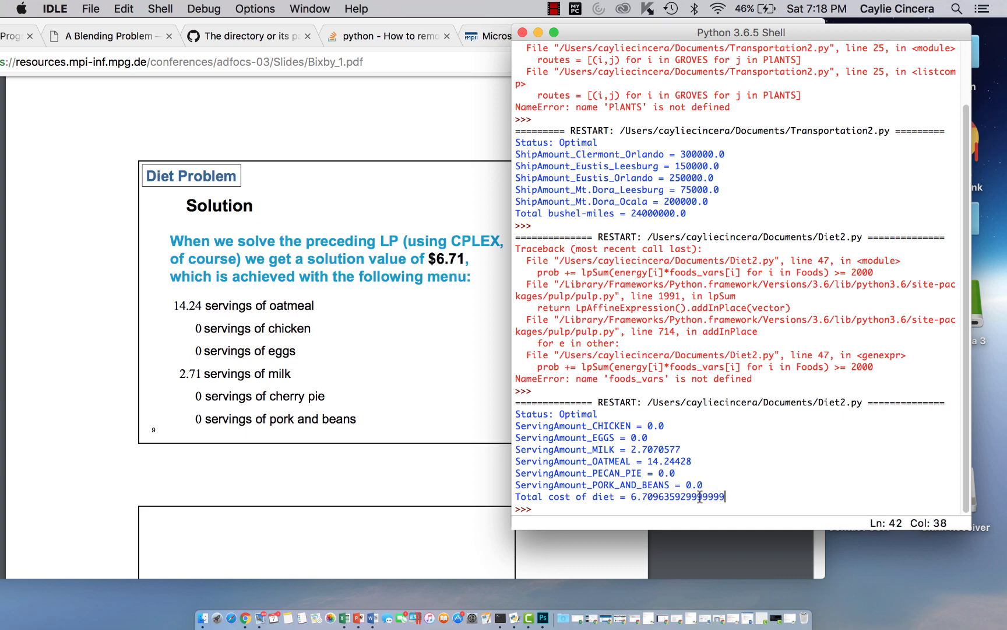
mouse_move(665, 255)
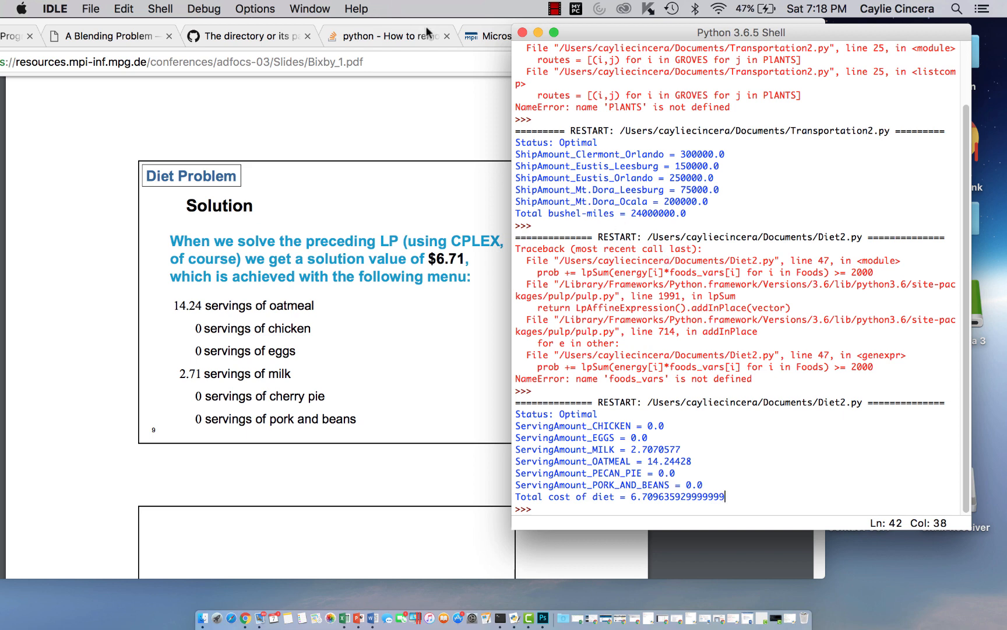
left_click(109, 37)
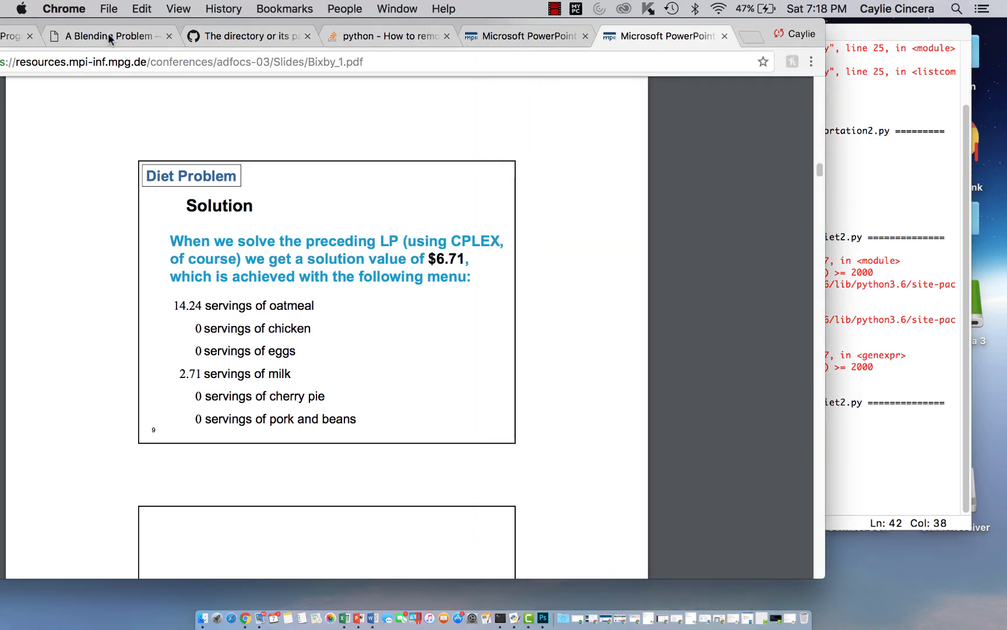